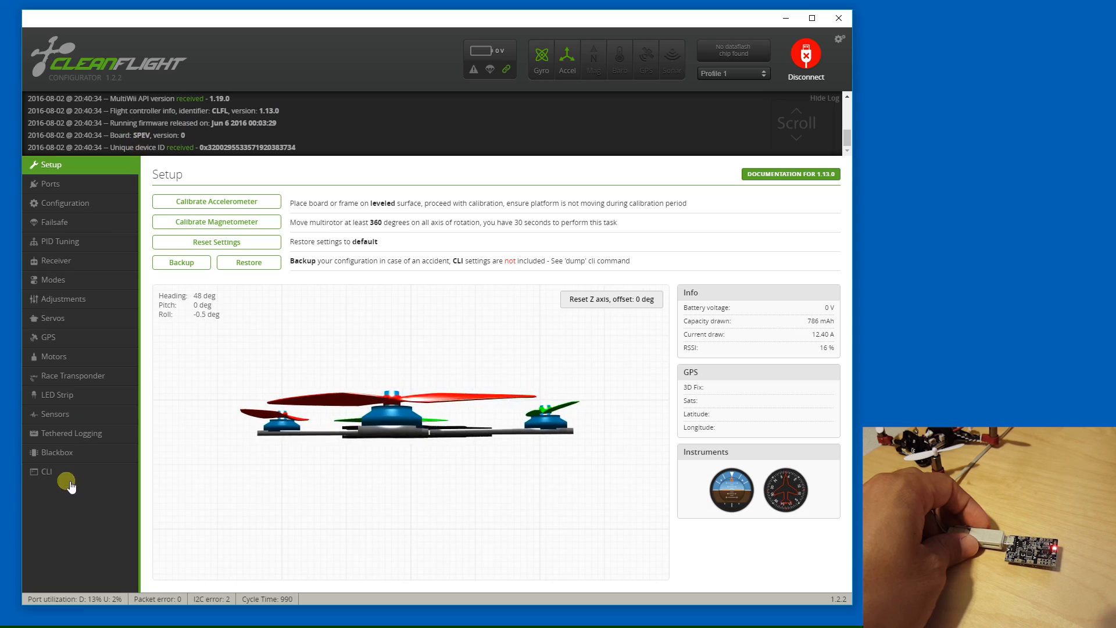
# Step: Show the firmware version via the CLI: Cleanflight 1.13.0 for SPRACINGF3EVO
pyautogui.click(47, 471)
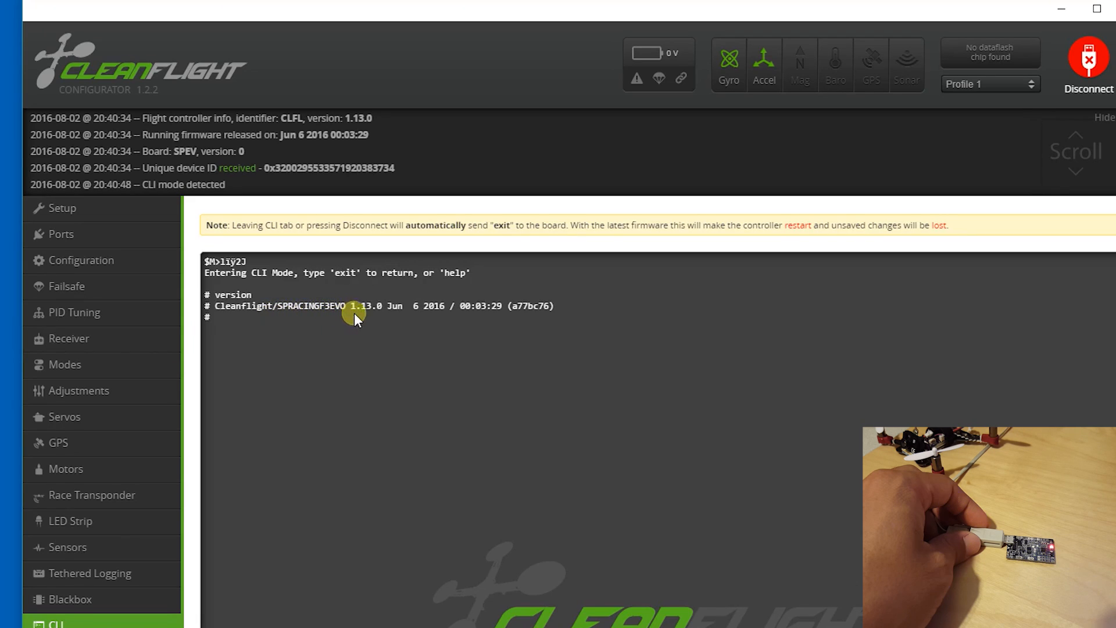
pyautogui.moveTo(272, 355)
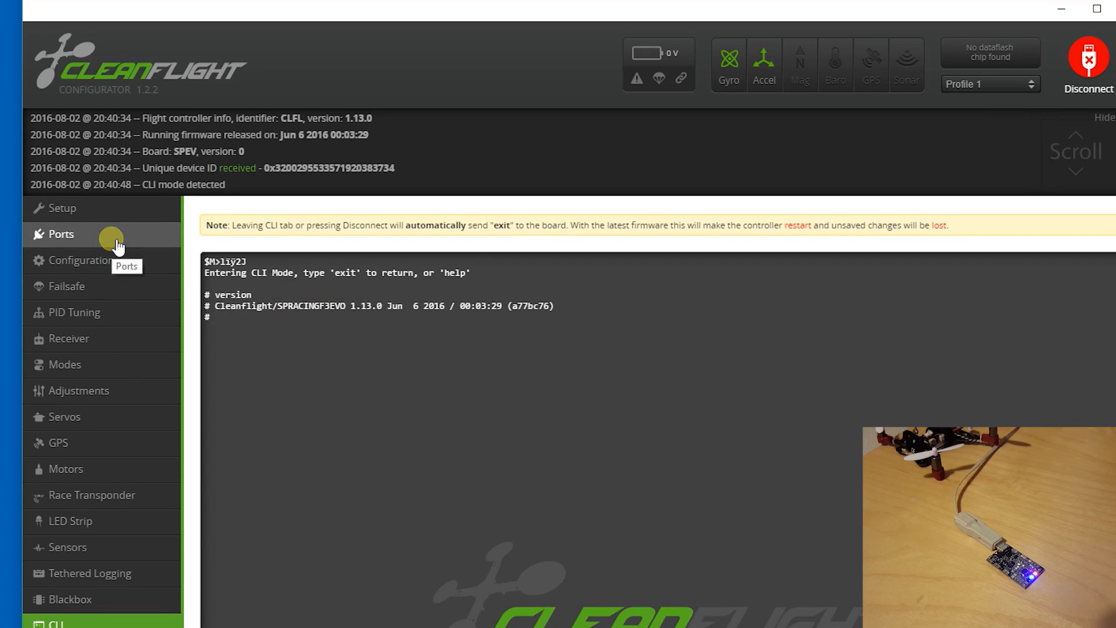
# Step: Leave the CLI, reconnect the board and show the serial ports for USB VCP and UART1–3
pyautogui.click(1089, 68)
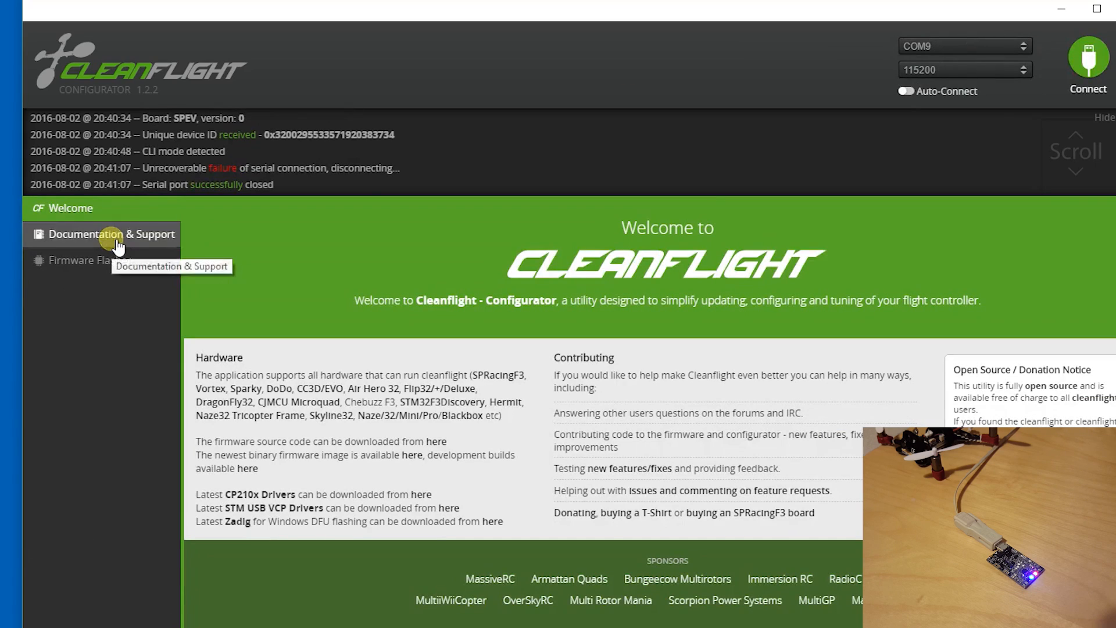
pyautogui.click(1087, 56)
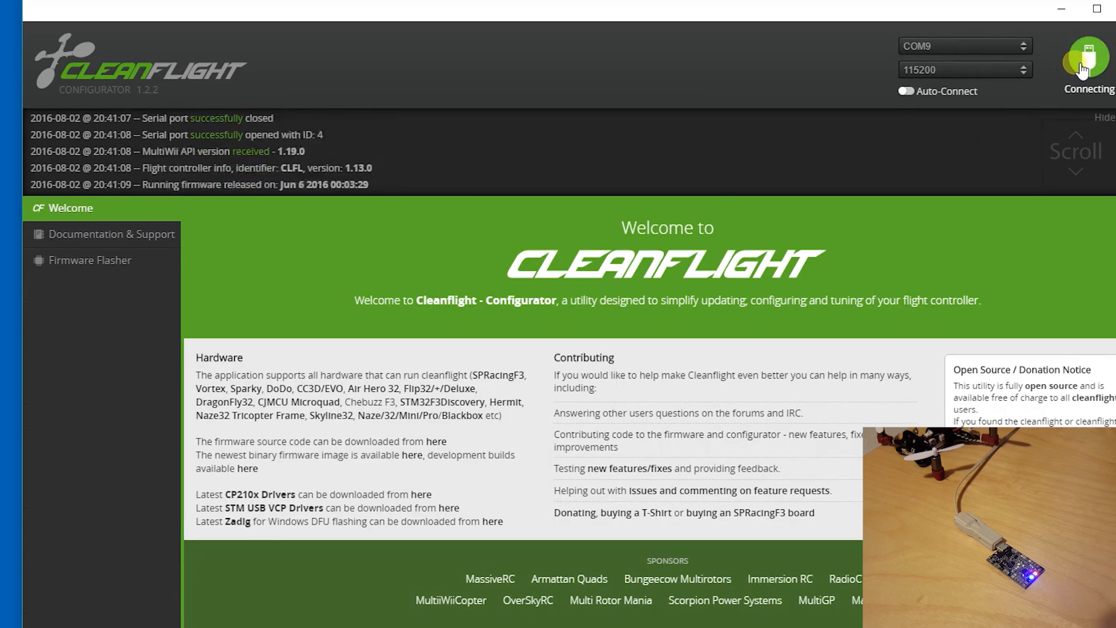
pyautogui.click(1084, 58)
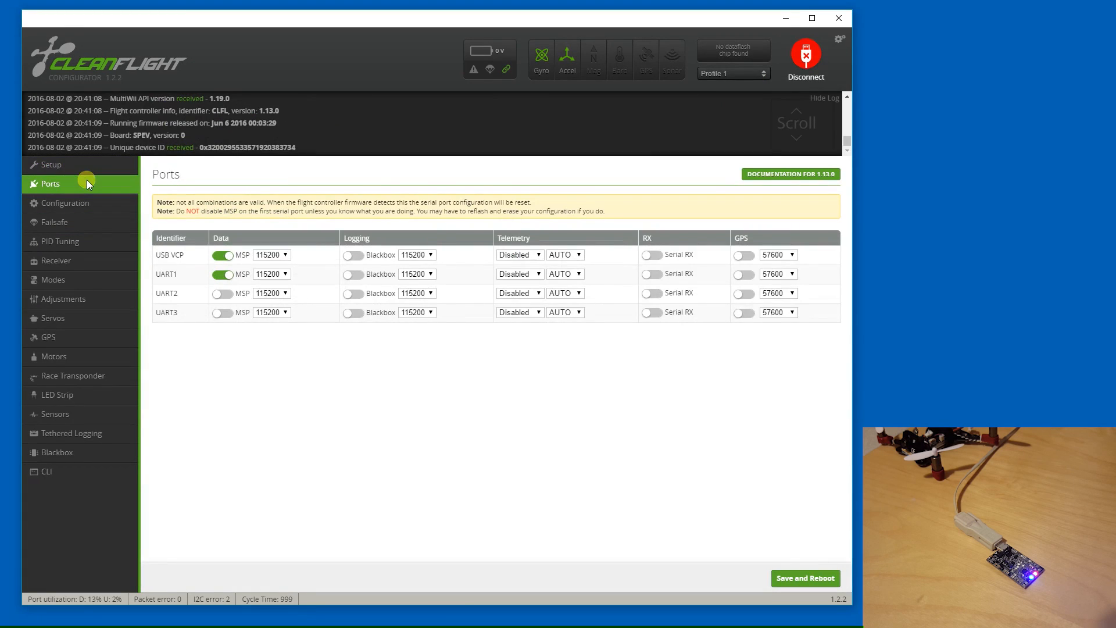
pyautogui.moveTo(185, 260)
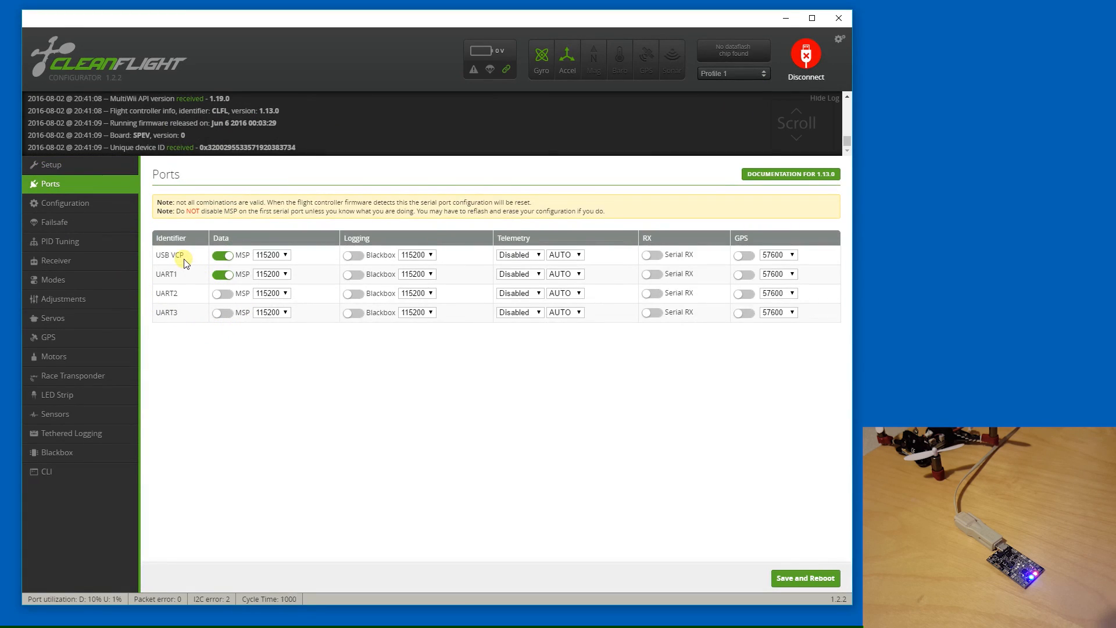
pyautogui.moveTo(190, 265)
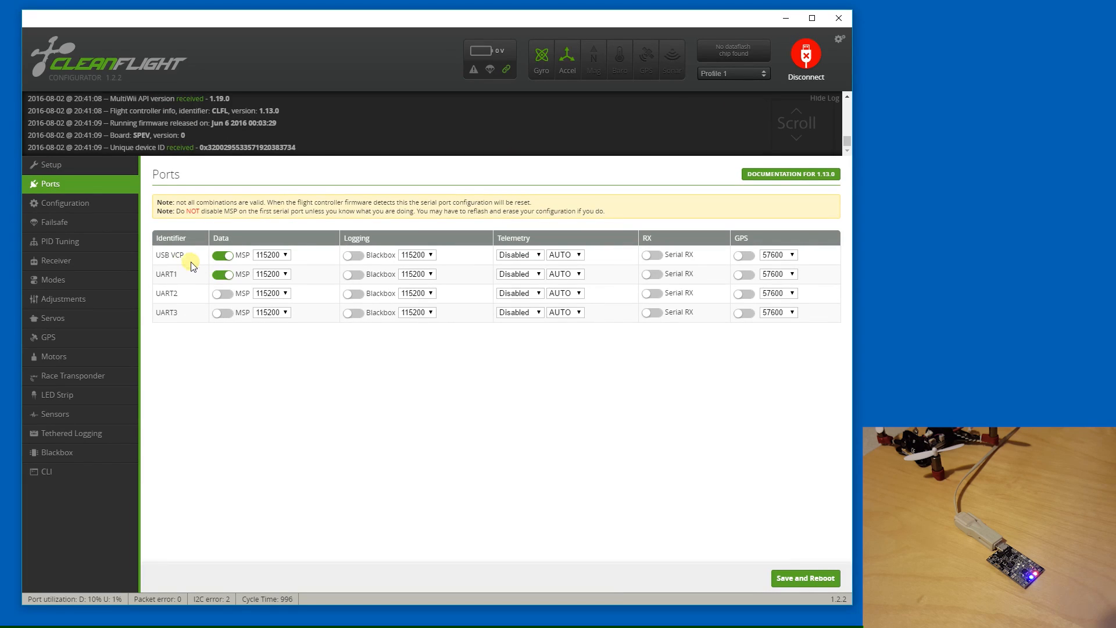
pyautogui.moveTo(200, 325)
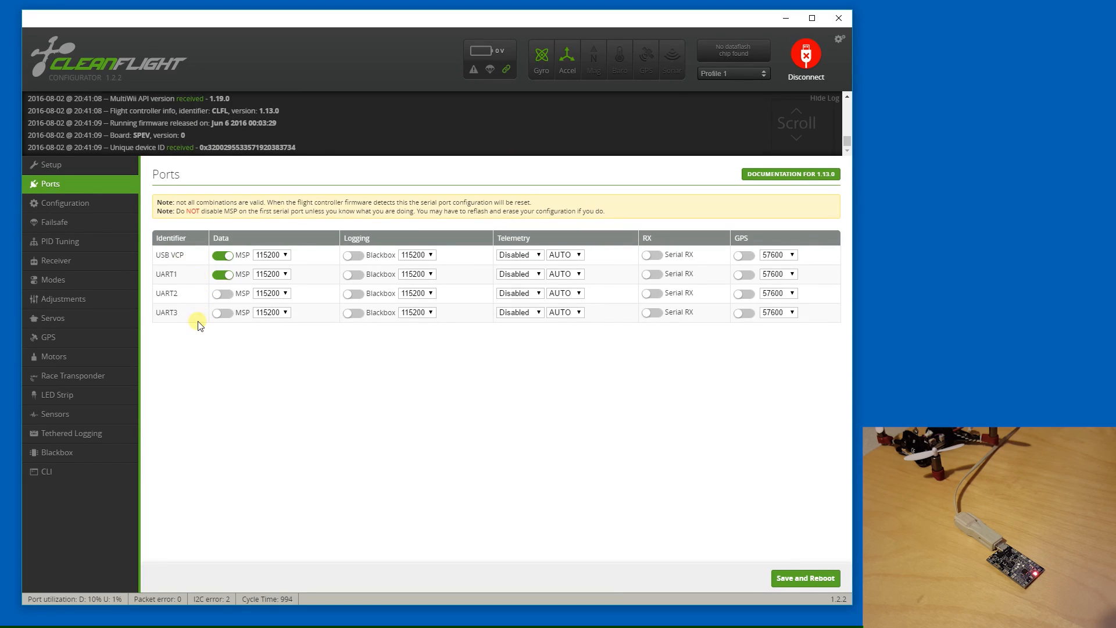
pyautogui.moveTo(68, 207)
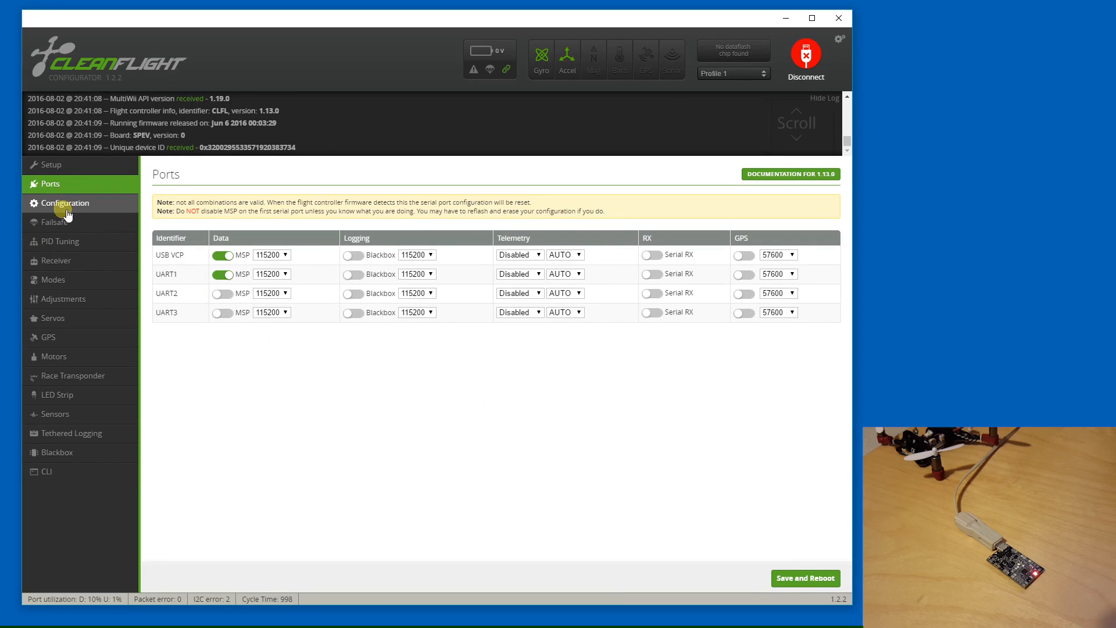
# Step: Review the Configuration page from mixer and receiver down to battery, GPS and Other Features
pyautogui.click(68, 203)
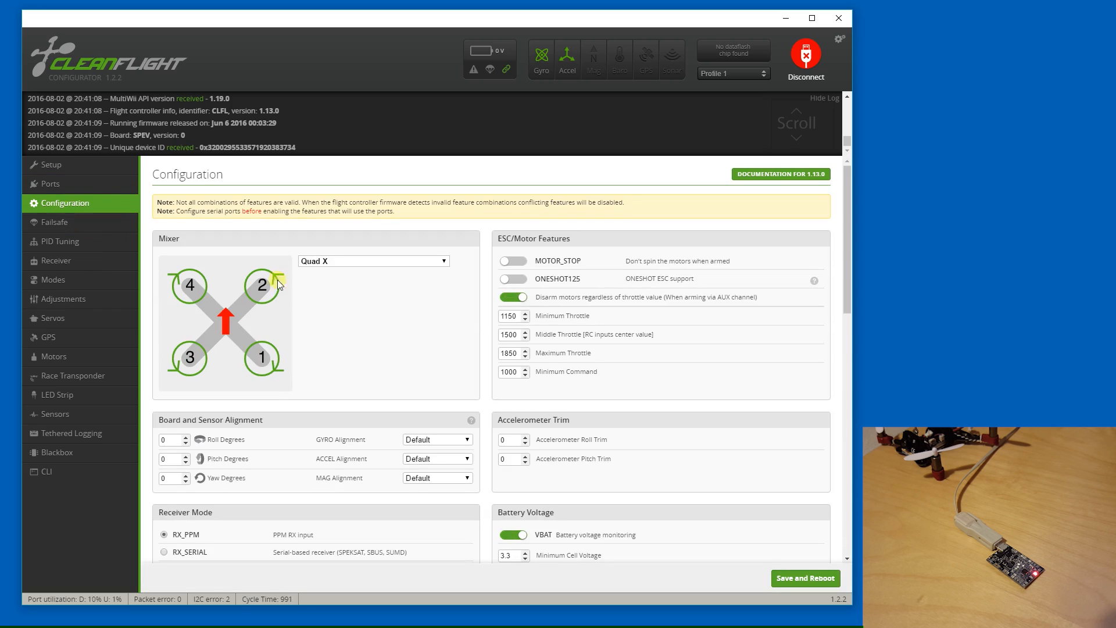
pyautogui.scroll(-3)
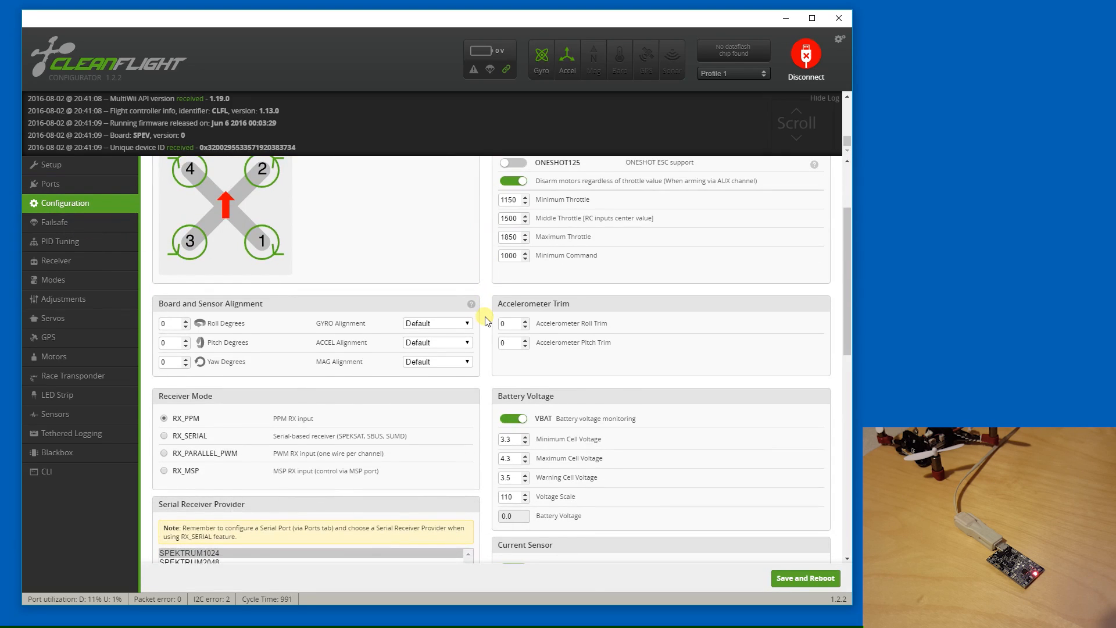
pyautogui.scroll(-3)
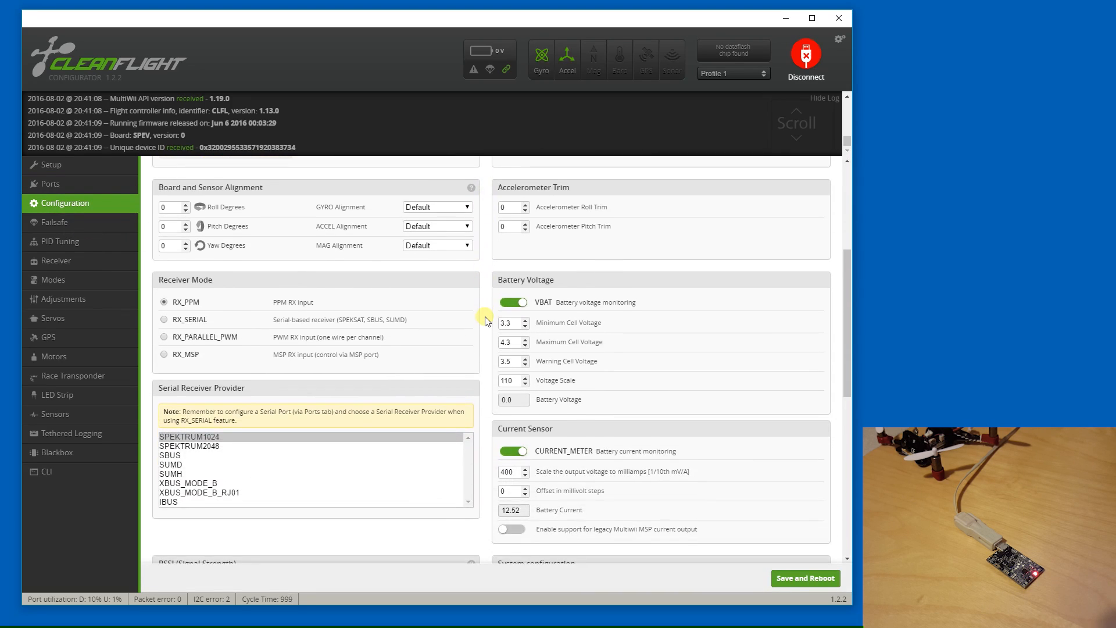
pyautogui.scroll(-3)
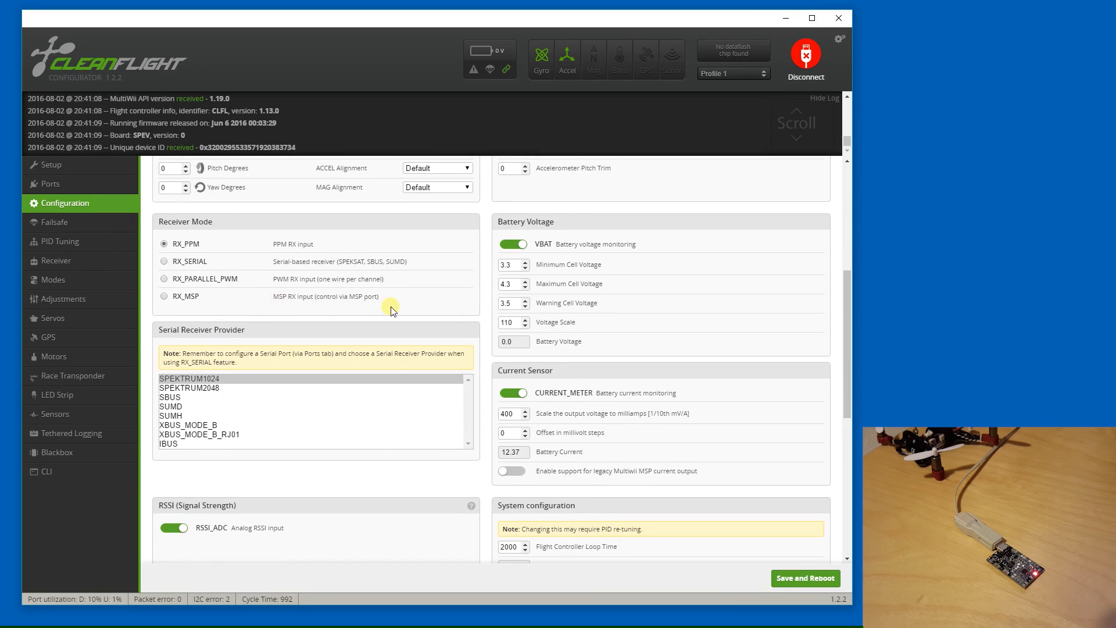
pyautogui.scroll(-3)
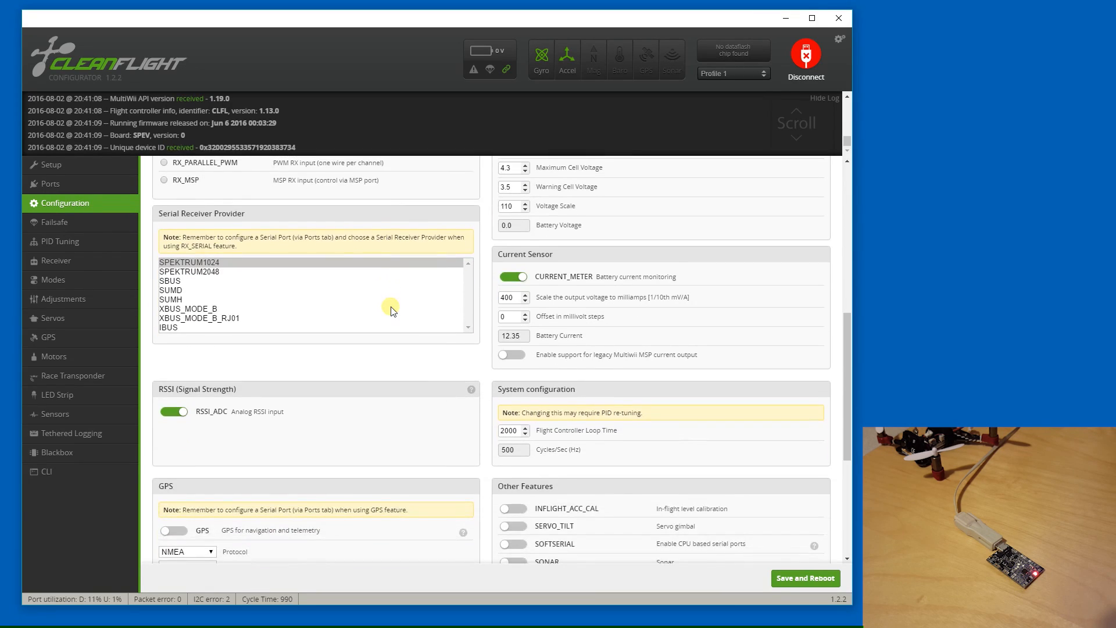
pyautogui.scroll(-3)
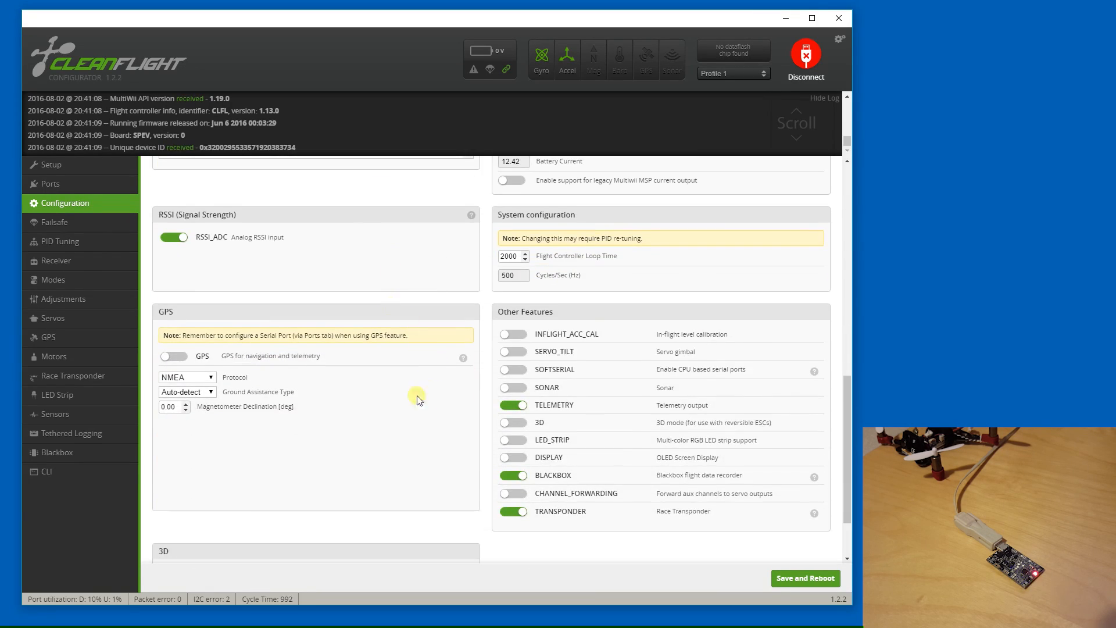
pyautogui.moveTo(460, 455)
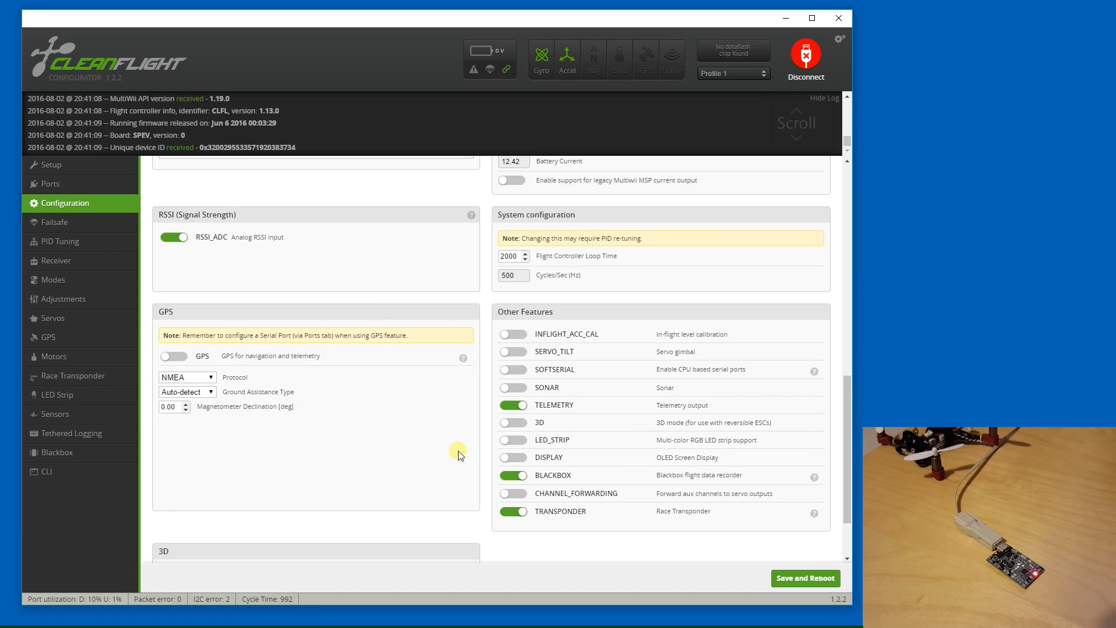
pyautogui.moveTo(616, 375)
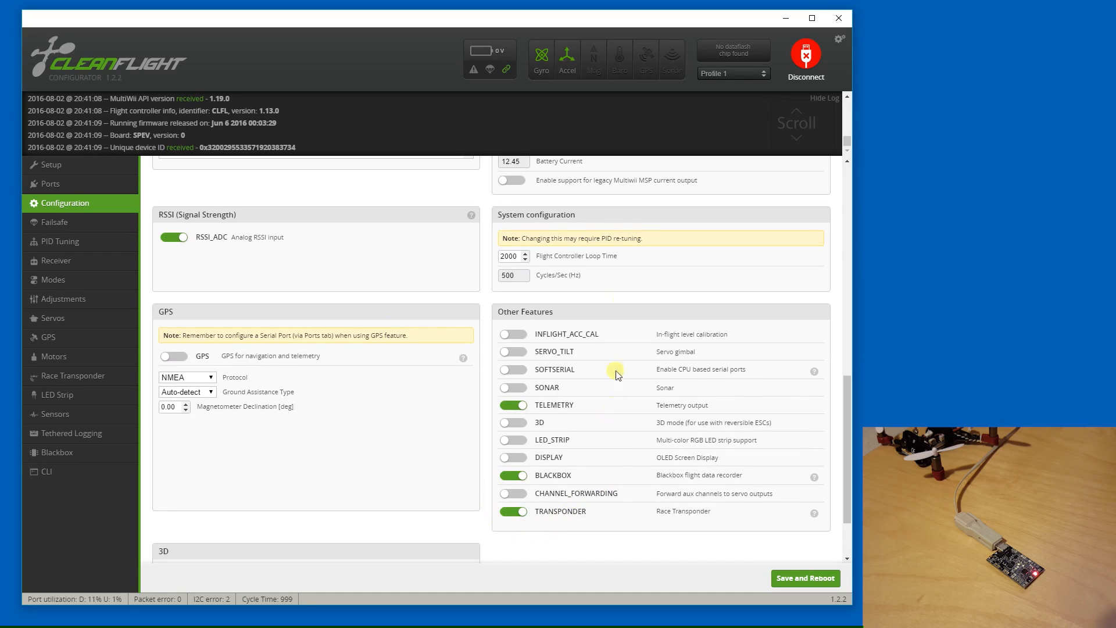
pyautogui.moveTo(705, 105)
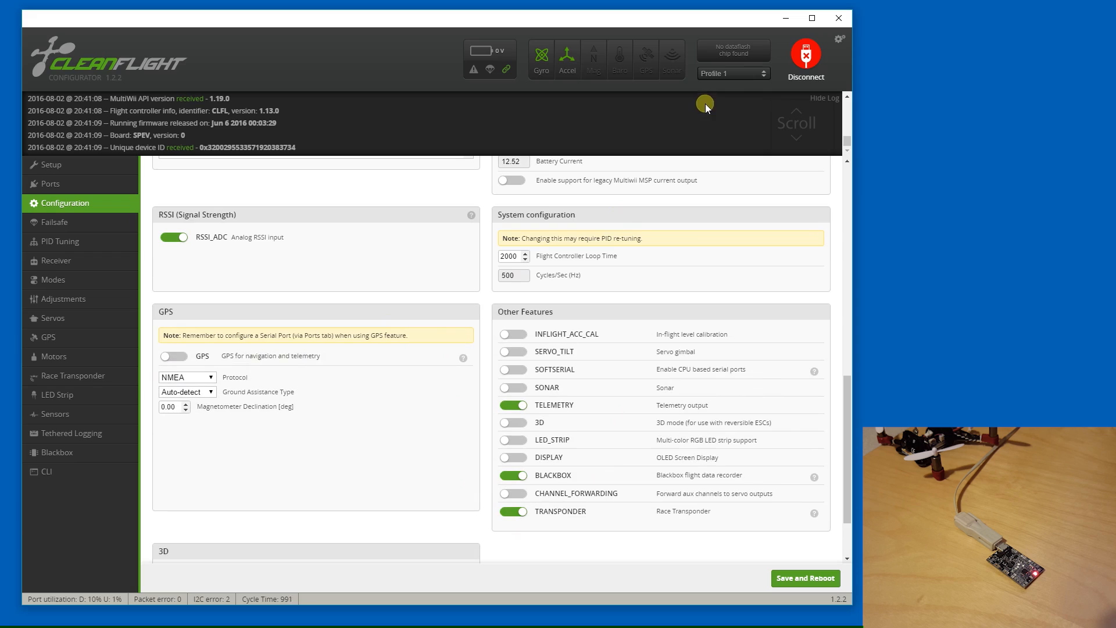
pyautogui.moveTo(750, 57)
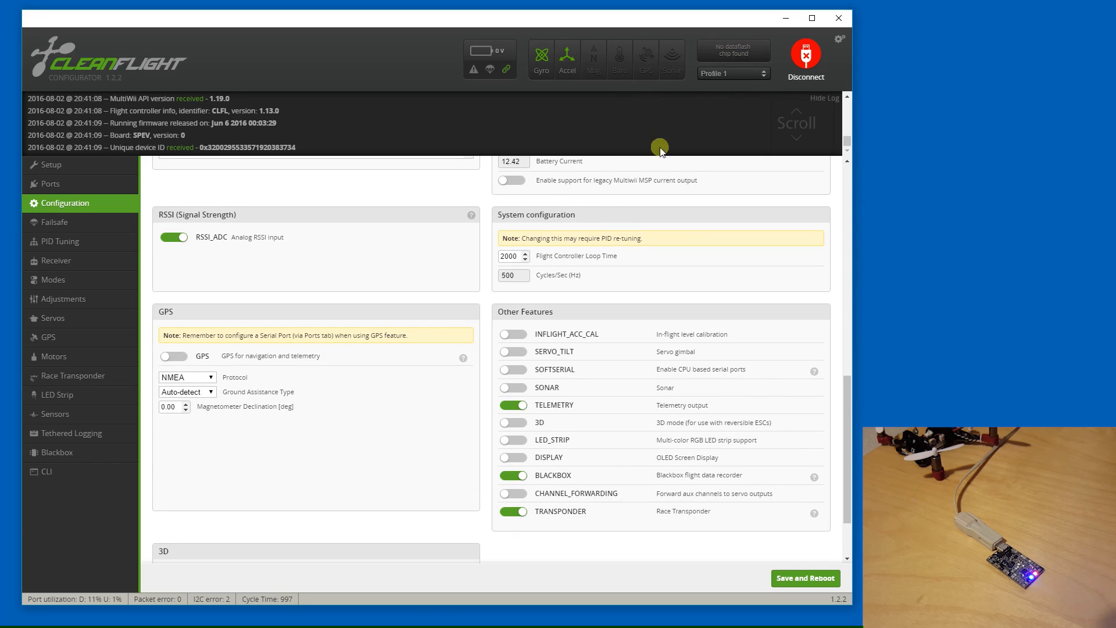
pyautogui.moveTo(446, 405)
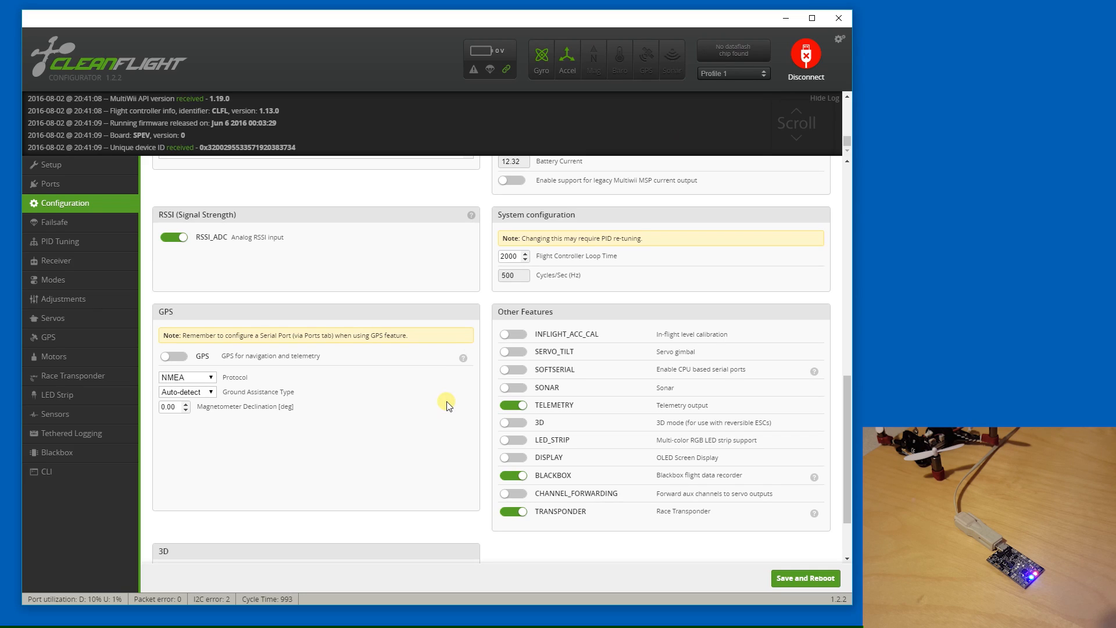
pyautogui.moveTo(293, 285)
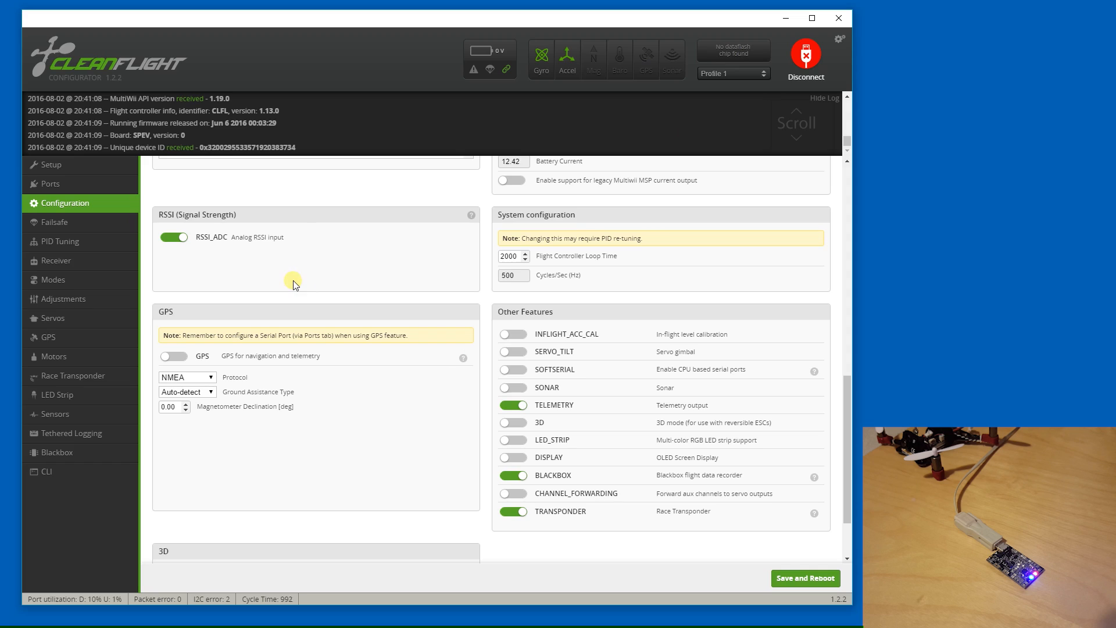
pyautogui.moveTo(298, 195)
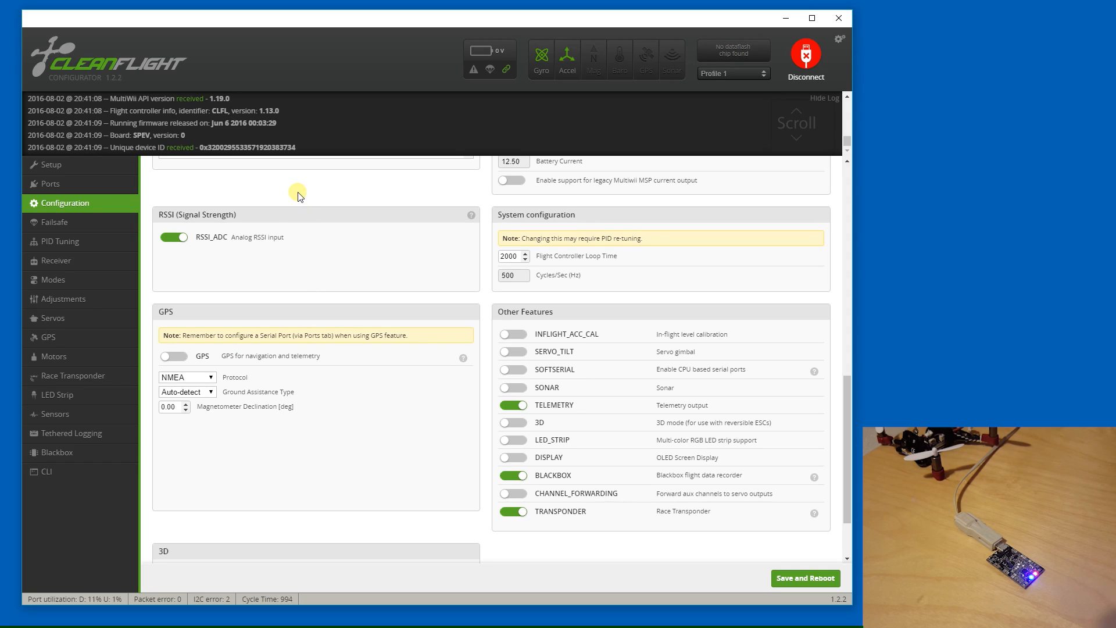
pyautogui.moveTo(90, 222)
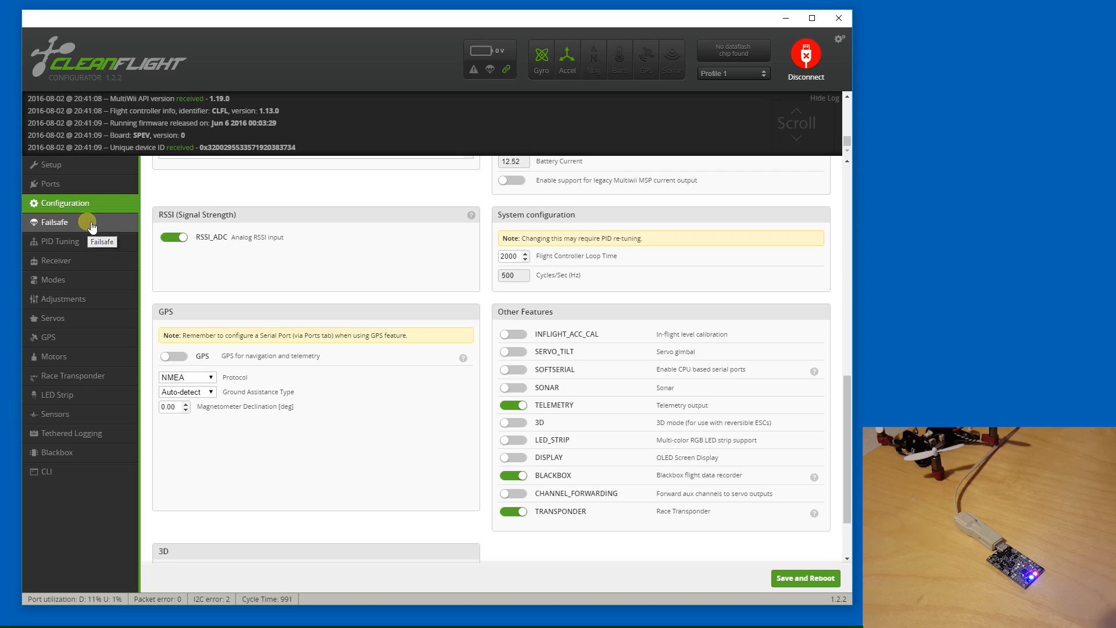
# Step: Browse the PID tuning, receiver and modes pages, ending on the servo settings for servos 0–7
pyautogui.click(59, 242)
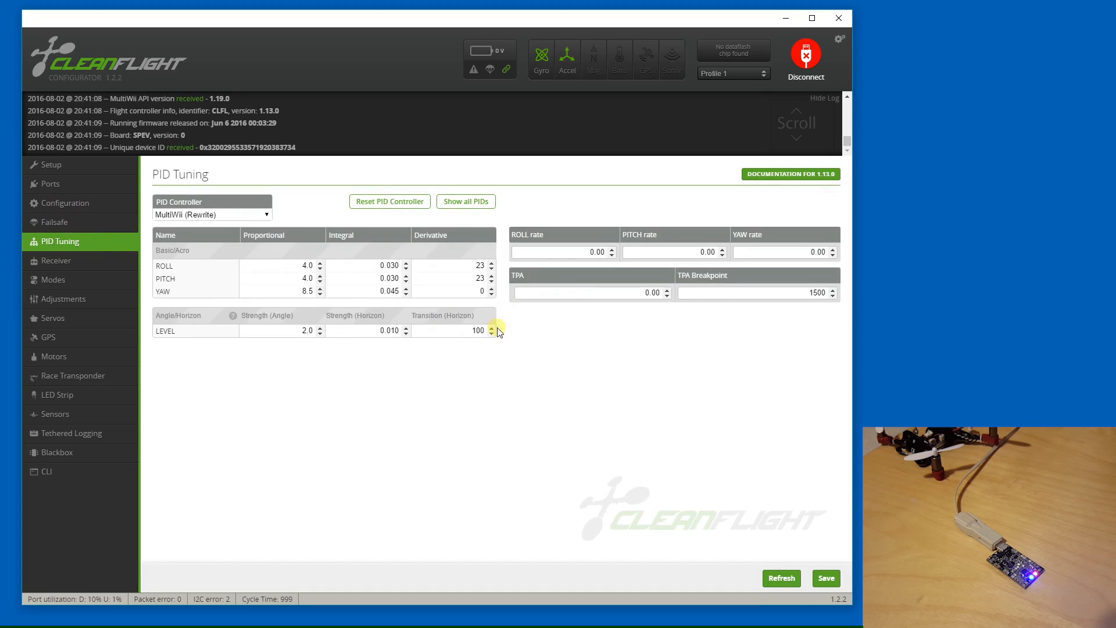
pyautogui.click(55, 260)
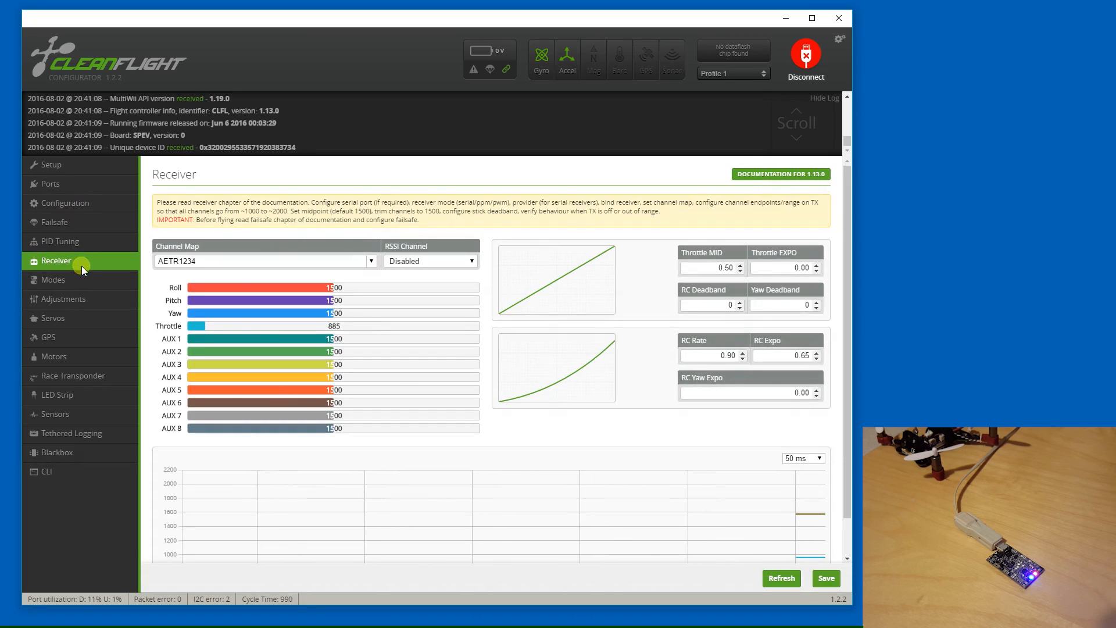
pyautogui.click(53, 279)
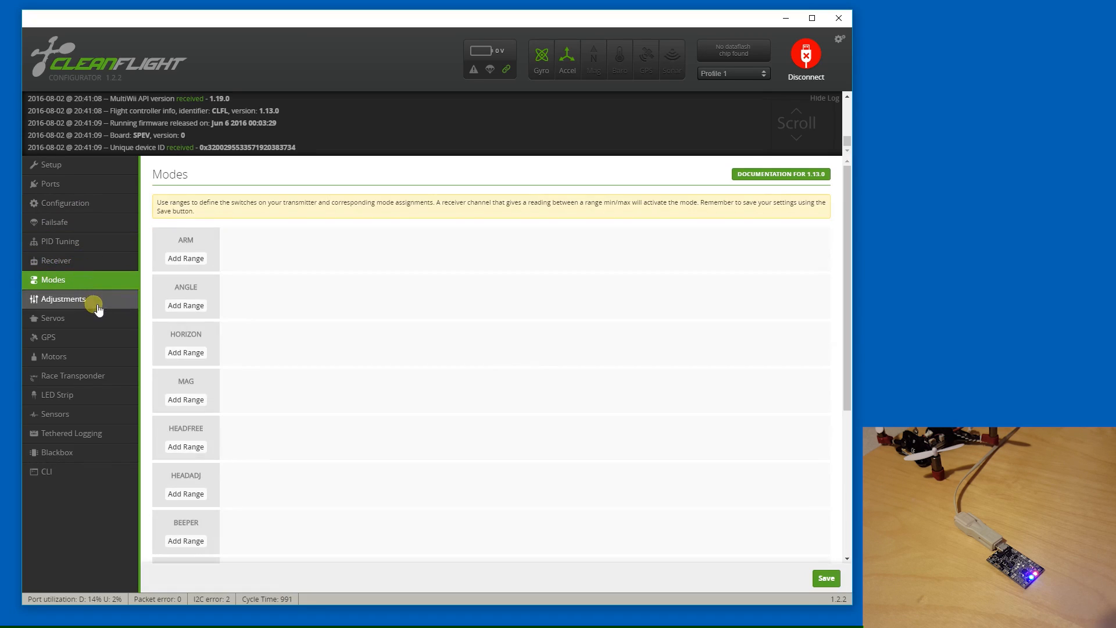
pyautogui.click(52, 319)
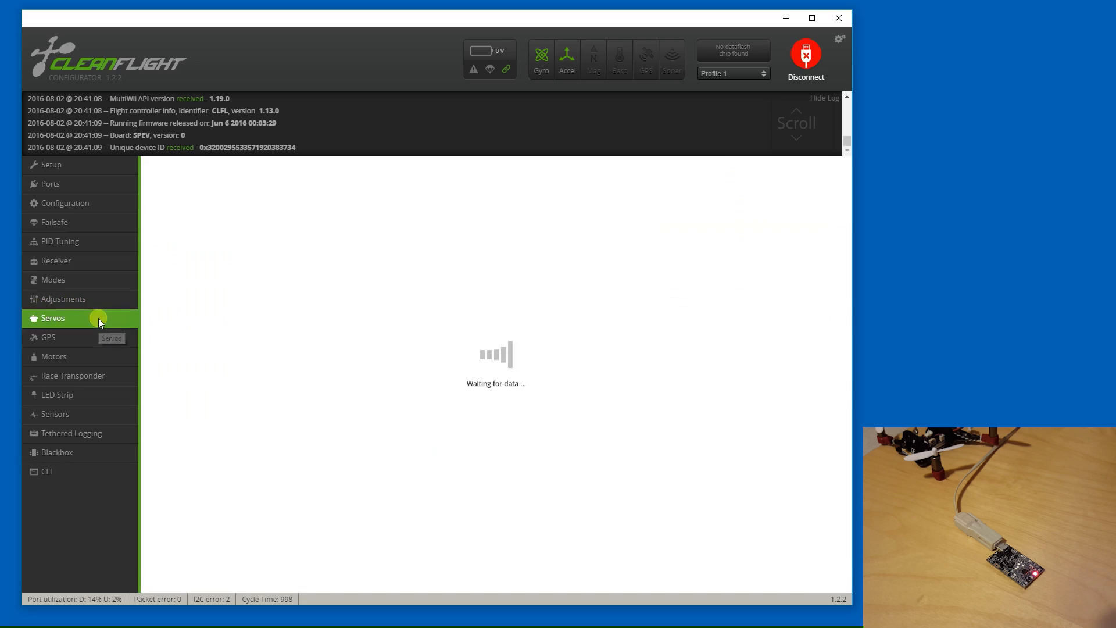
pyautogui.click(52, 319)
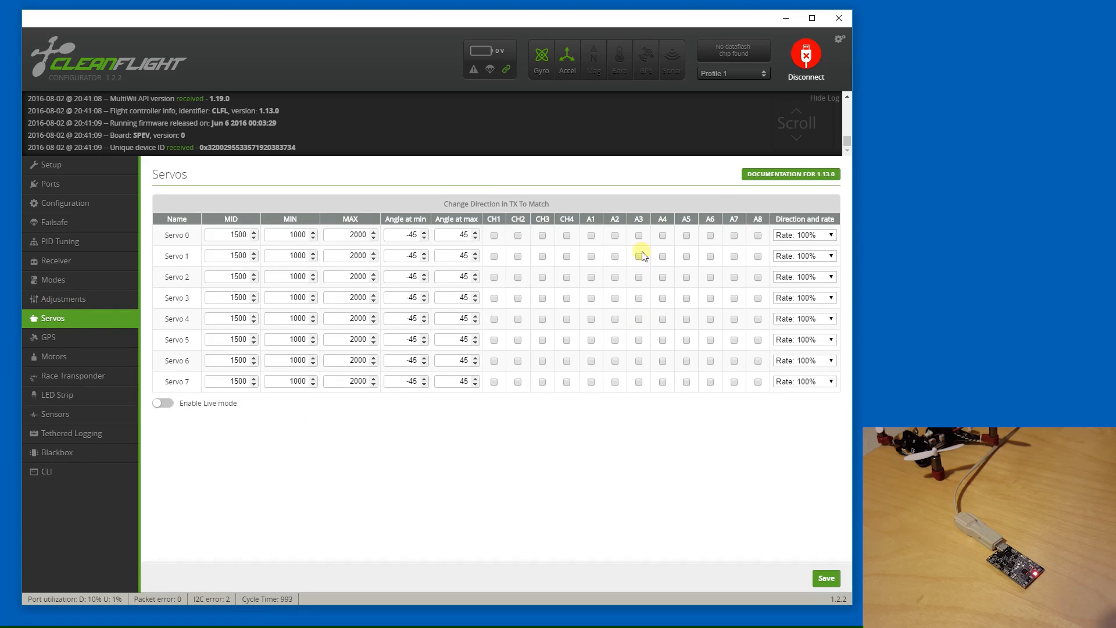
pyautogui.moveTo(752, 182)
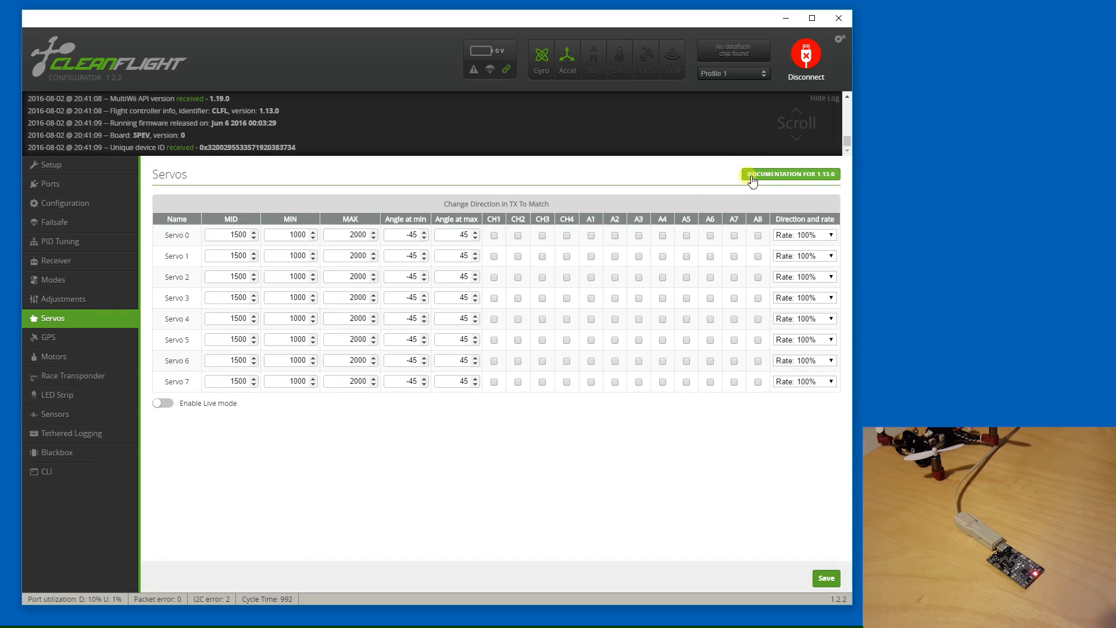
pyautogui.moveTo(810, 63)
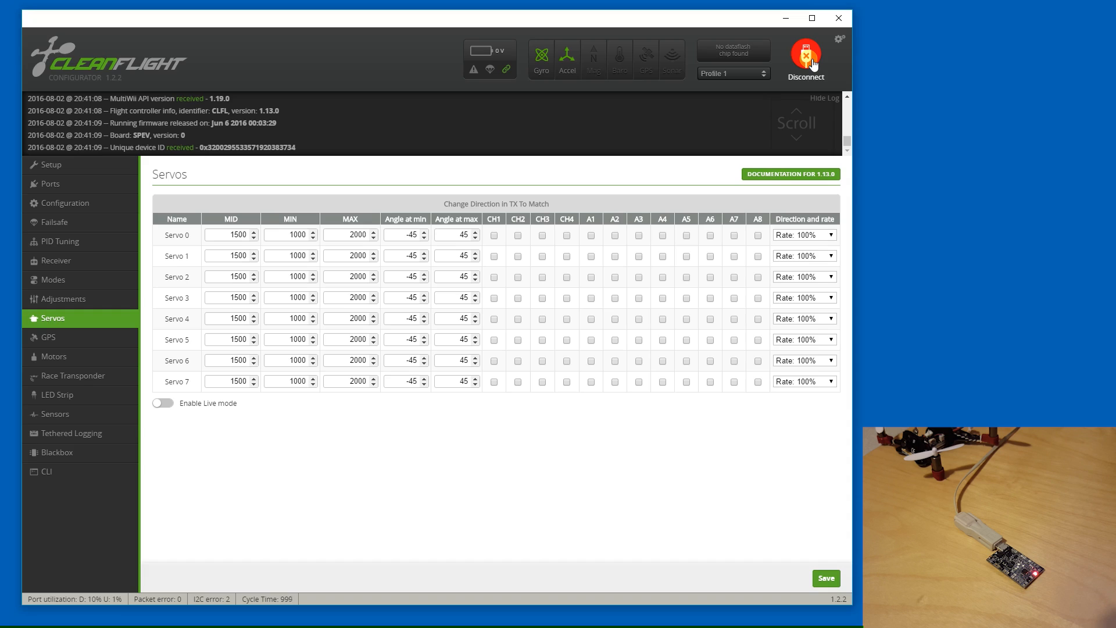
# Step: Disconnect the board and choose SPRACINGF3EVO as the target in the firmware flasher
pyautogui.click(805, 57)
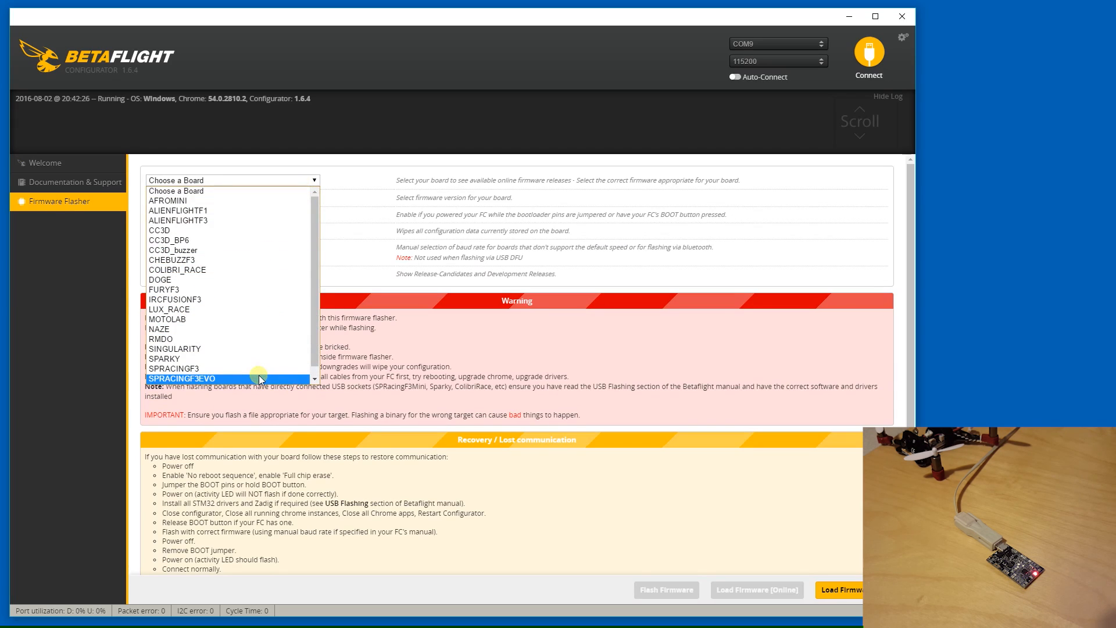
pyautogui.click(183, 378)
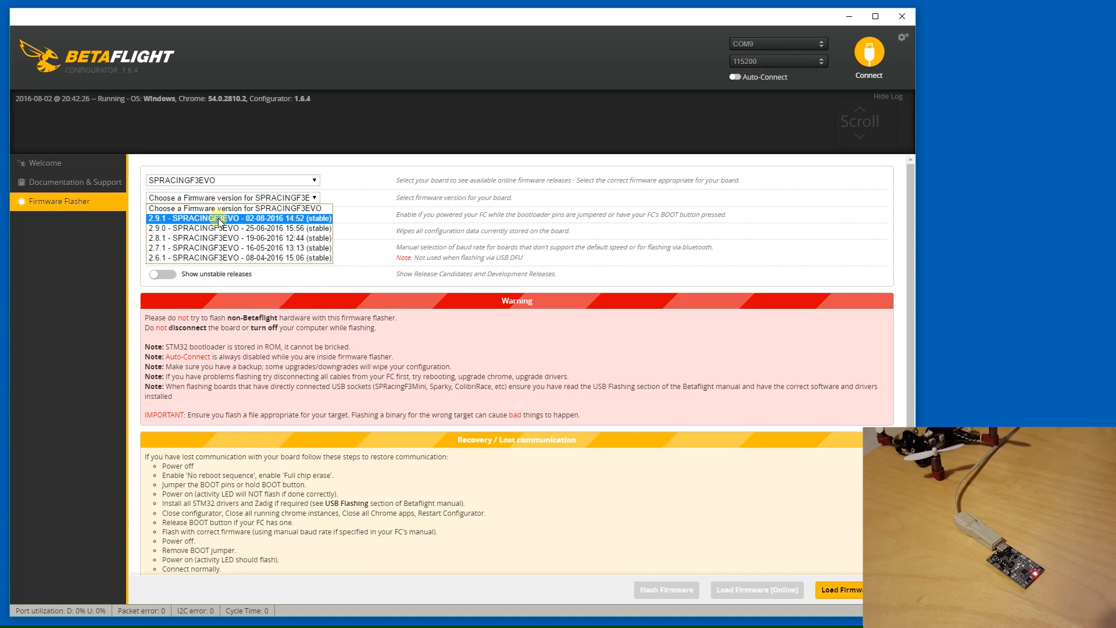
pyautogui.moveTo(309, 226)
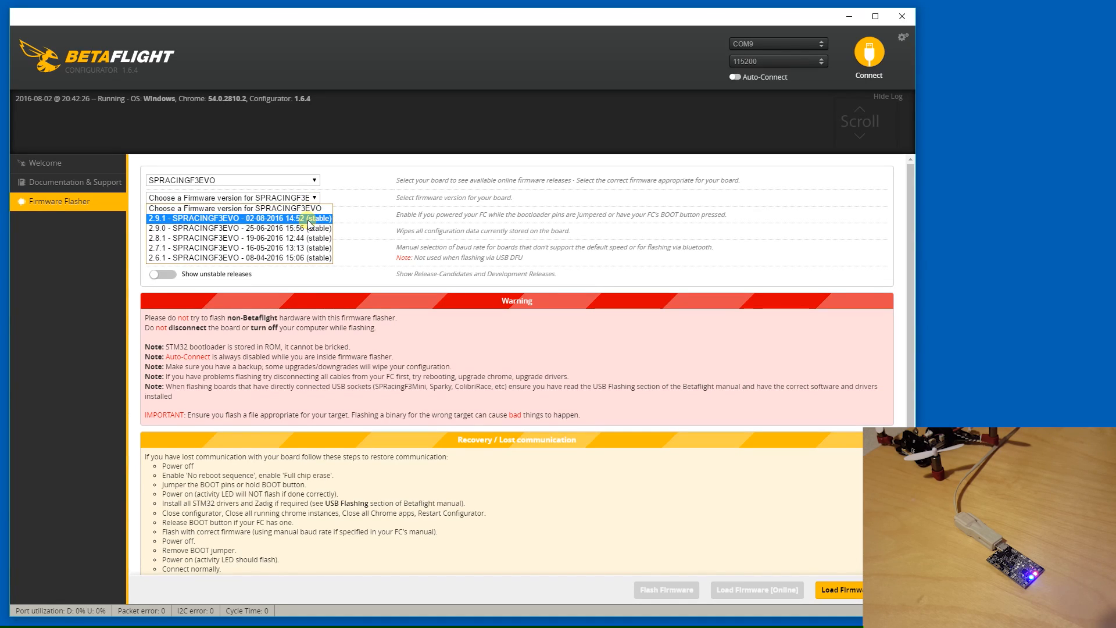
# Step: Load Betaflight 2.9.1 online for SPRACINGF3EVO and attempt flashing, which gets no bootloader response
pyautogui.click(231, 217)
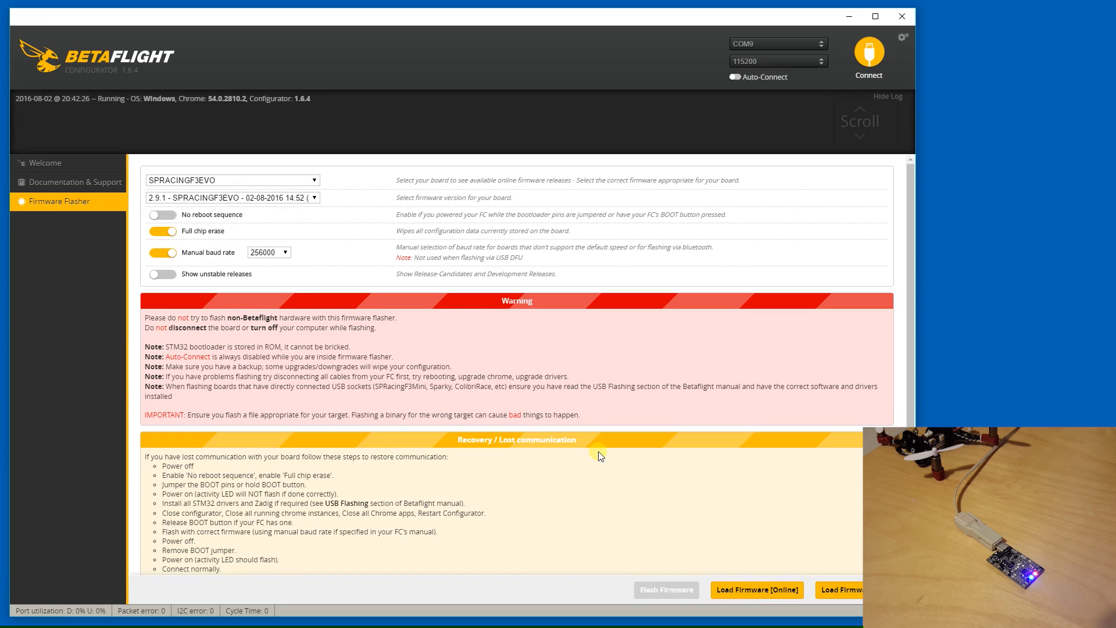
pyautogui.moveTo(773, 593)
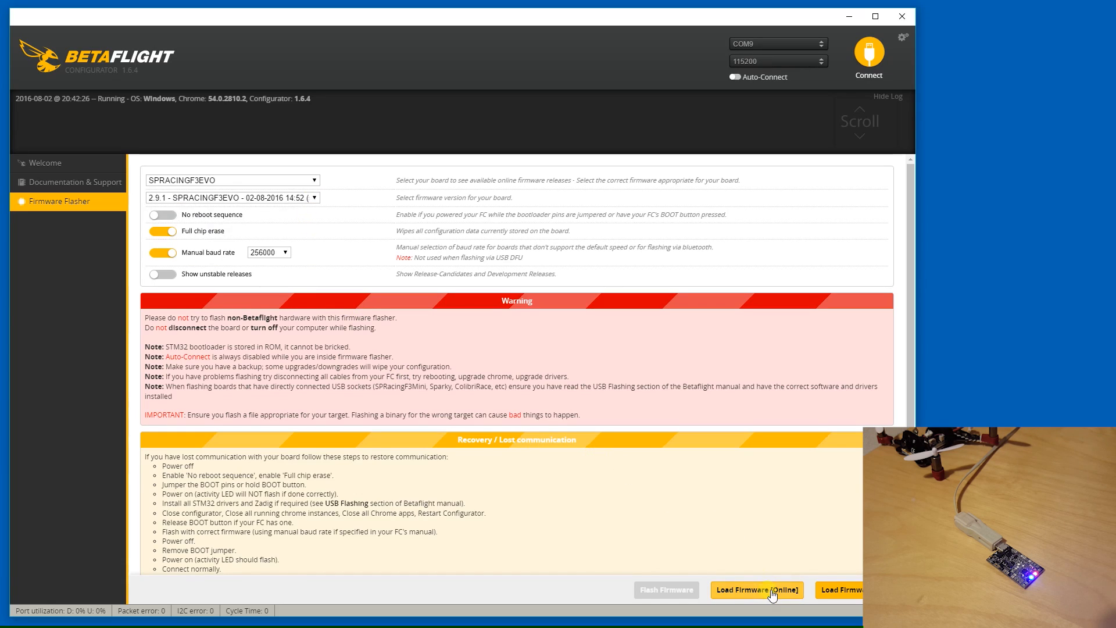
pyautogui.click(756, 590)
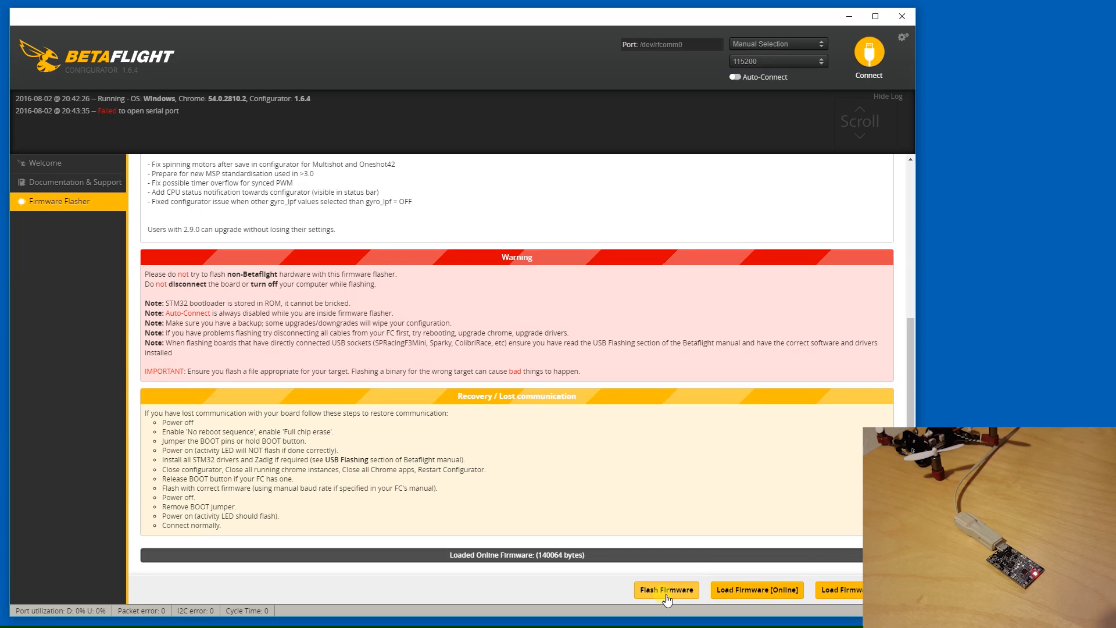
pyautogui.click(665, 590)
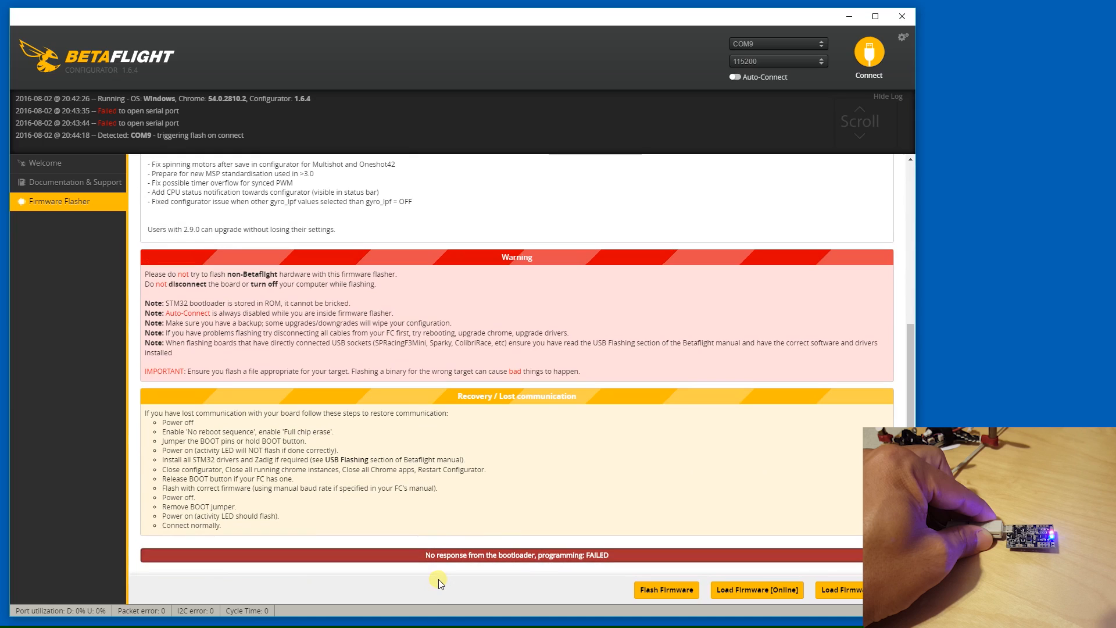
pyautogui.moveTo(627, 604)
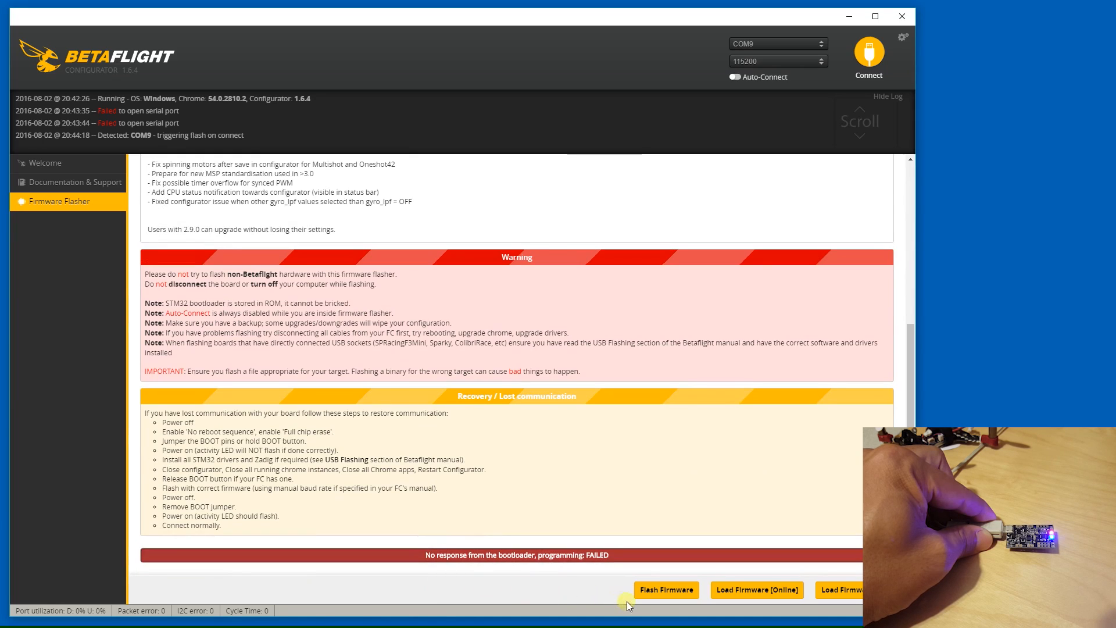
pyautogui.click(665, 589)
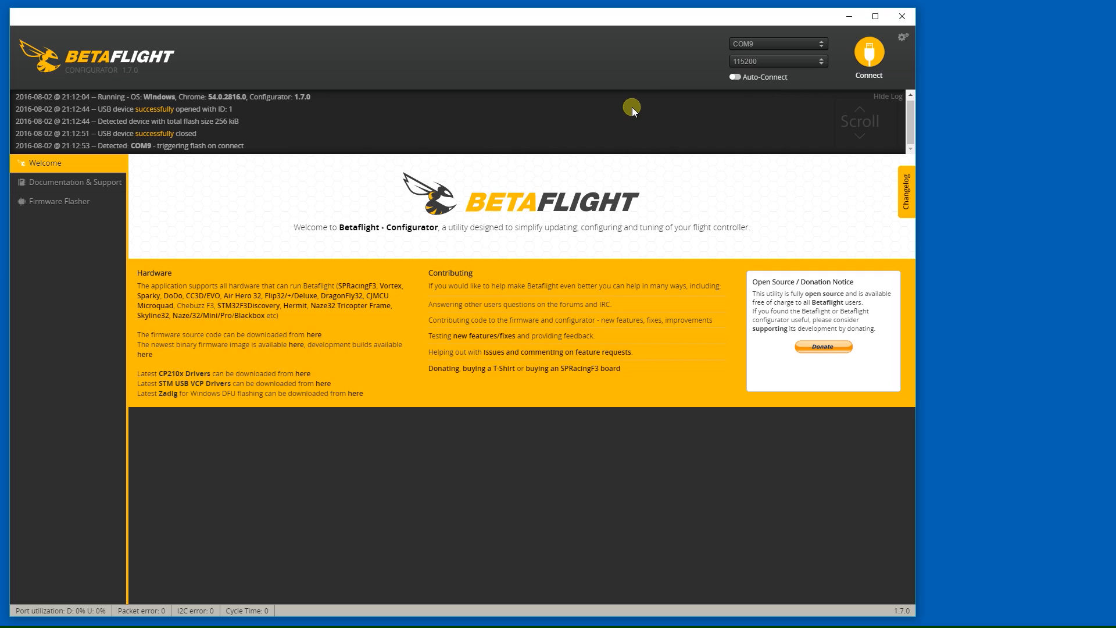
pyautogui.moveTo(677, 113)
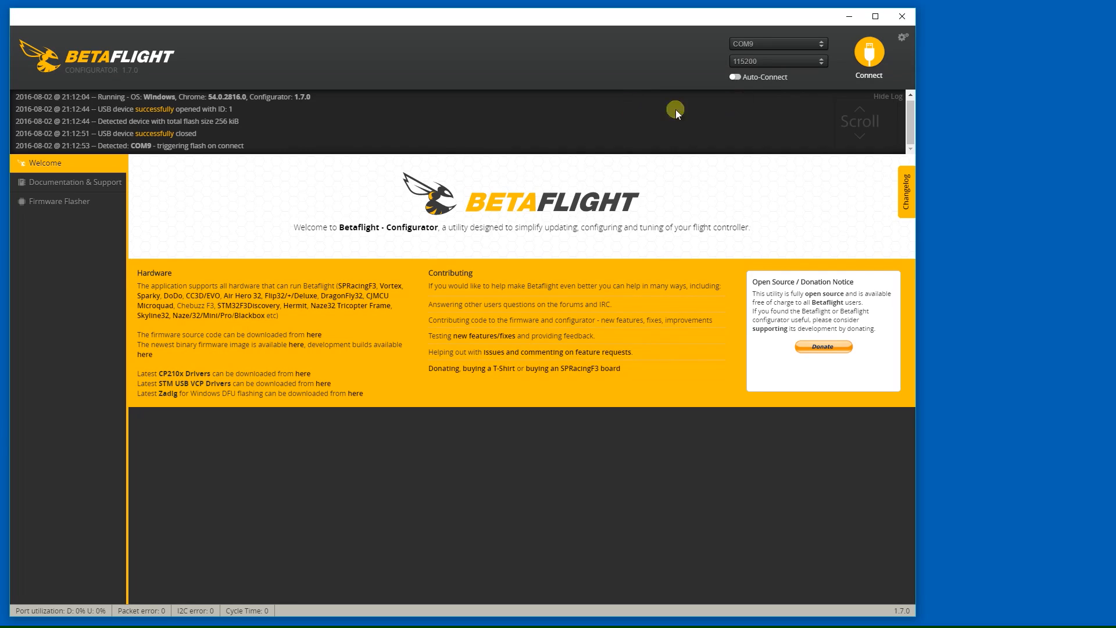
# Step: Connect to the board now running Betaflight 2.9.1 and show its Configuration page with Quad X mixer
pyautogui.click(867, 57)
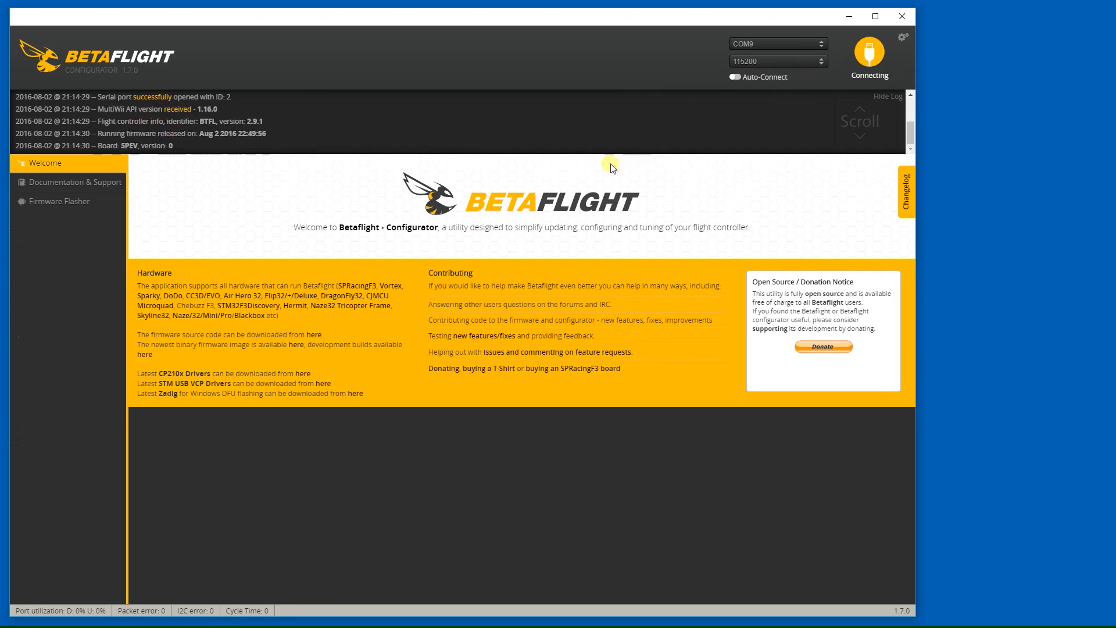
pyautogui.click(869, 55)
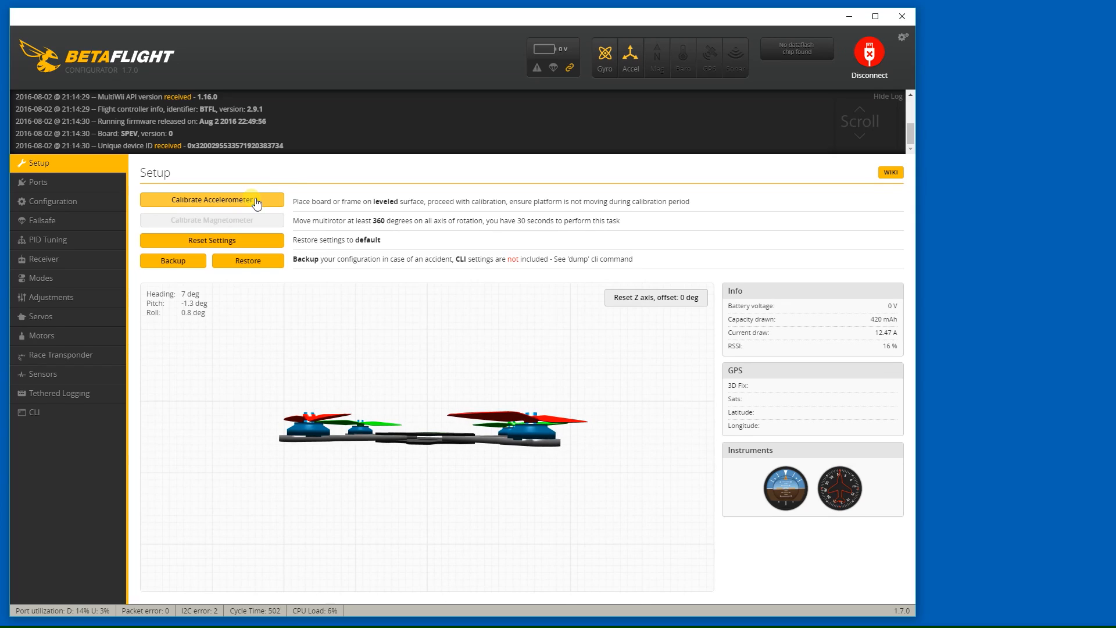
pyautogui.moveTo(106, 192)
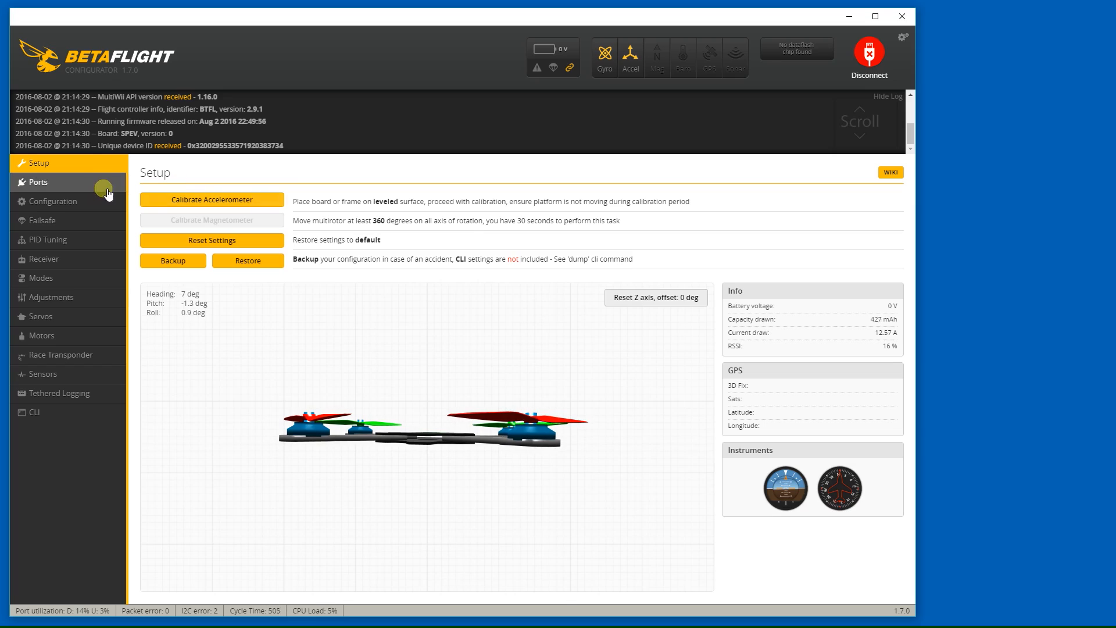
pyautogui.moveTo(96, 205)
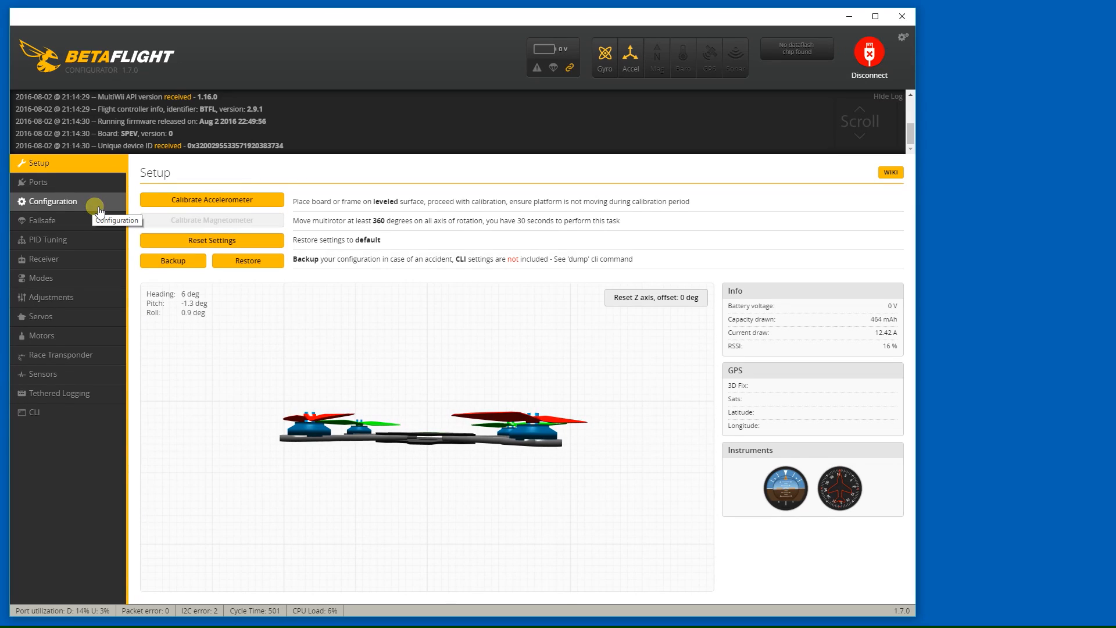
pyautogui.click(52, 201)
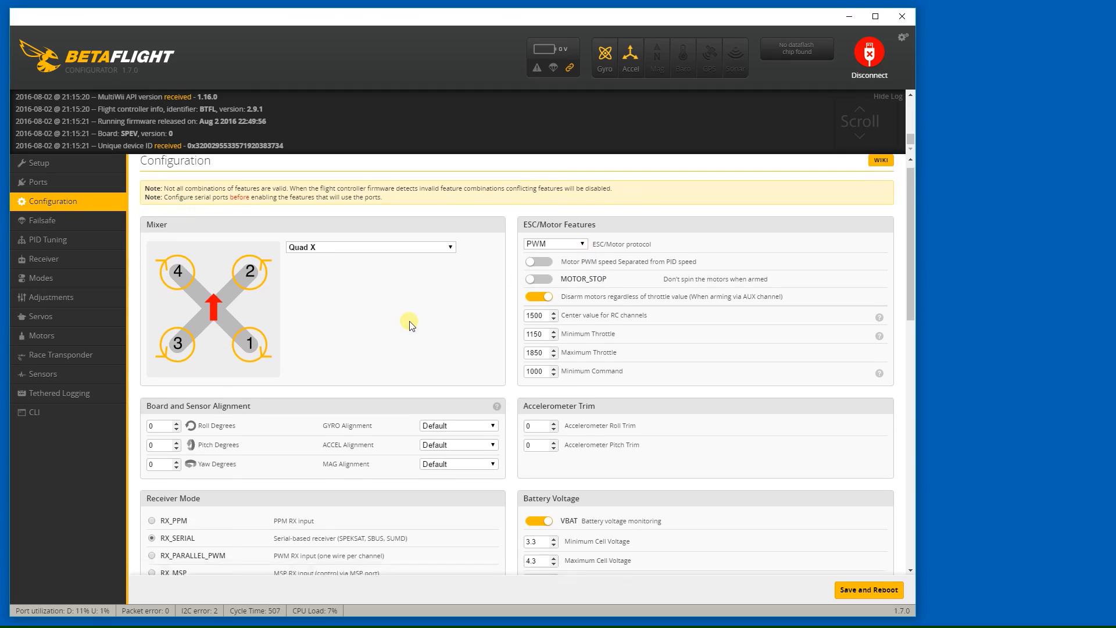
# Step: Turn off telemetry/transponder, the magnetometer and the barometer in Configuration
pyautogui.scroll(-3)
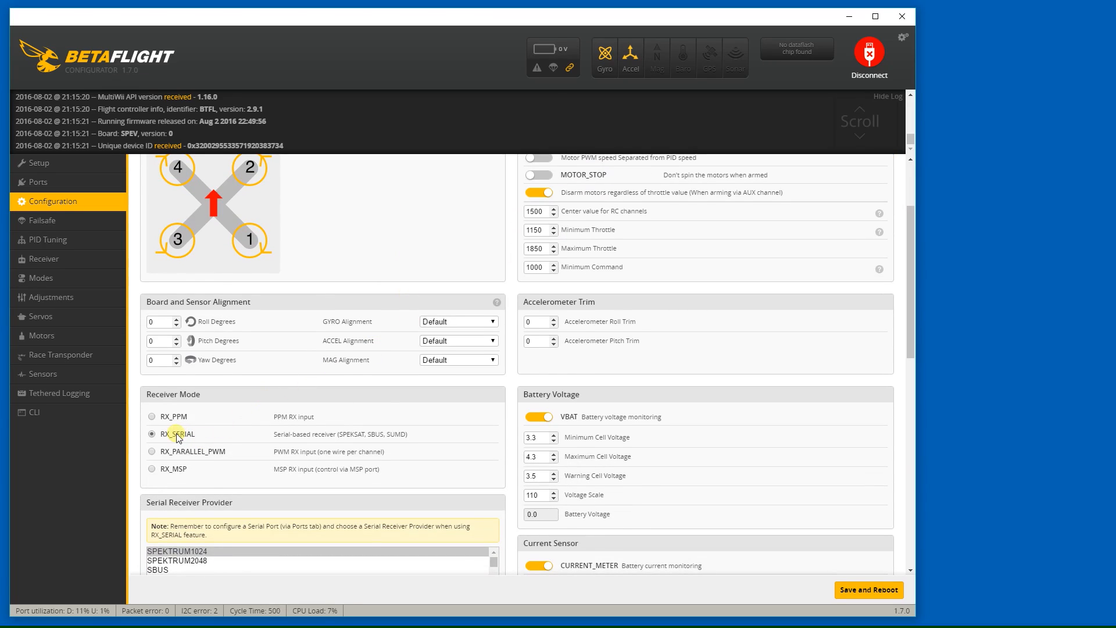
pyautogui.scroll(-3)
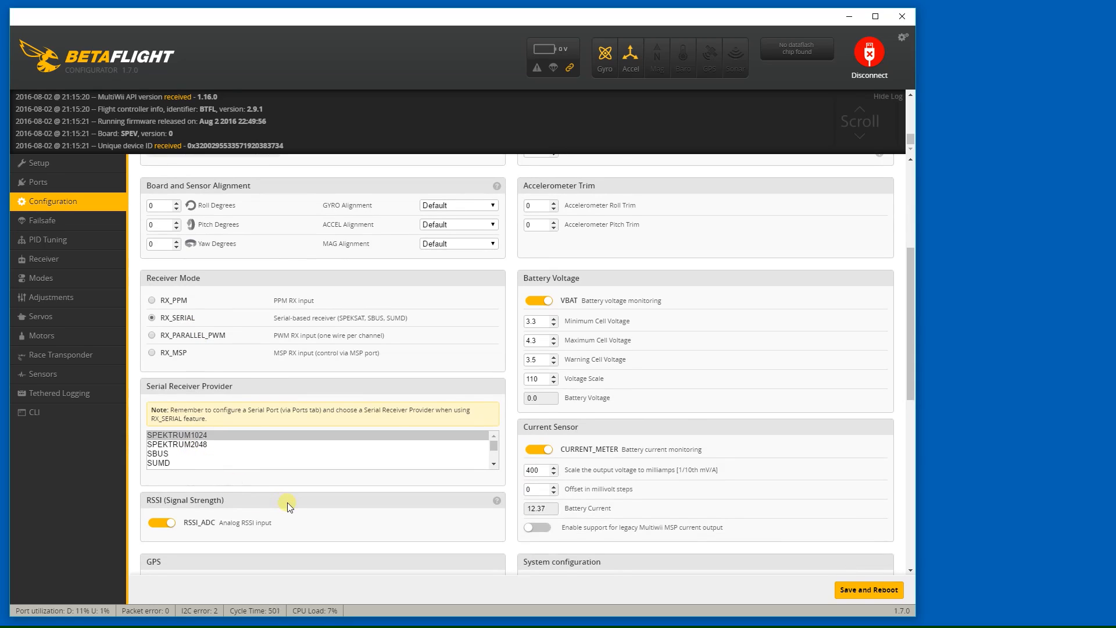
pyautogui.scroll(-3)
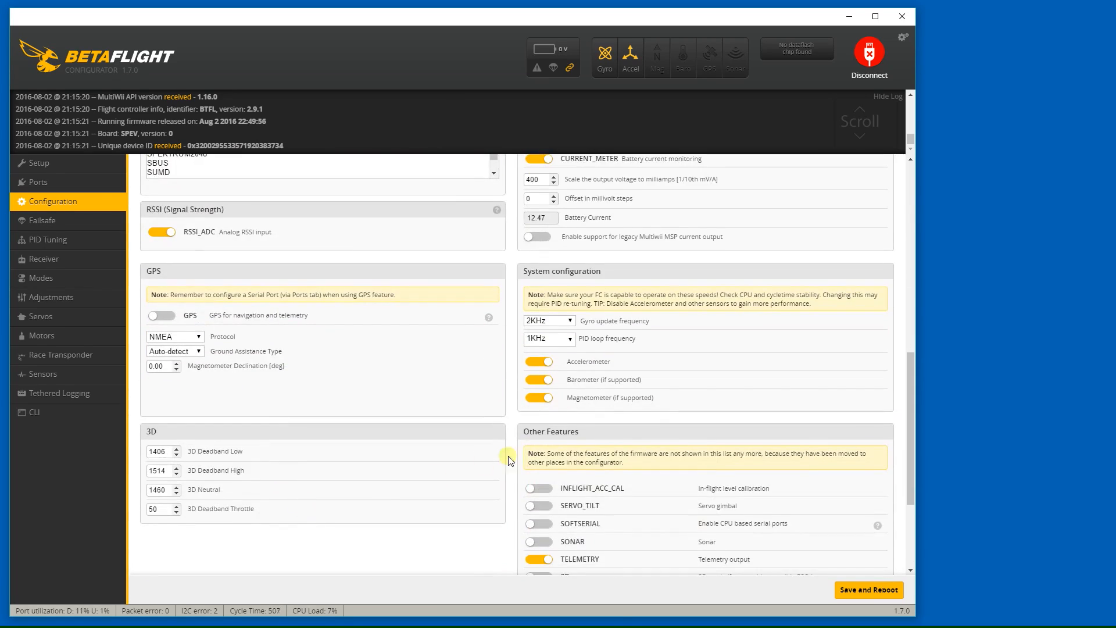
pyautogui.scroll(-3)
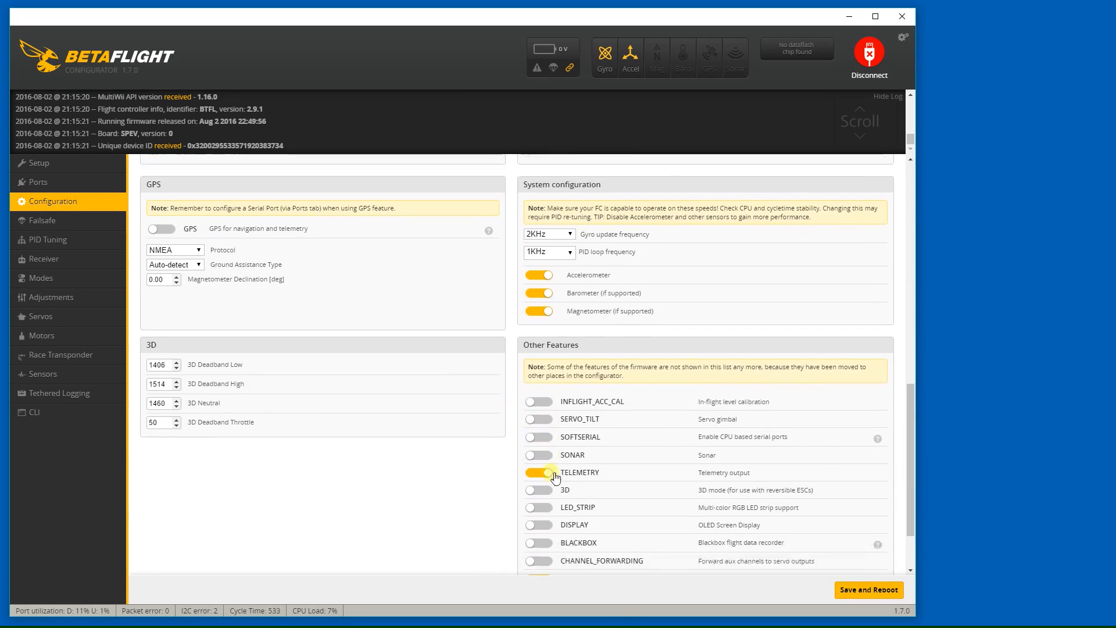
pyautogui.scroll(-3)
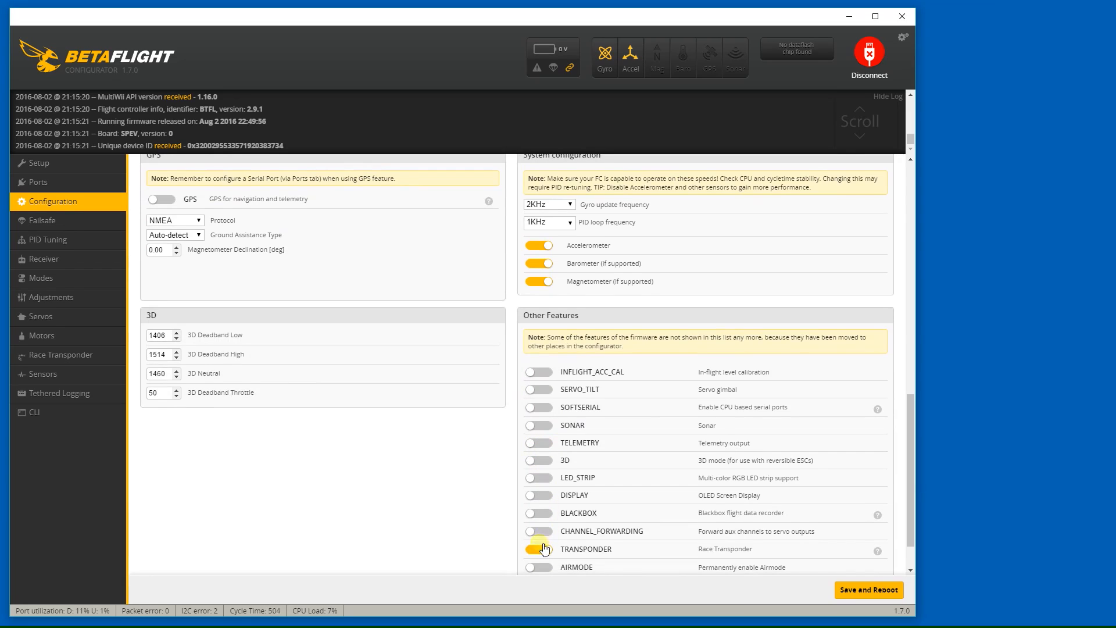
pyautogui.scroll(-3)
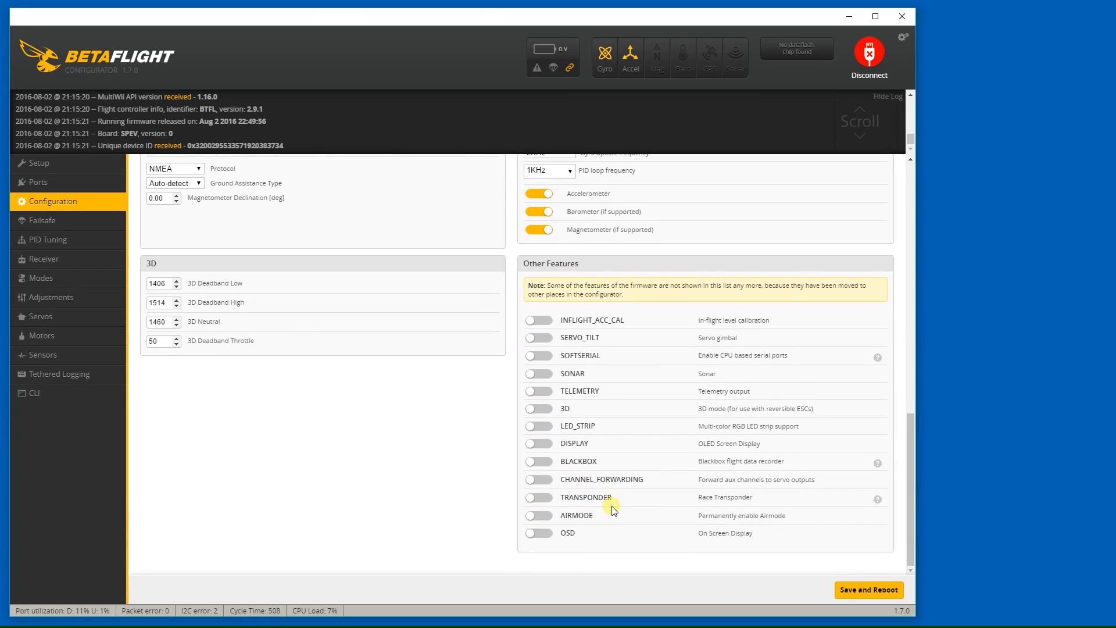
pyautogui.click(538, 515)
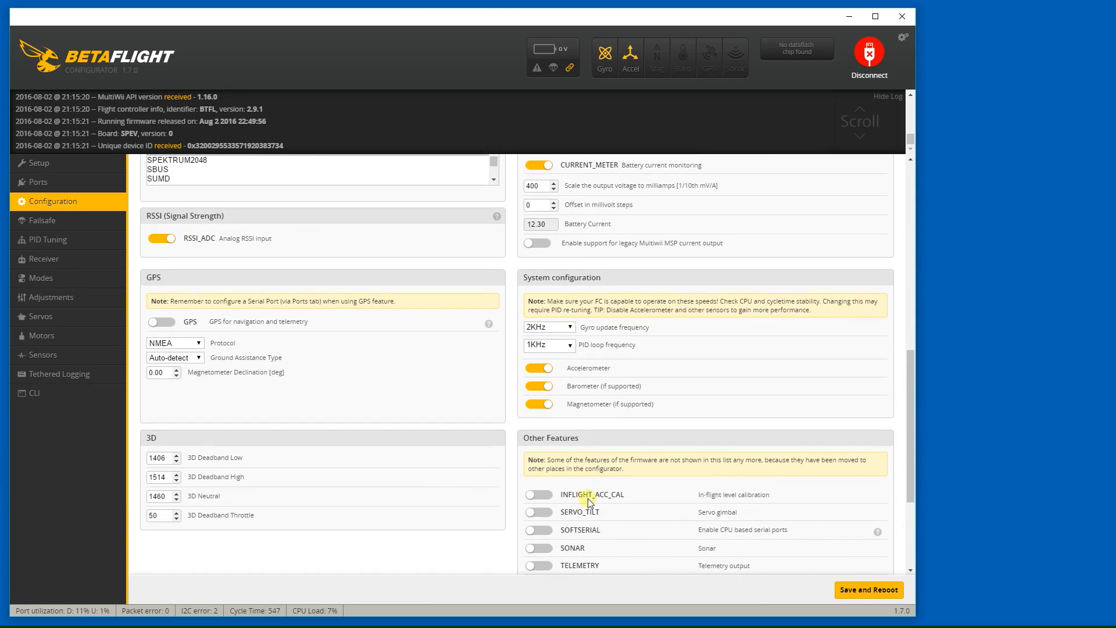
pyautogui.click(539, 387)
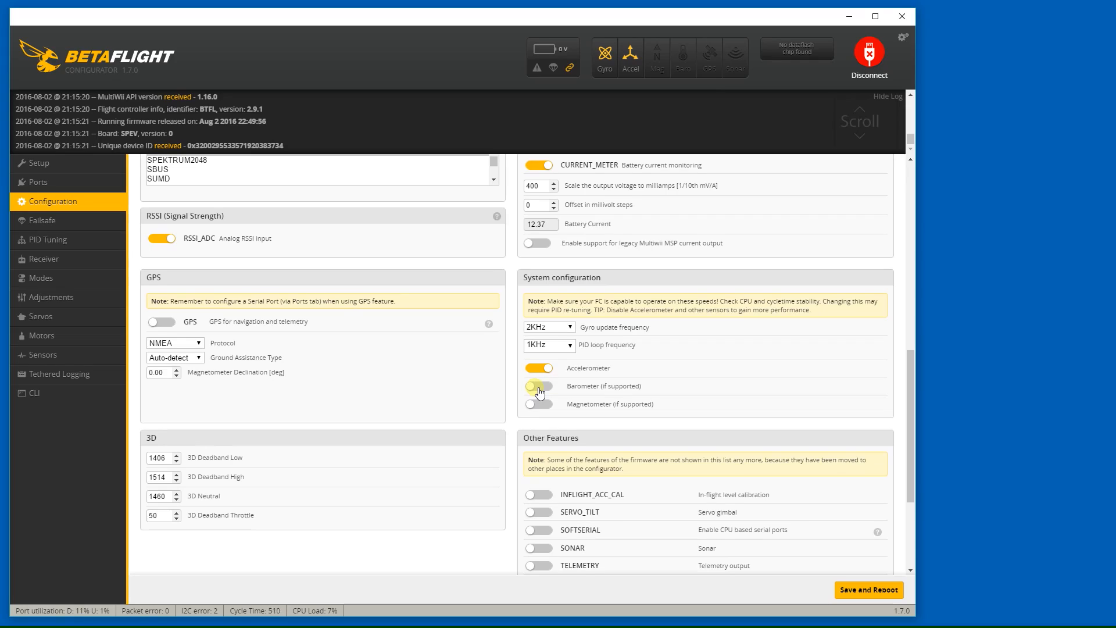
pyautogui.click(538, 386)
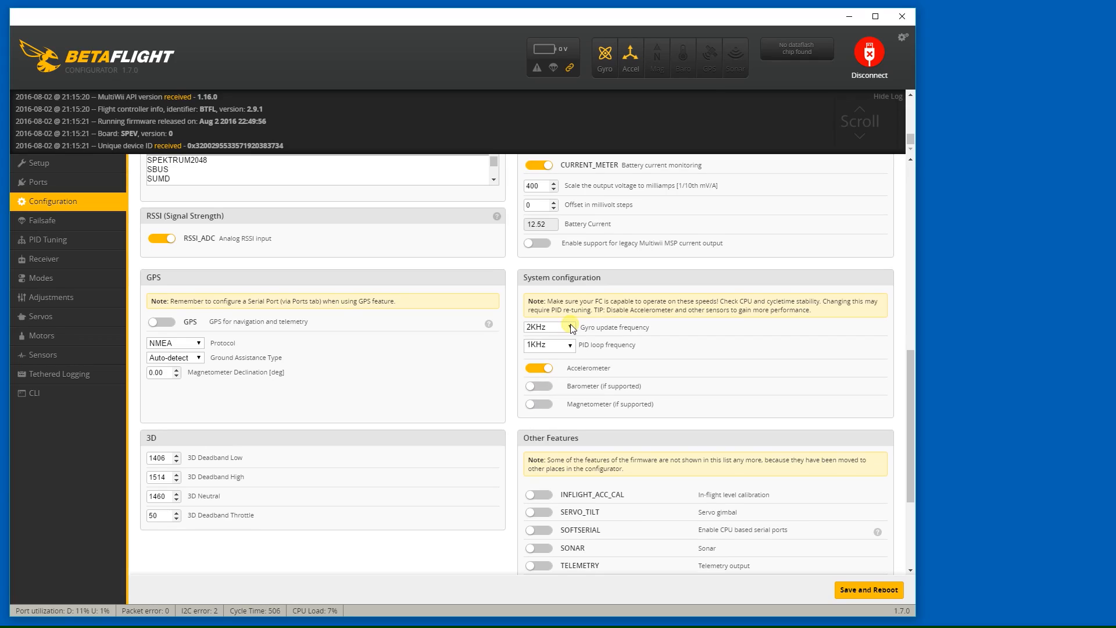
# Step: Set gyro update frequency to 8KHz with a 4KHz PID loop and turn off the accelerometer
pyautogui.click(547, 327)
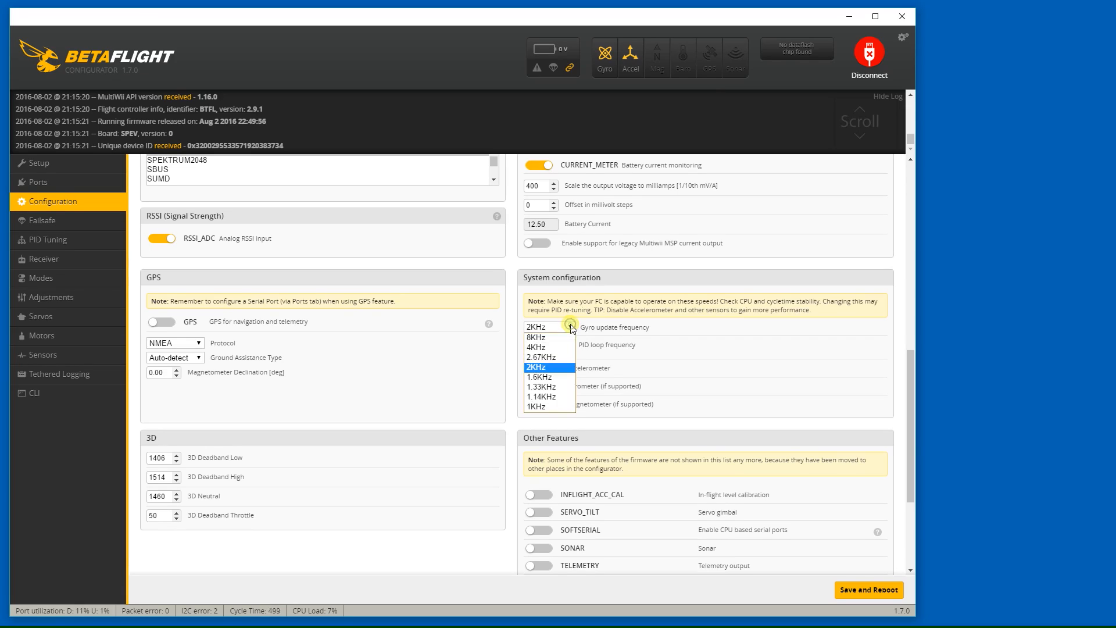
pyautogui.click(535, 338)
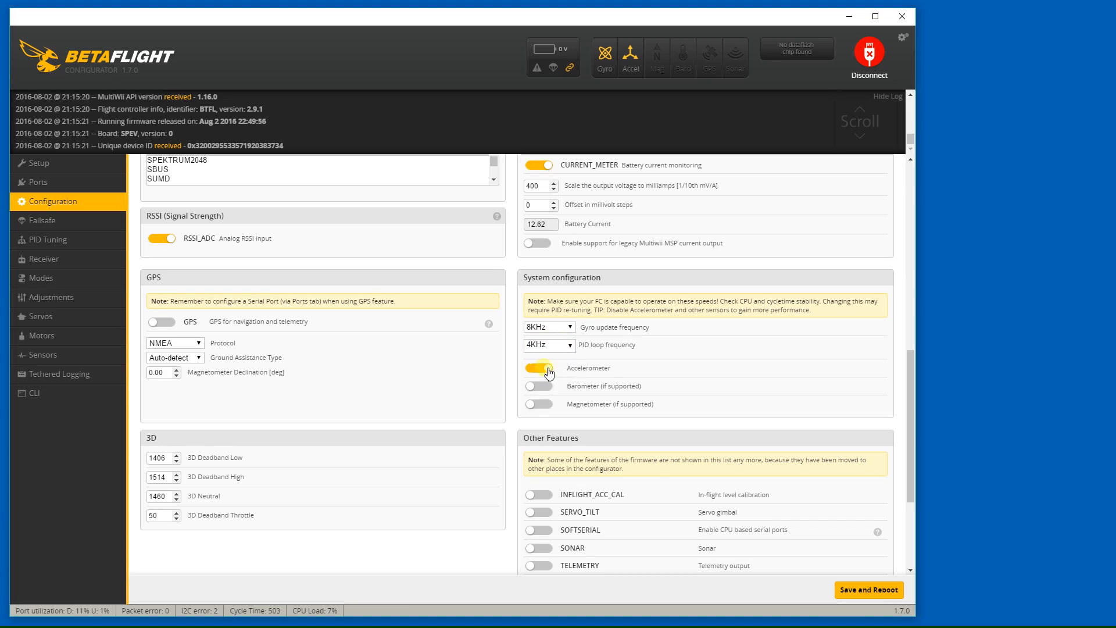
pyautogui.click(539, 369)
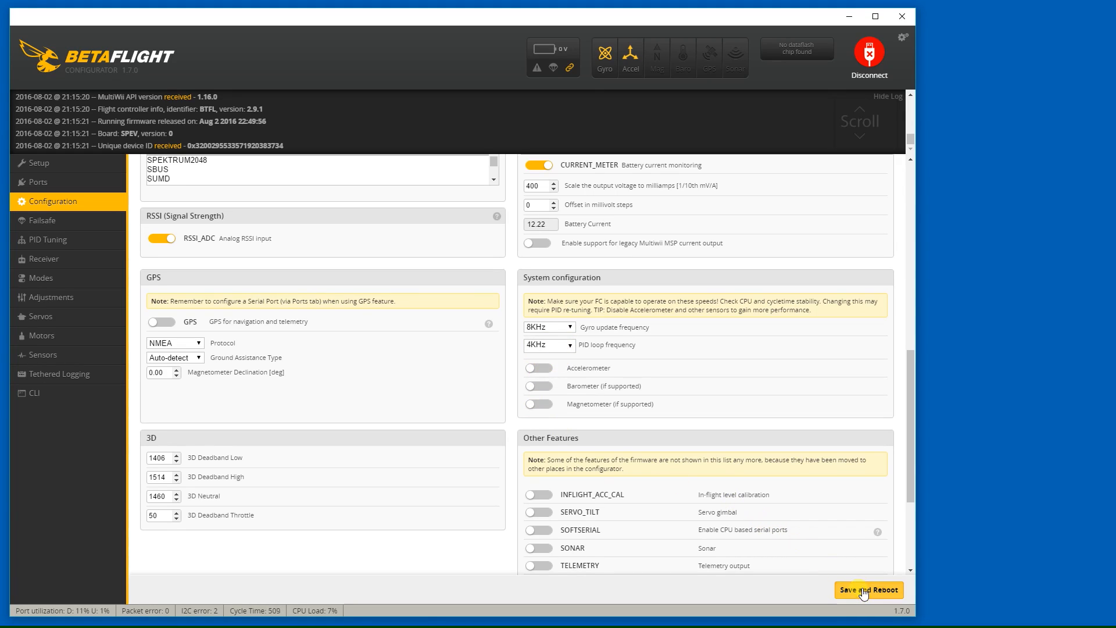
# Step: Save and reboot, reconnect to the board running BTFL 2.9.1 and return to its Configuration page
pyautogui.click(867, 590)
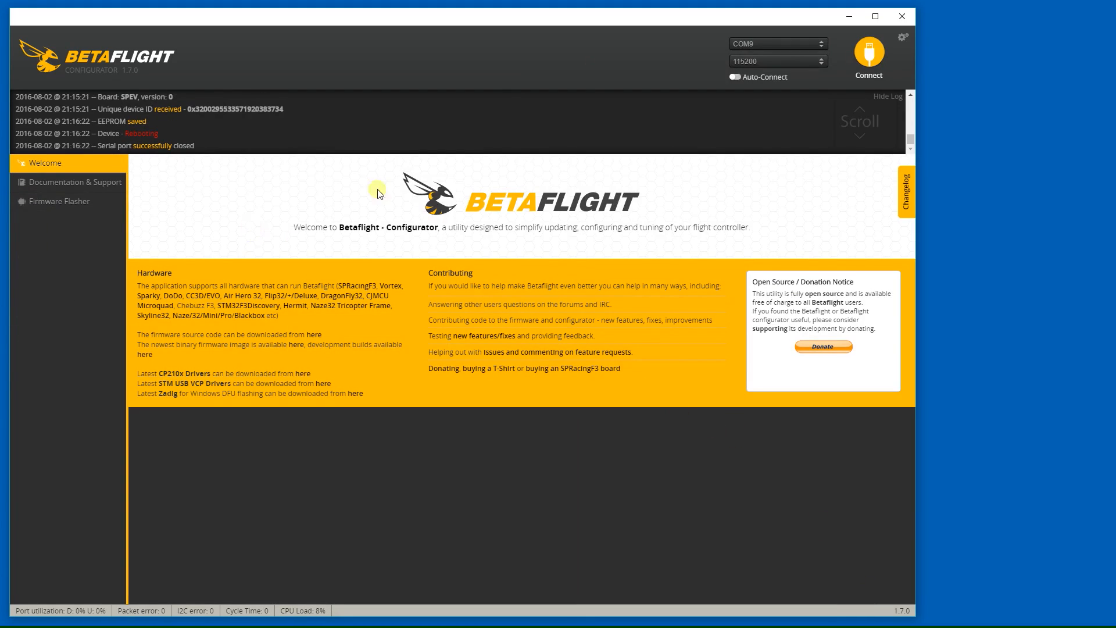
pyautogui.click(868, 55)
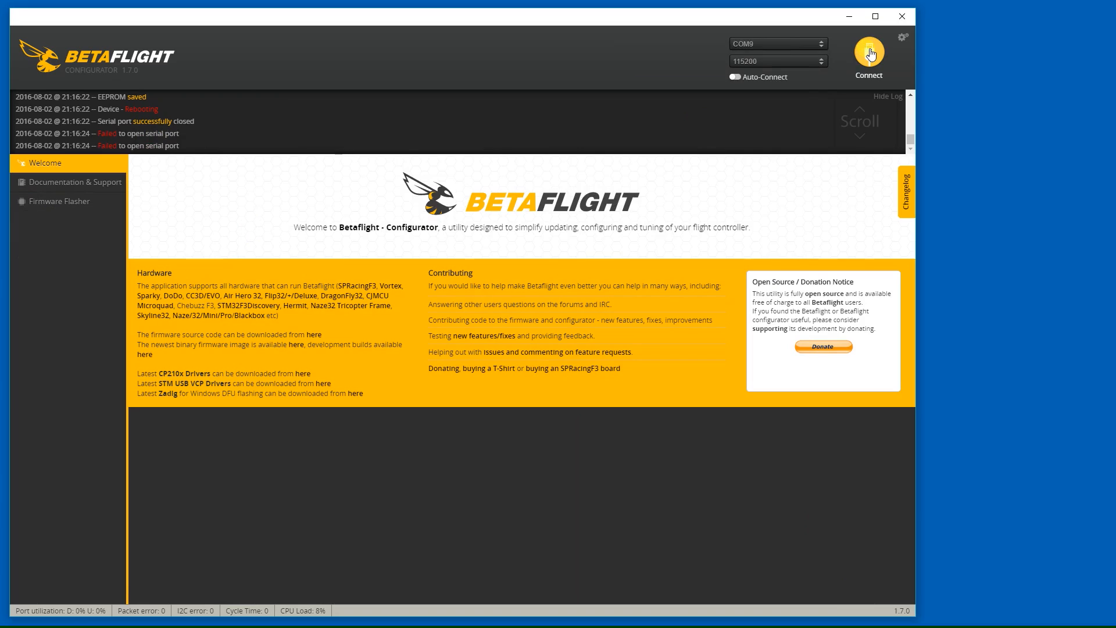
pyautogui.moveTo(530, 200)
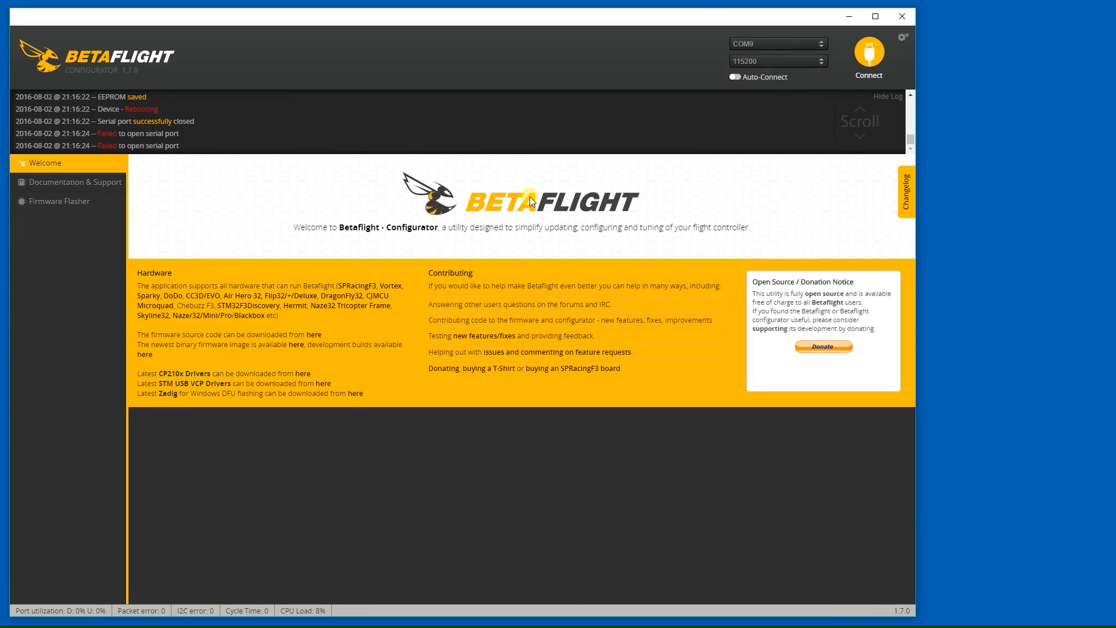
pyautogui.moveTo(869, 56)
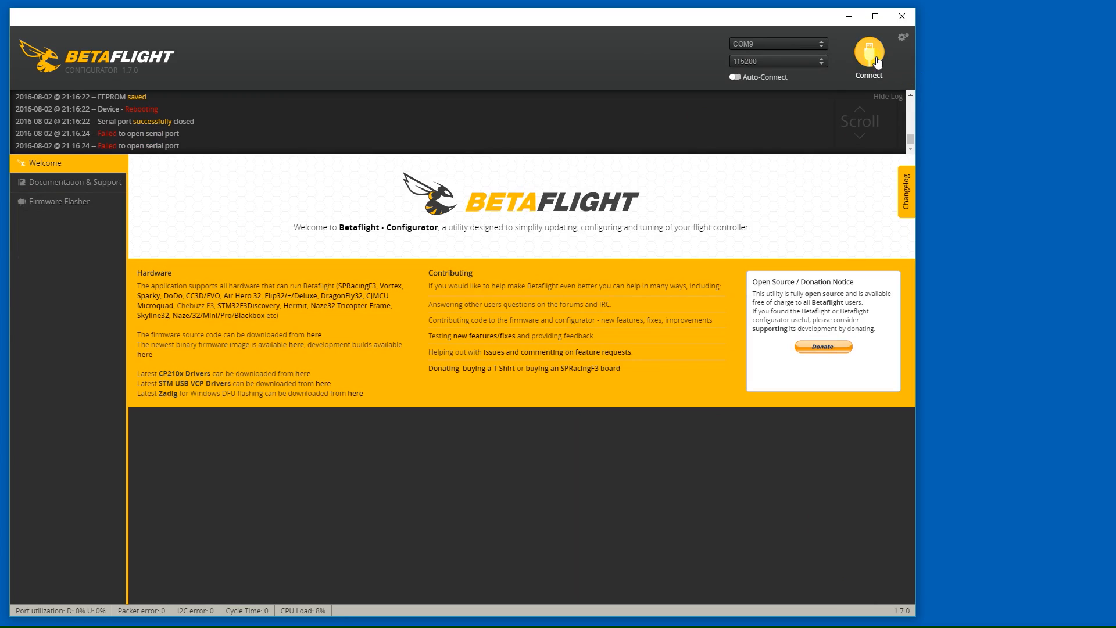
pyautogui.click(867, 57)
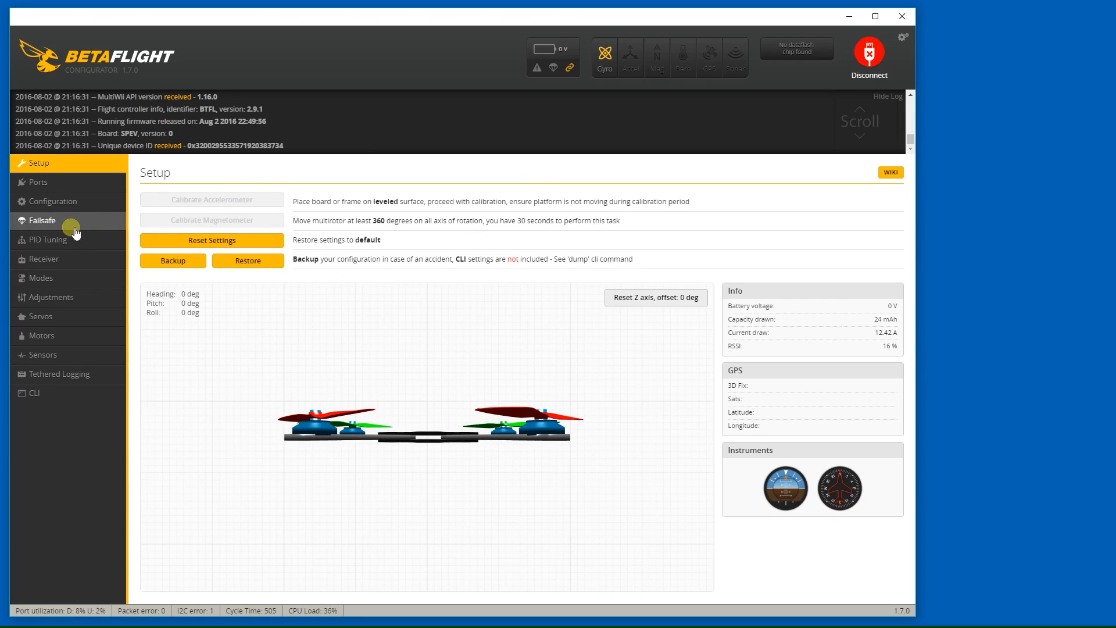
pyautogui.moveTo(254, 617)
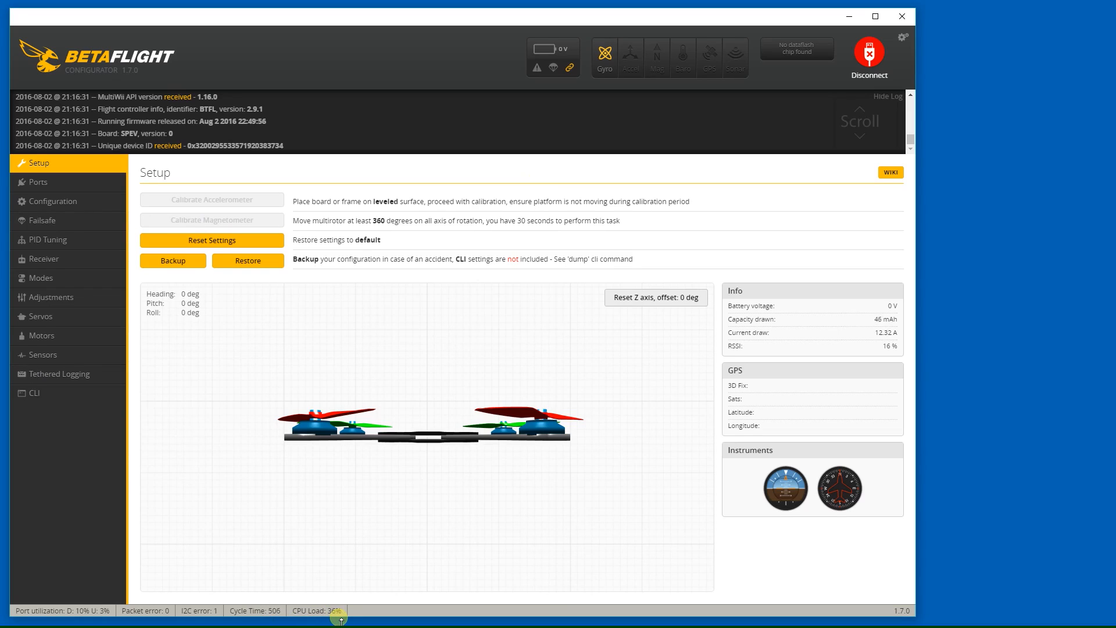
pyautogui.click(68, 201)
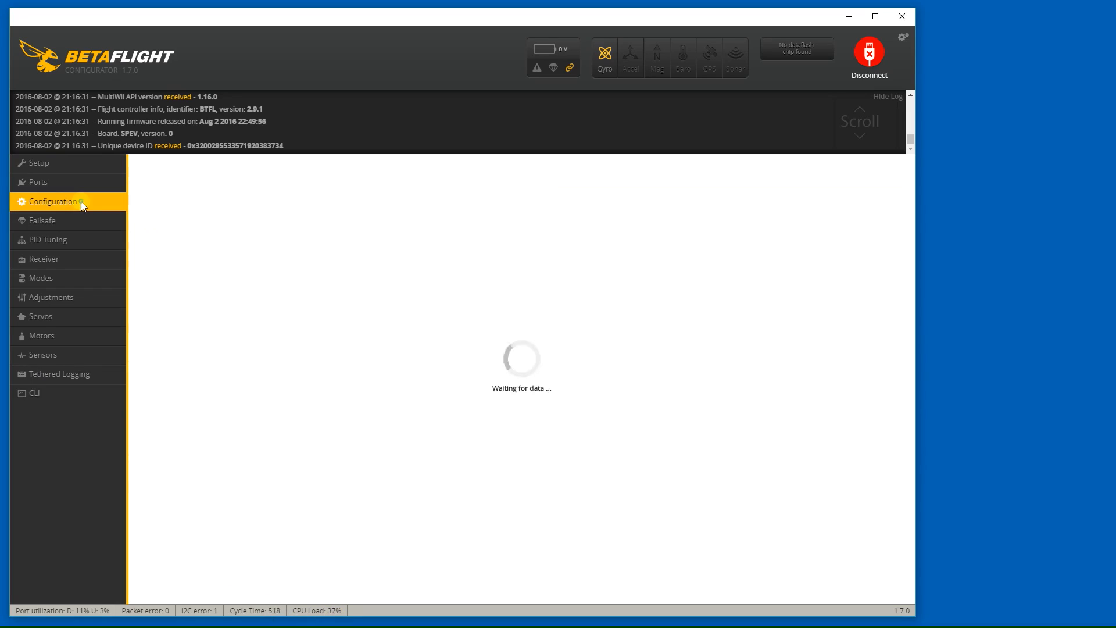
# Step: Keep gyro at 8KHz, set PID loop frequency to 2KHz, then save and reboot the board
pyautogui.click(53, 201)
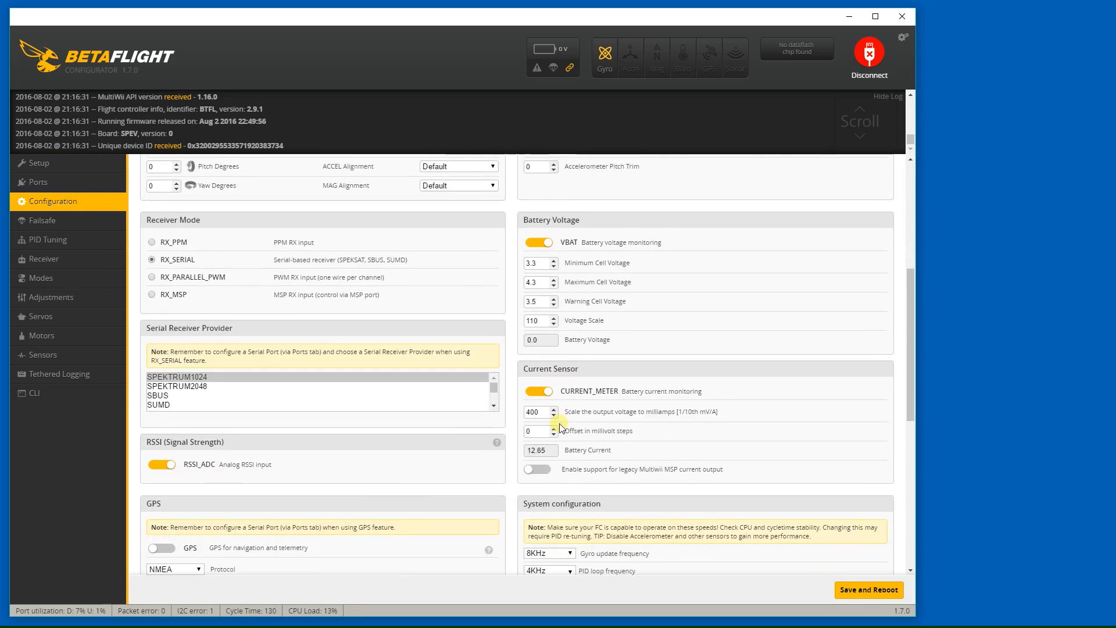
pyautogui.scroll(-3)
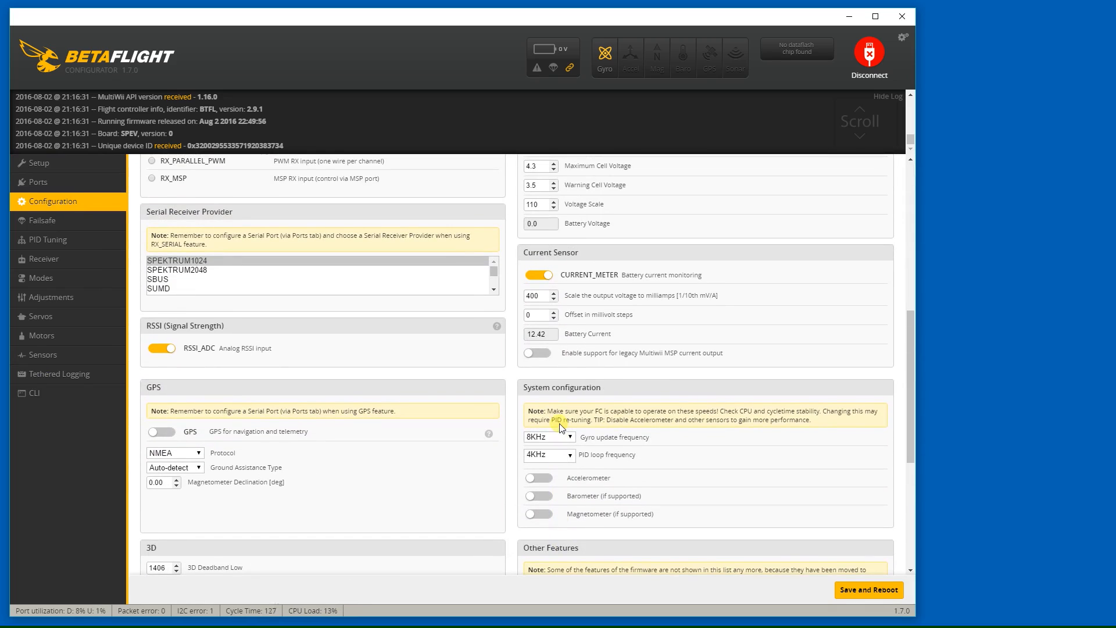
pyautogui.click(549, 454)
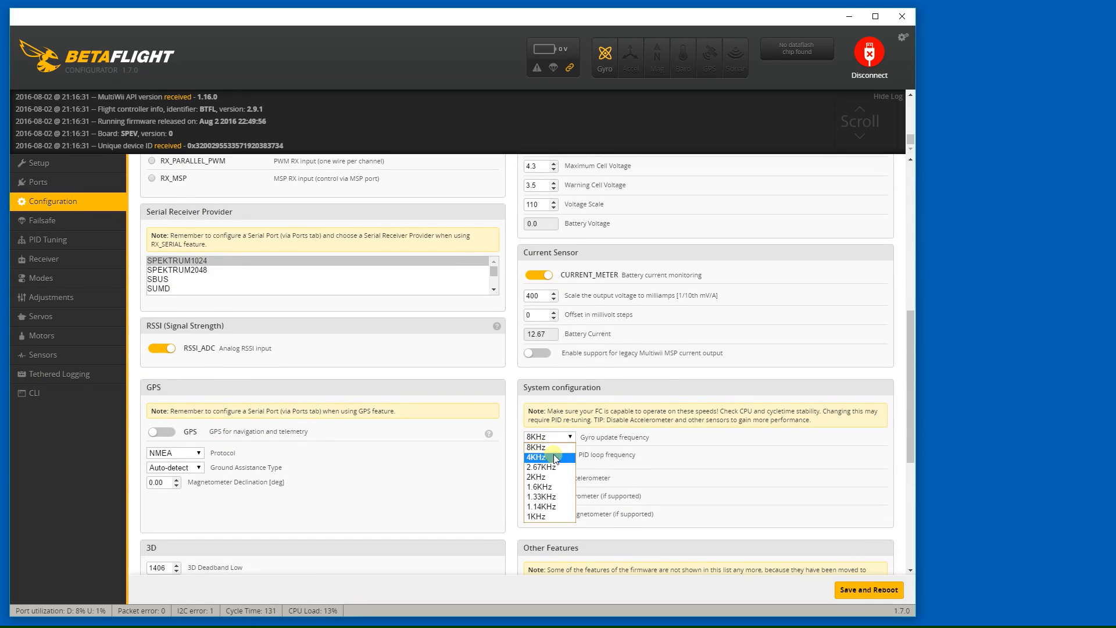
pyautogui.click(548, 456)
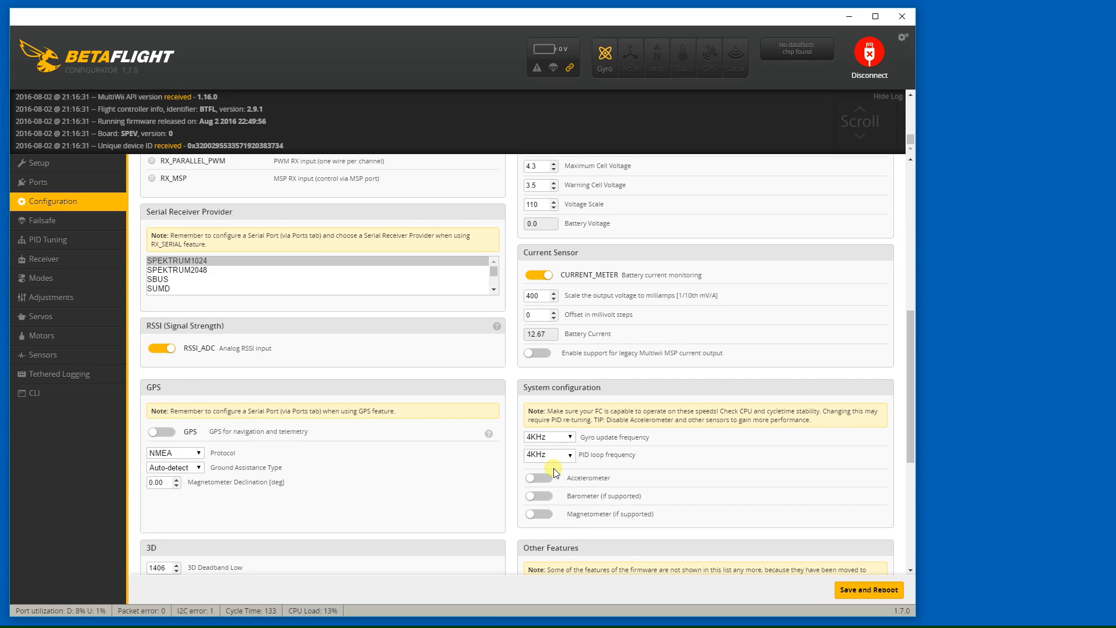
pyautogui.click(547, 436)
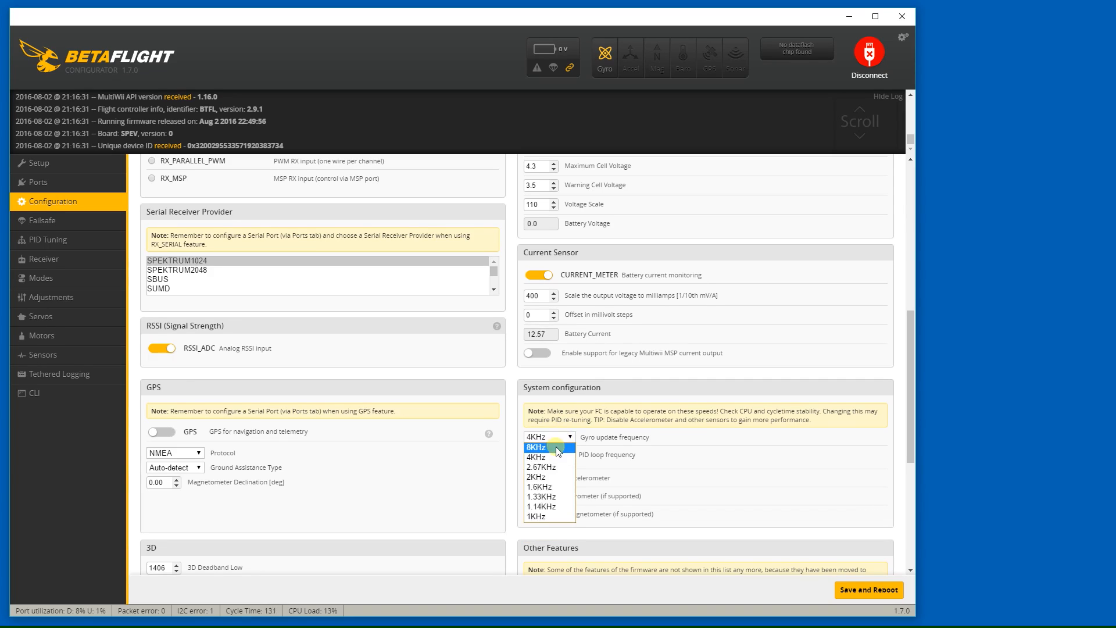
pyautogui.click(535, 446)
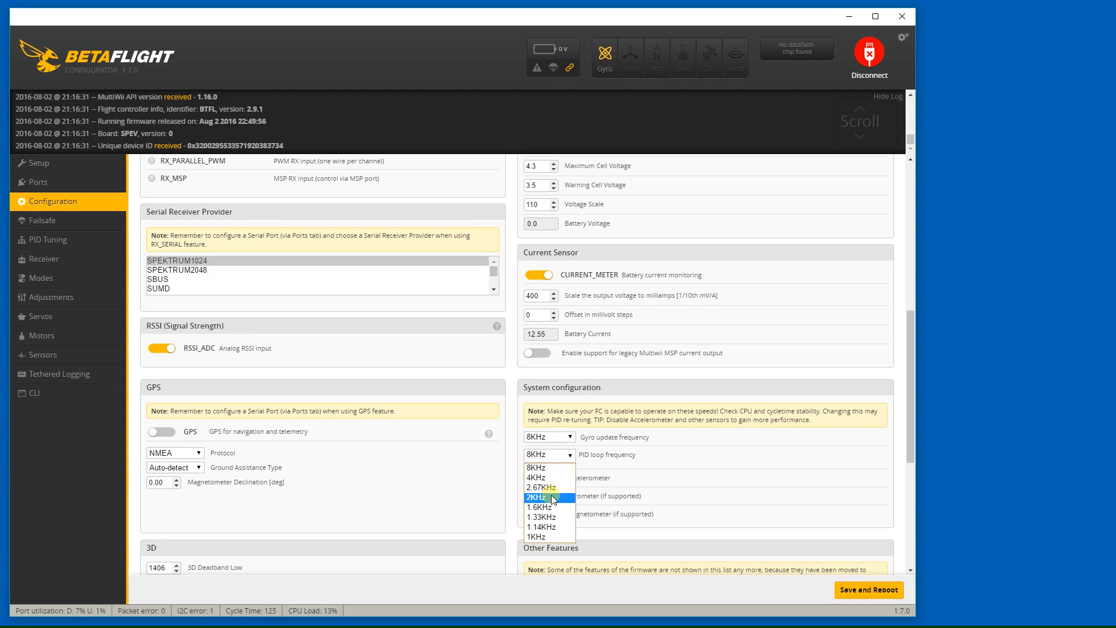
pyautogui.click(543, 496)
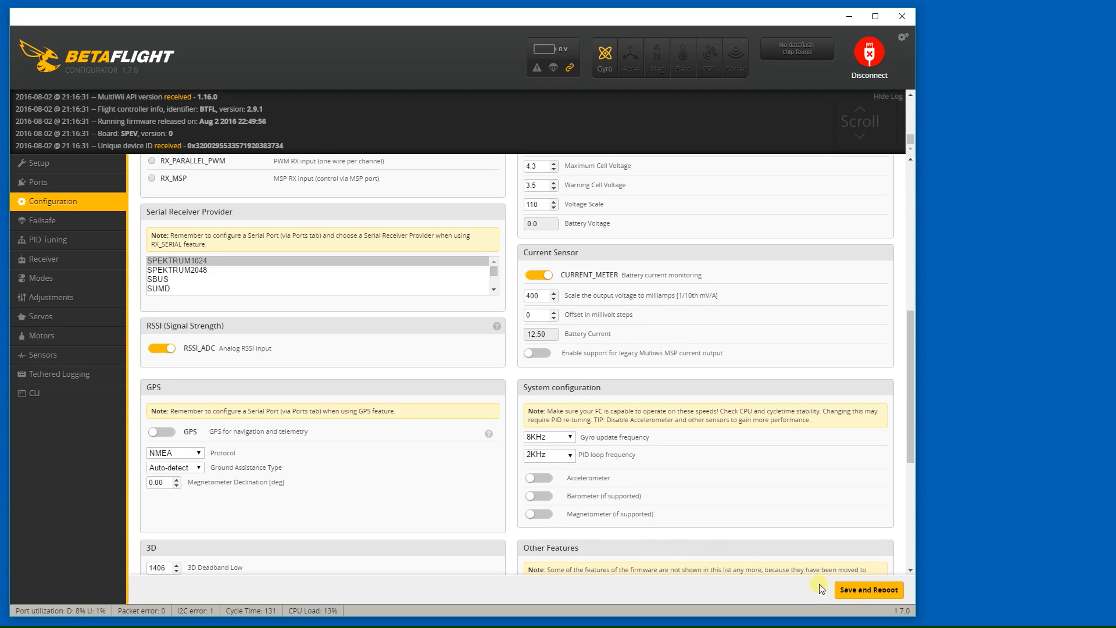
pyautogui.click(868, 589)
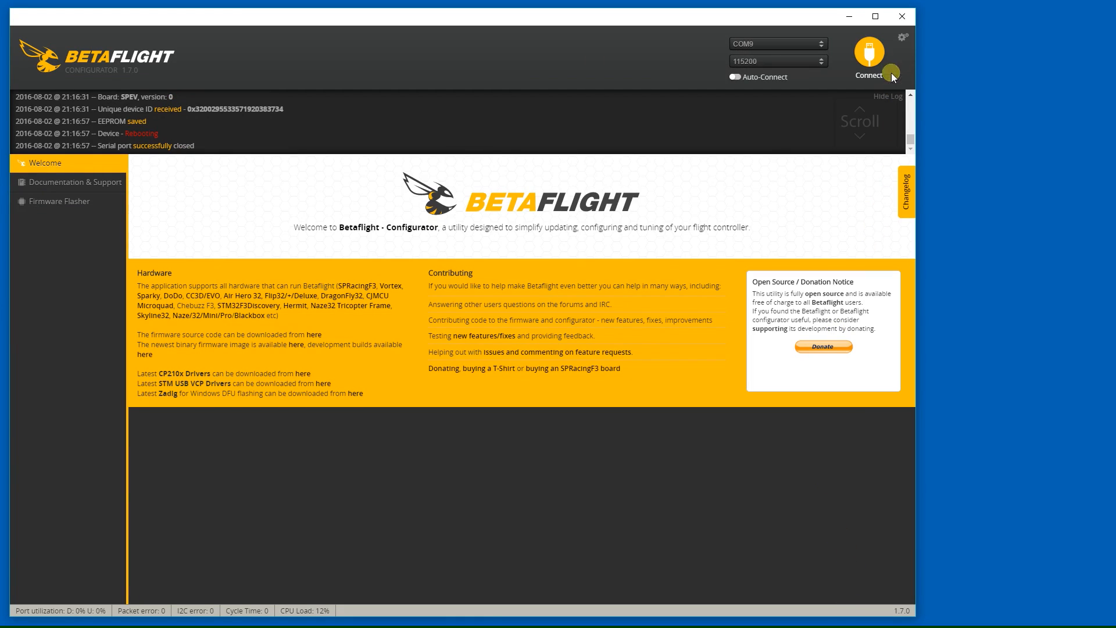
# Step: Reconnect to the rebooted board until the Setup overview with the quad model loads
pyautogui.click(867, 55)
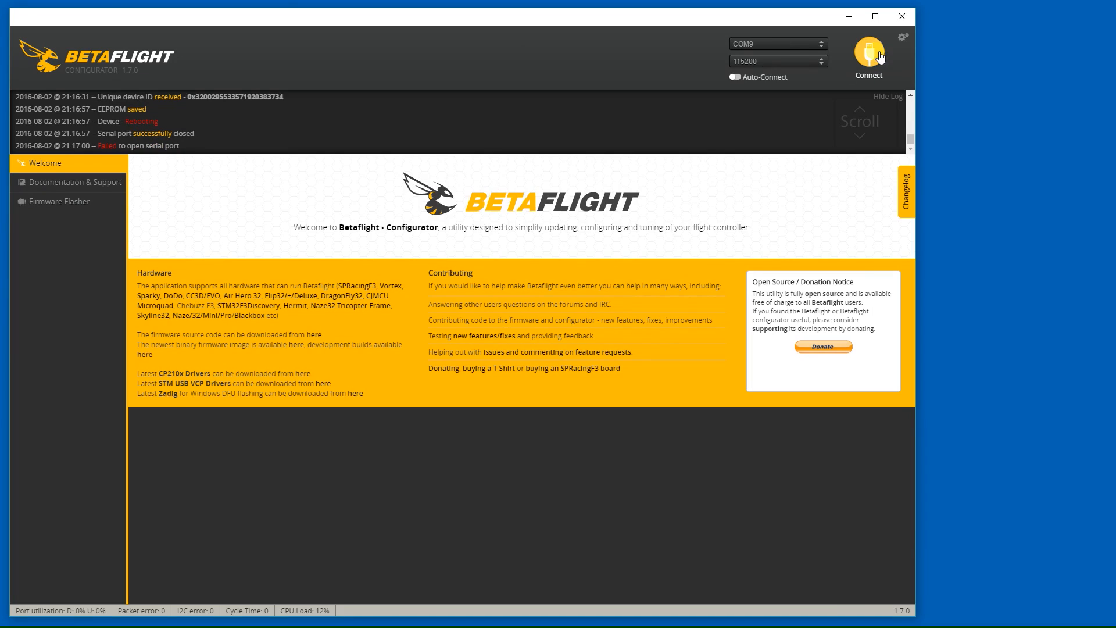
pyautogui.click(868, 57)
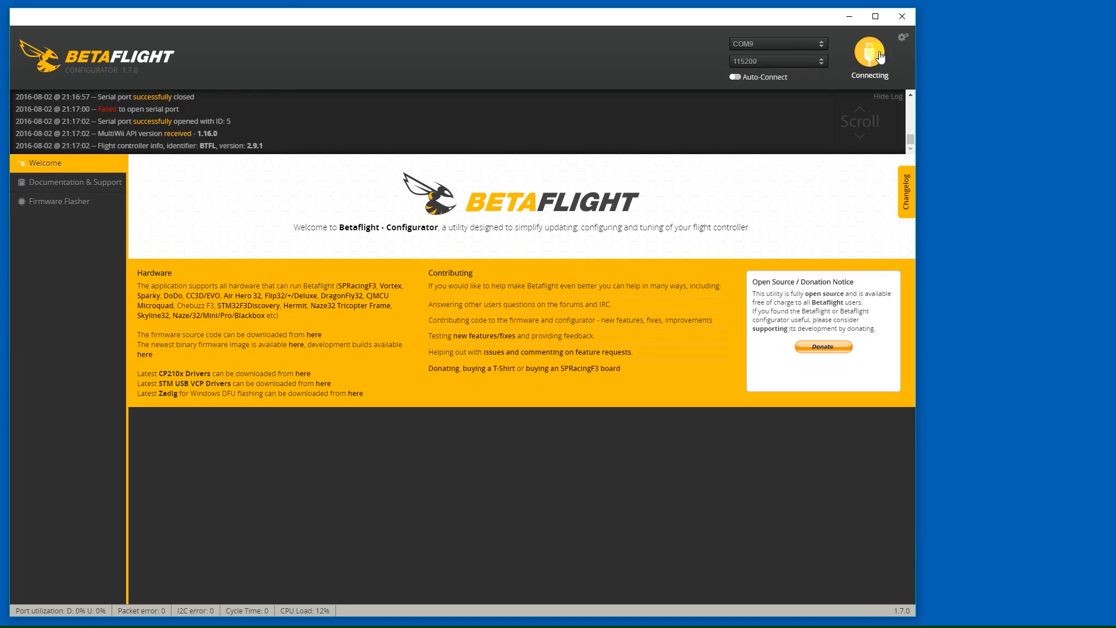
pyautogui.click(869, 53)
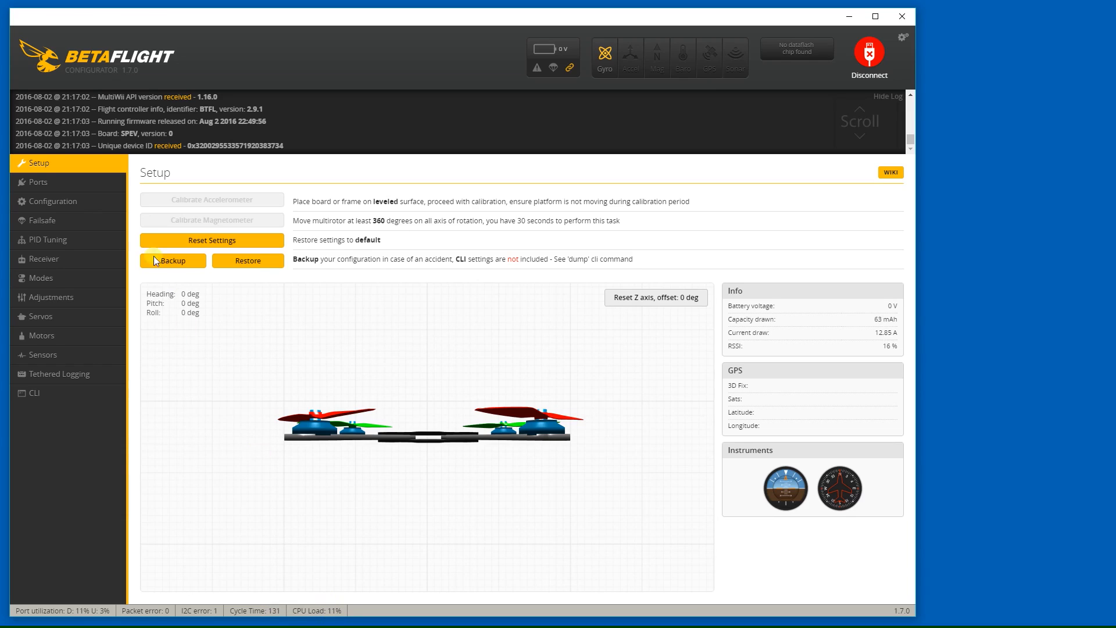
# Step: Review the Configuration page down to System configuration and Other Features, confirming 2KHz PID loop and AIRMODE
pyautogui.click(37, 181)
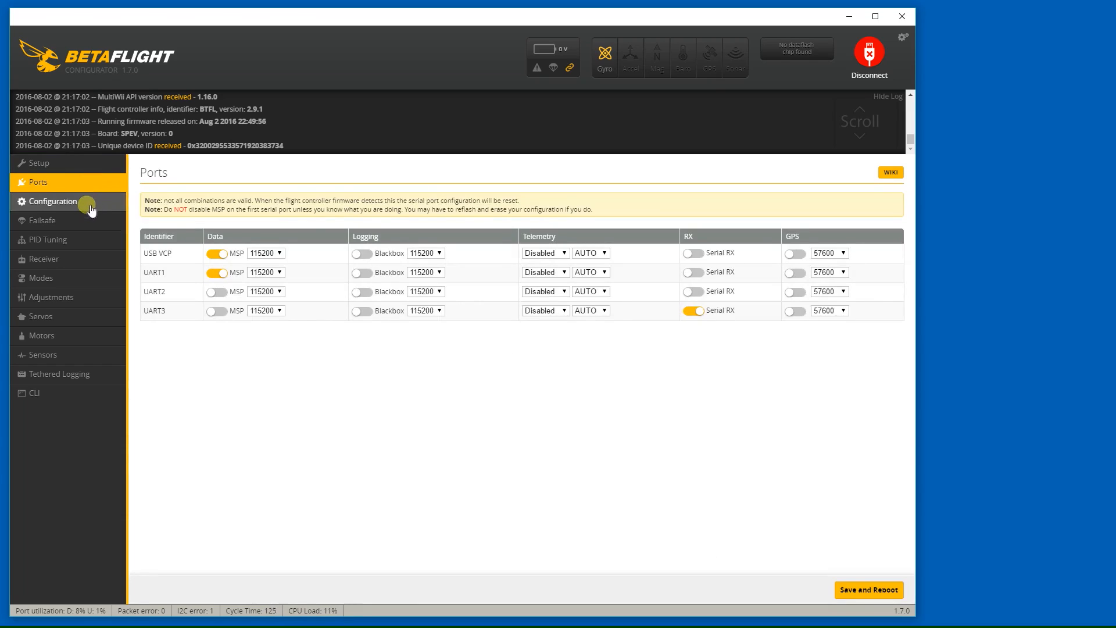
pyautogui.click(52, 201)
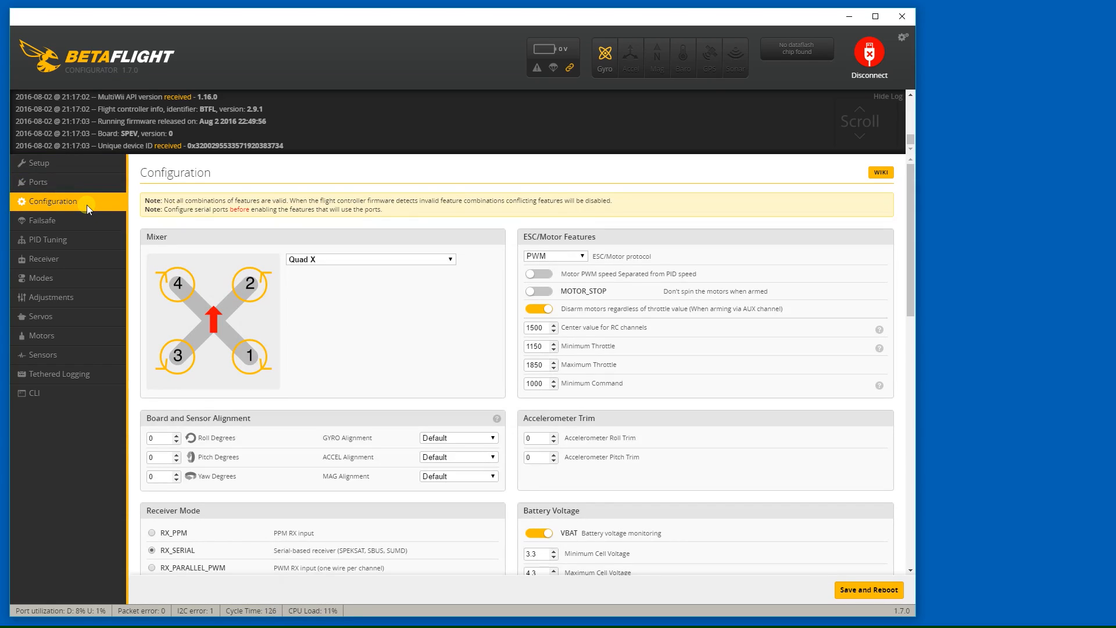
pyautogui.moveTo(144, 294)
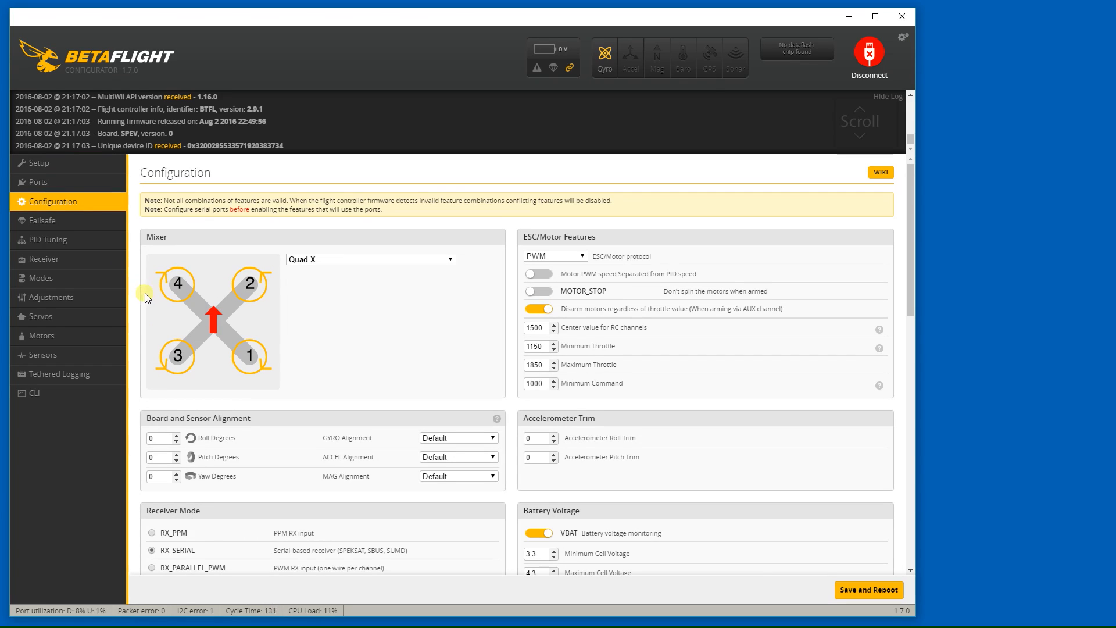
pyautogui.moveTo(289, 371)
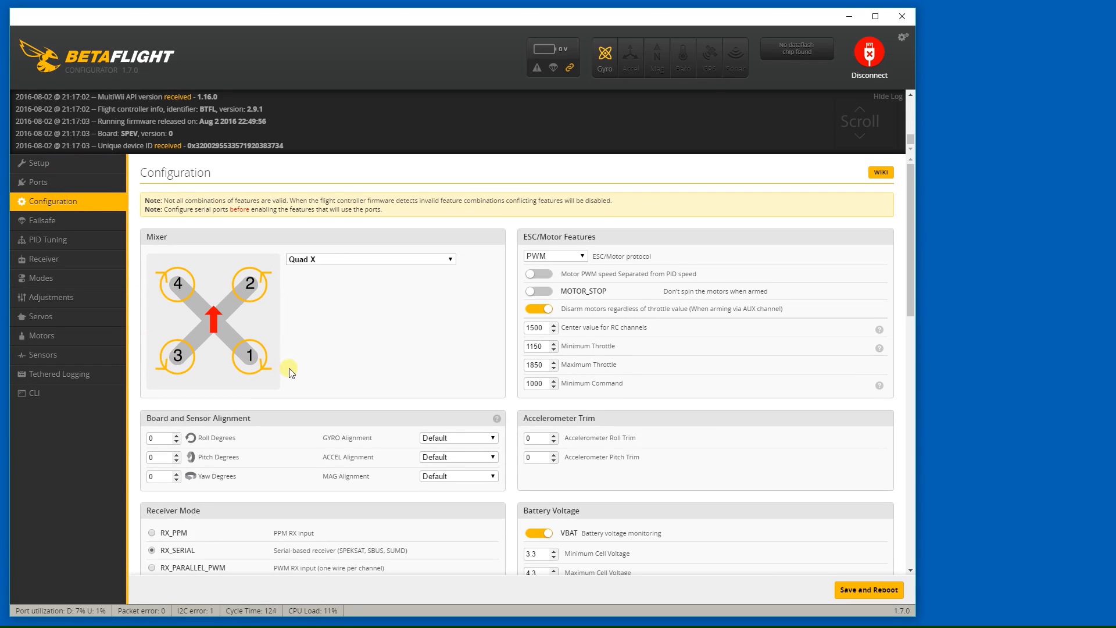
pyautogui.scroll(-3)
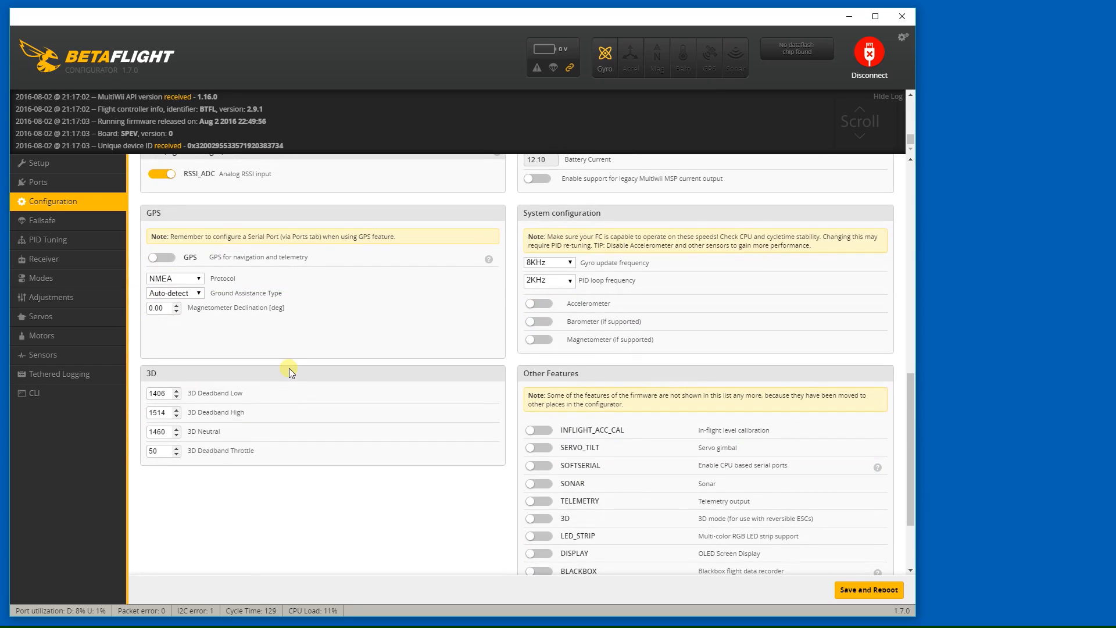
pyautogui.scroll(-3)
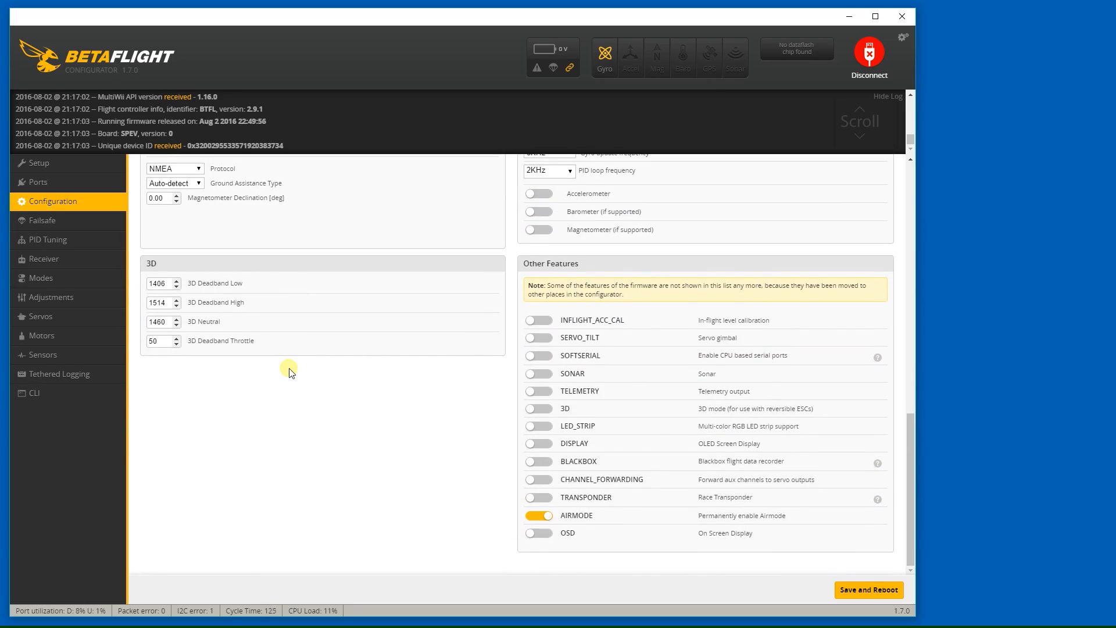
# Step: Set the stage 2 failsafe procedure to Drop and save with reboot
pyautogui.click(42, 220)
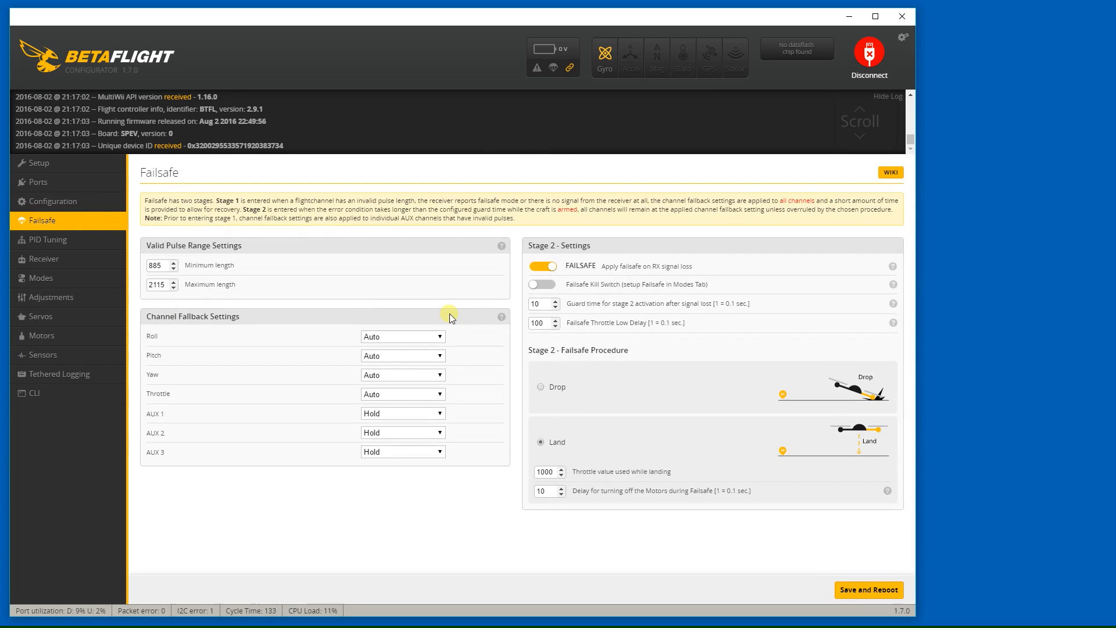
pyautogui.moveTo(631, 307)
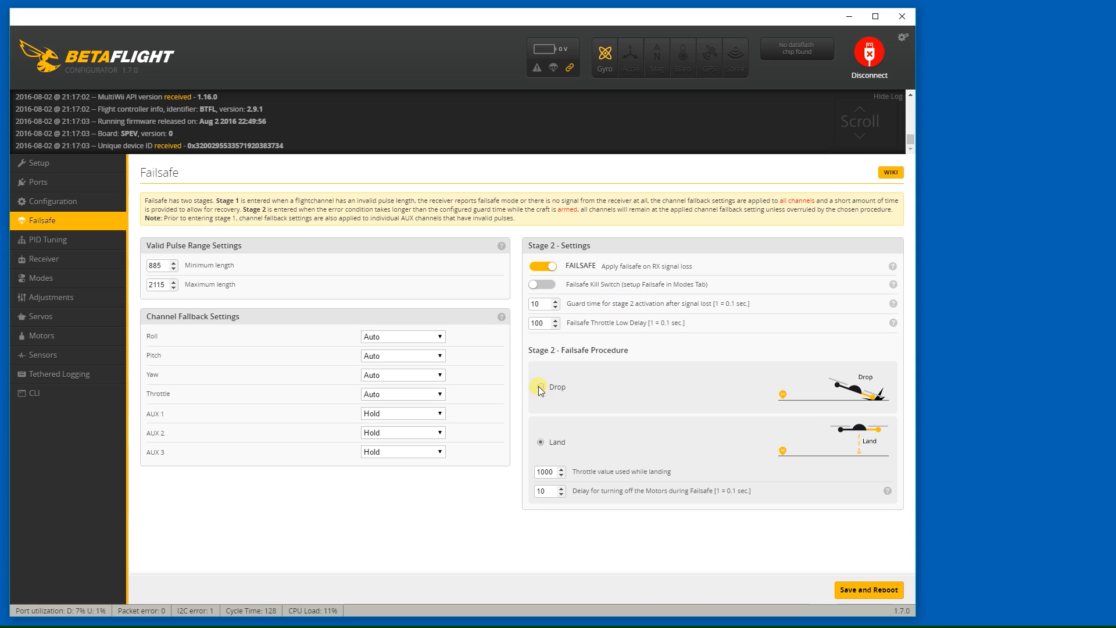
pyautogui.click(541, 386)
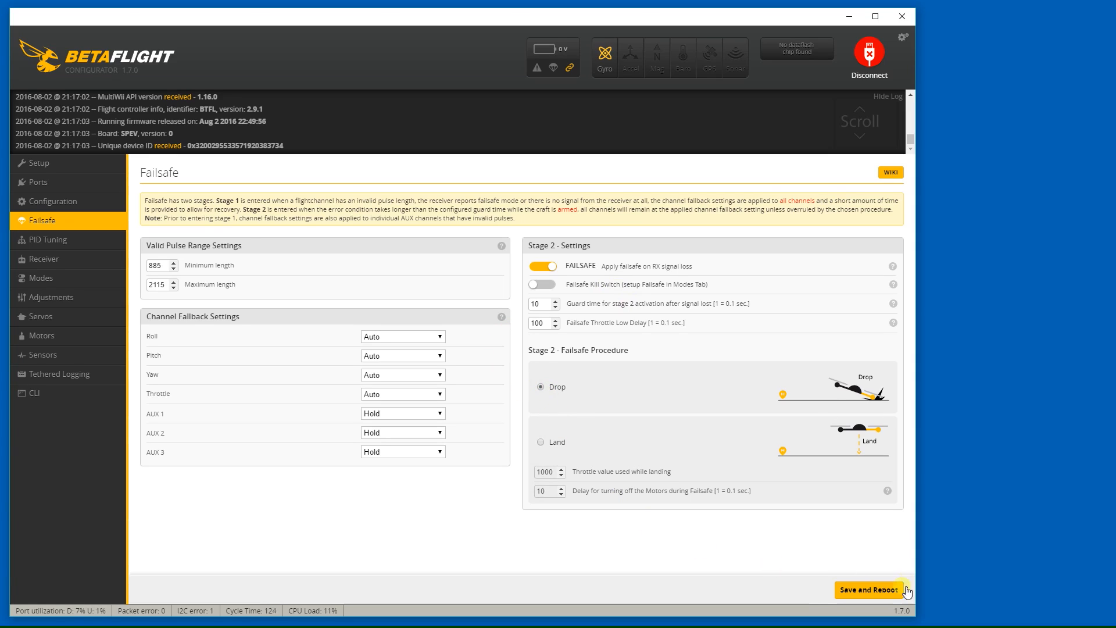
pyautogui.click(868, 590)
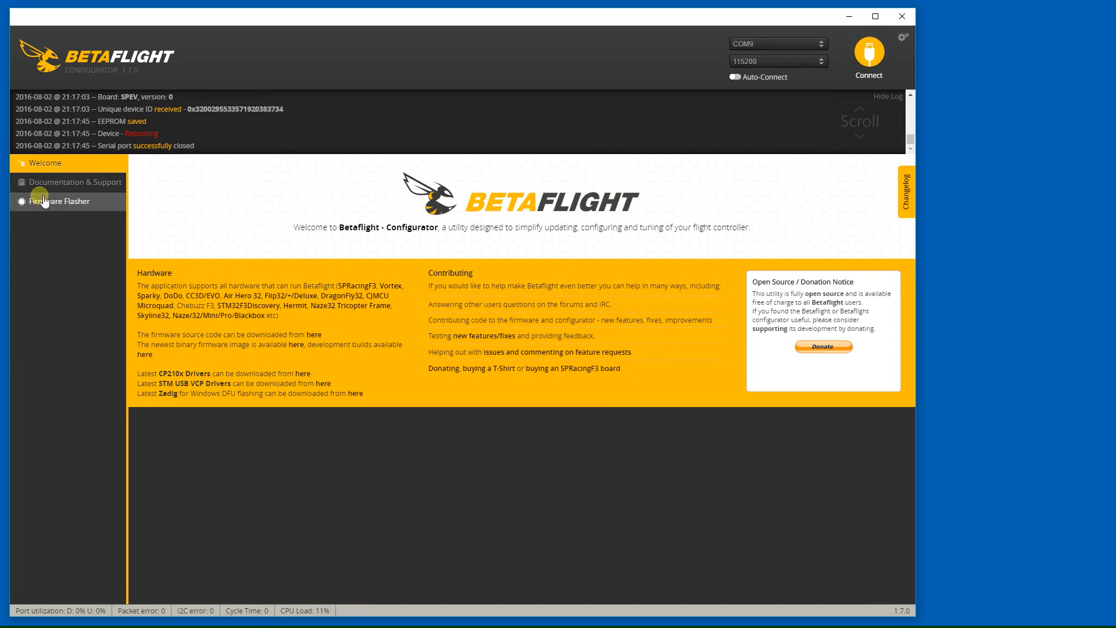
# Step: Reconnect, add an ARM range on AUX 1 at 900–1300 and save it to the board
pyautogui.click(867, 54)
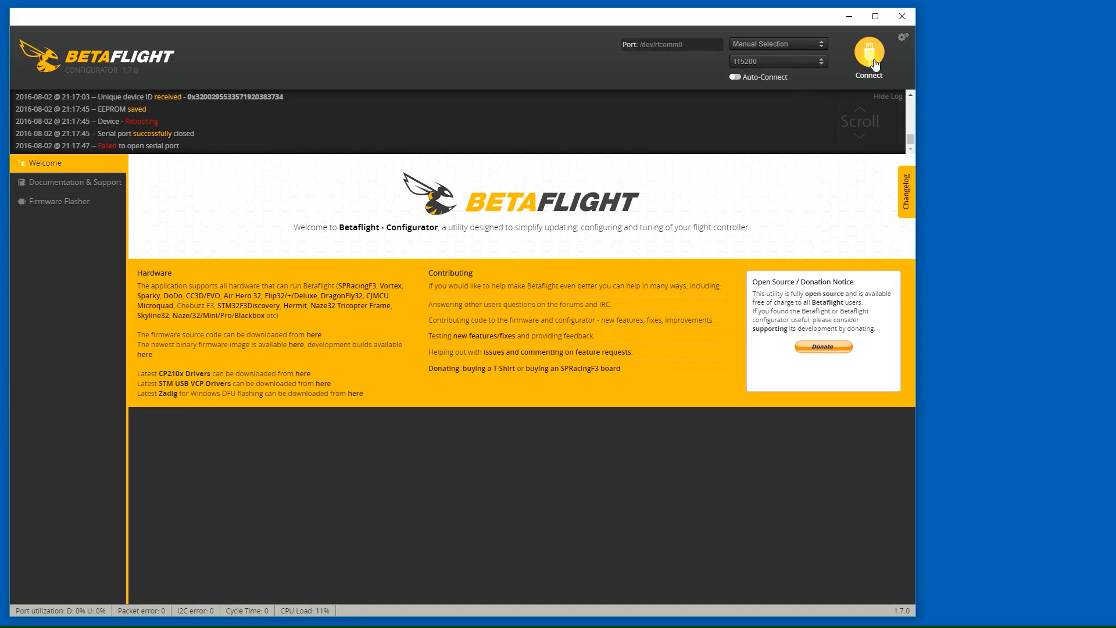
pyautogui.click(868, 54)
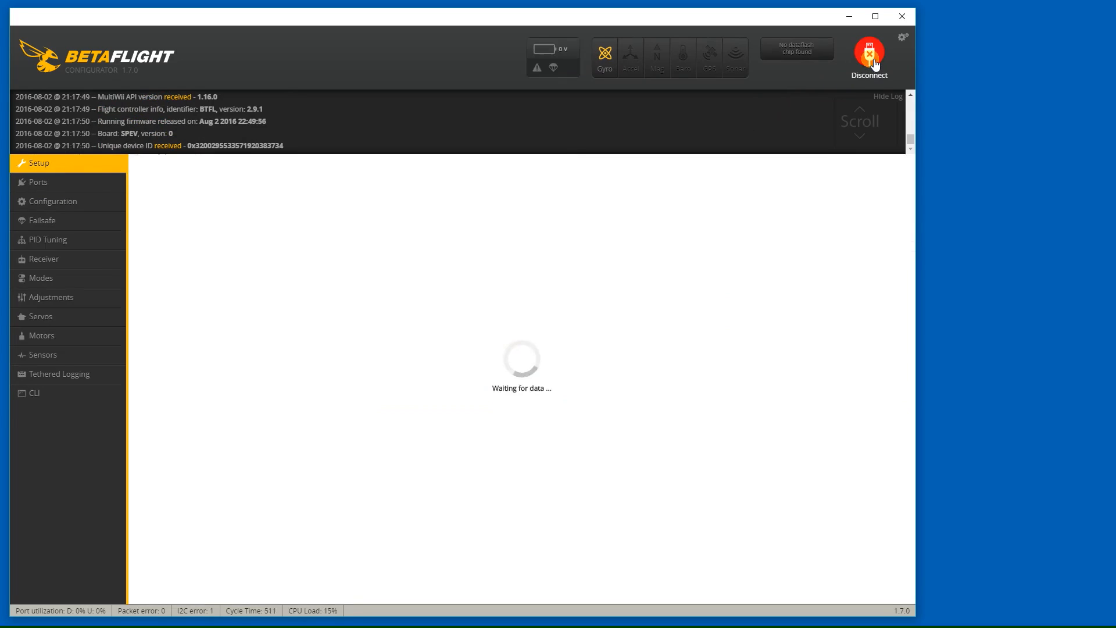
pyautogui.click(41, 278)
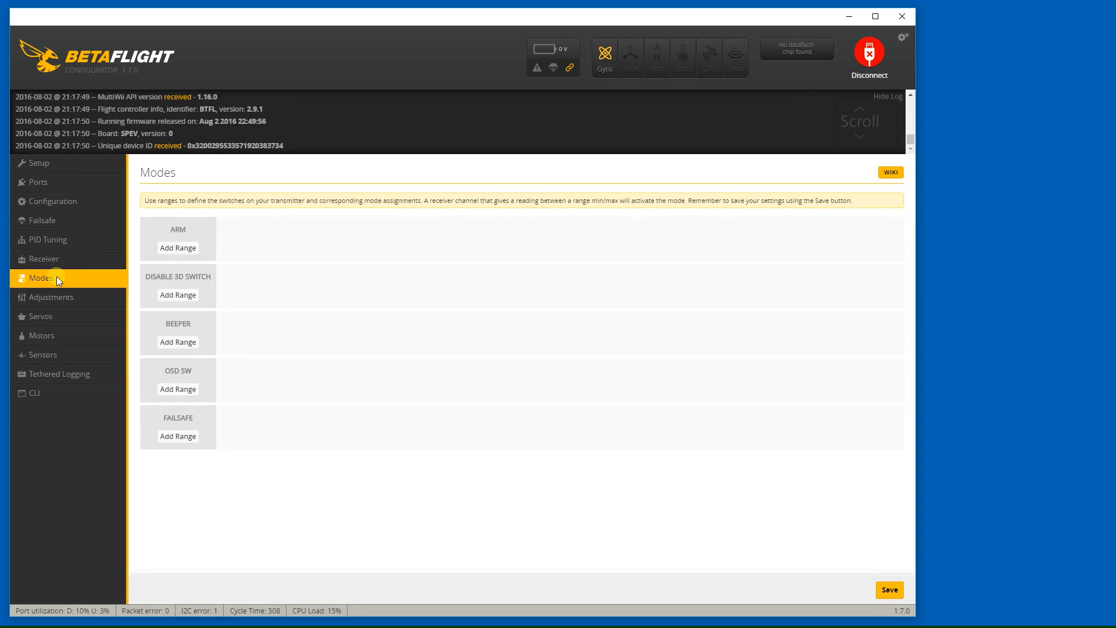
pyautogui.click(178, 248)
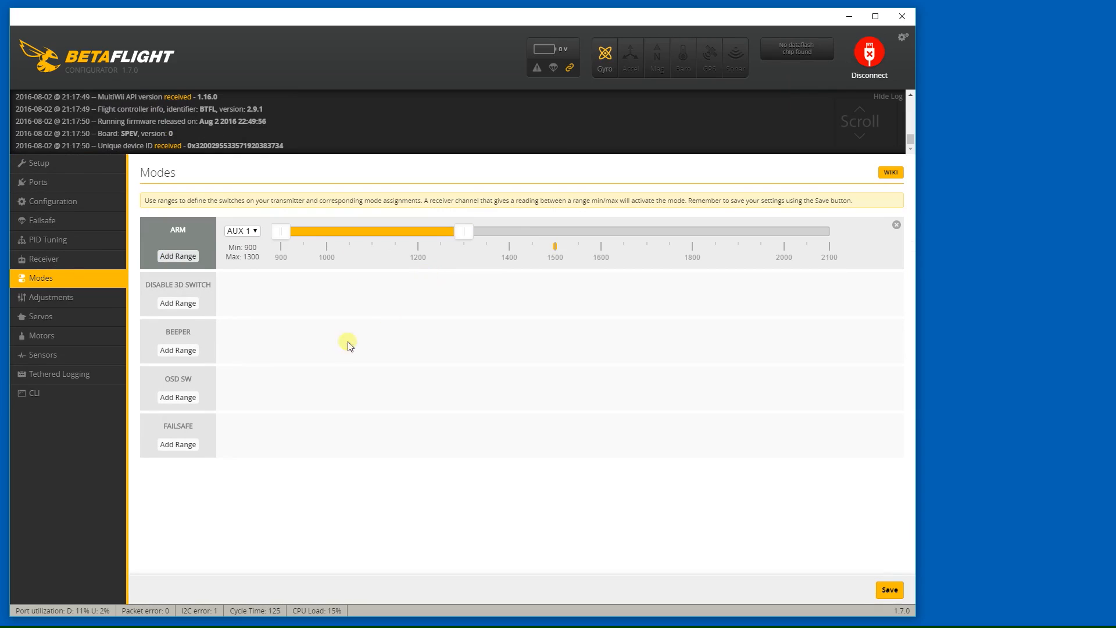
pyautogui.click(888, 589)
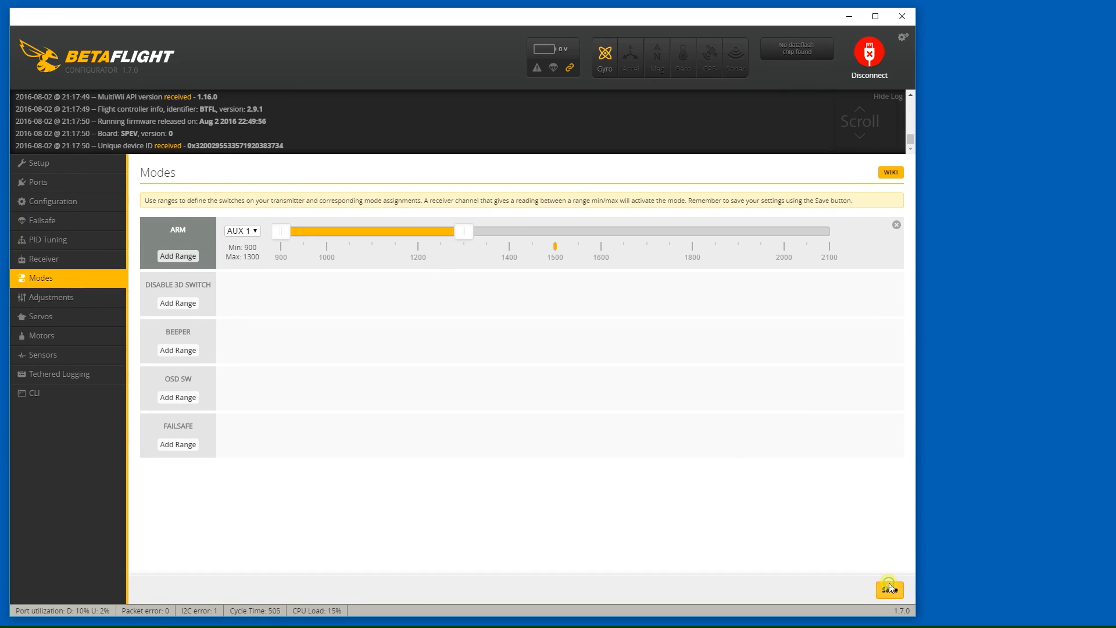
pyautogui.click(889, 588)
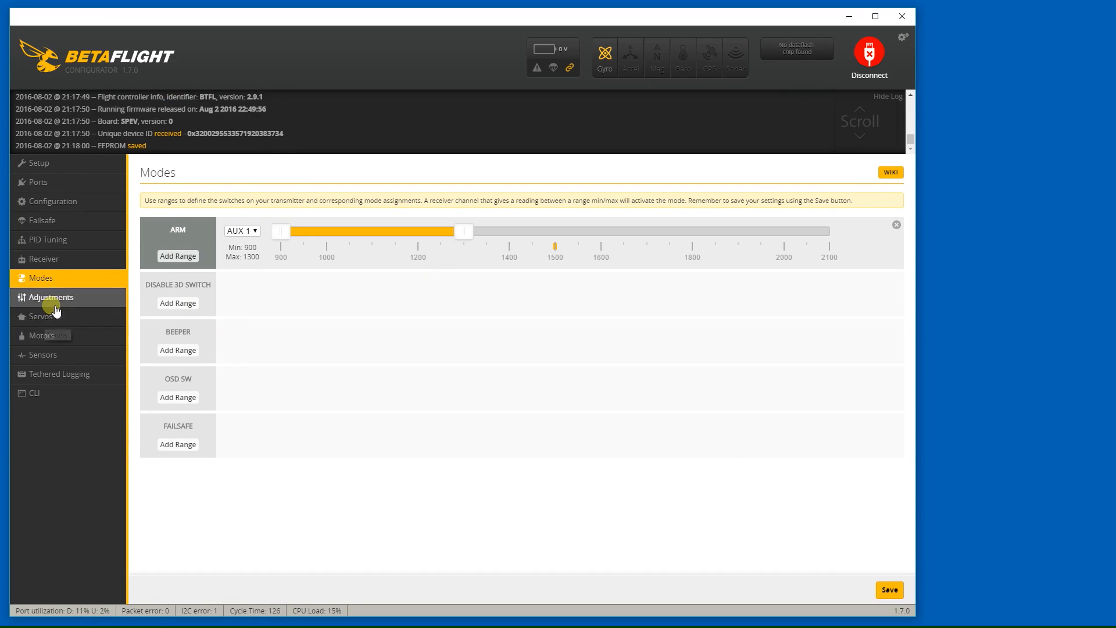
# Step: In the CLI, query the firmware version and the board status report
pyautogui.click(40, 316)
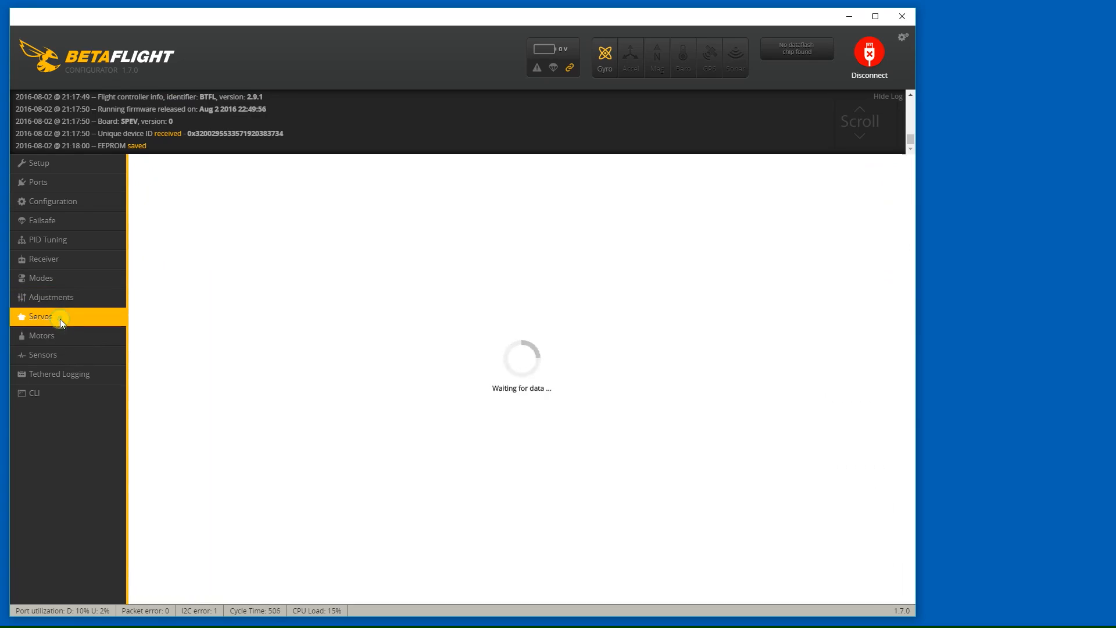
pyautogui.click(42, 335)
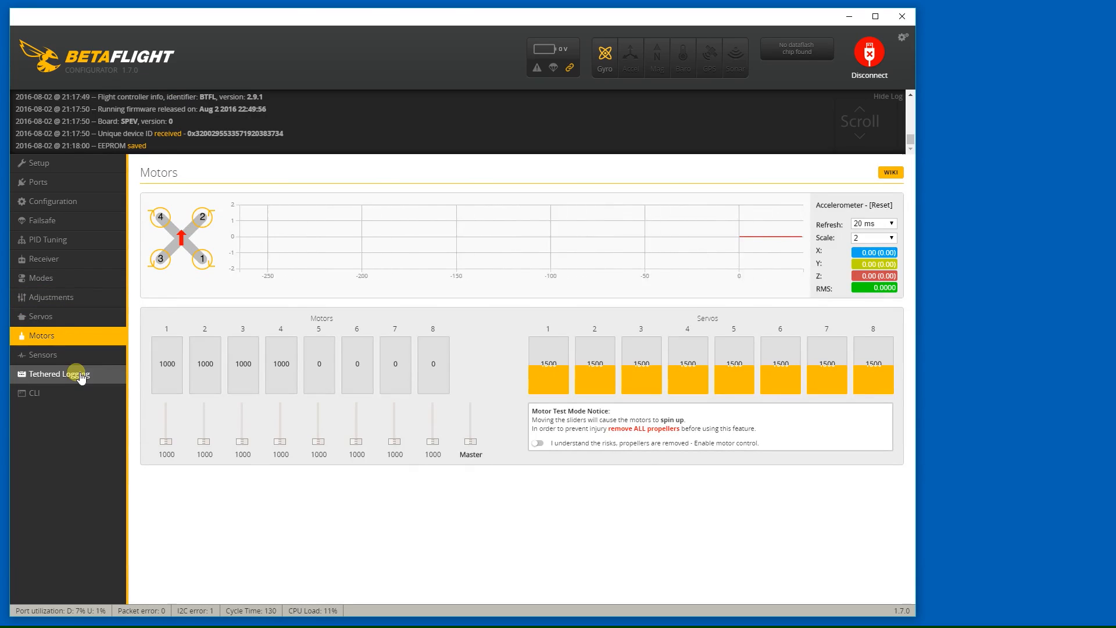
pyautogui.click(34, 393)
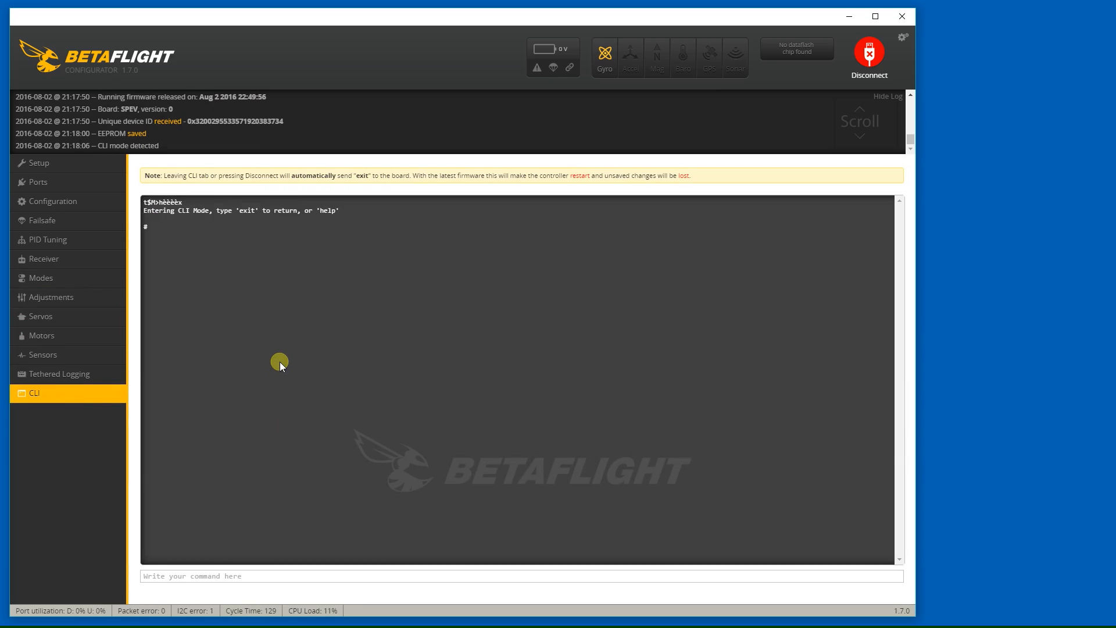
pyautogui.moveTo(214, 511)
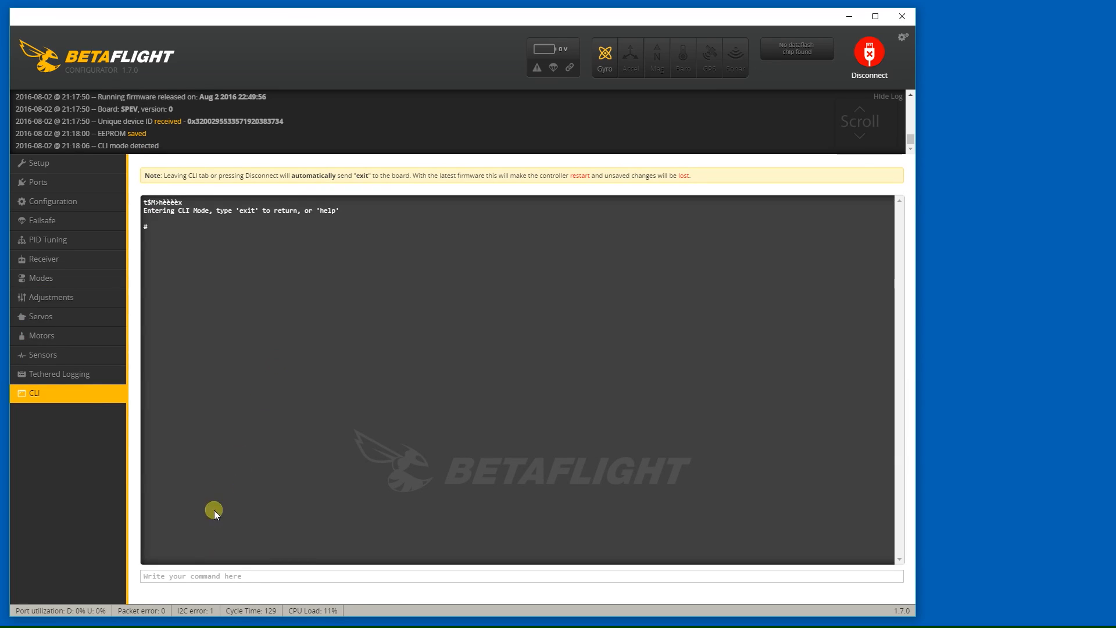
pyautogui.write('ve')
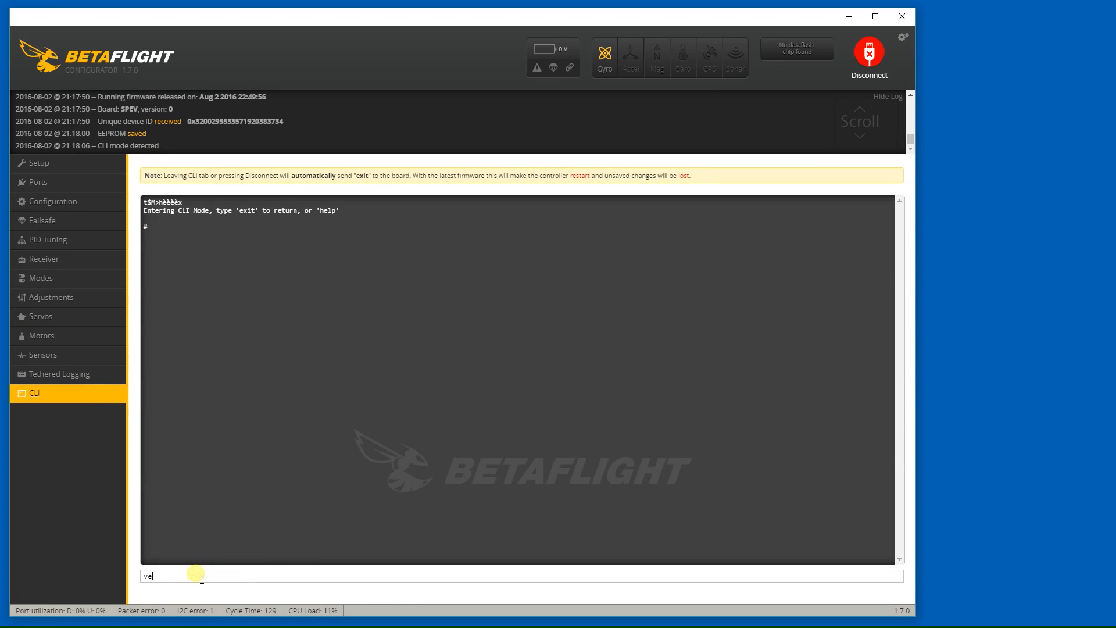
pyautogui.press('Return')
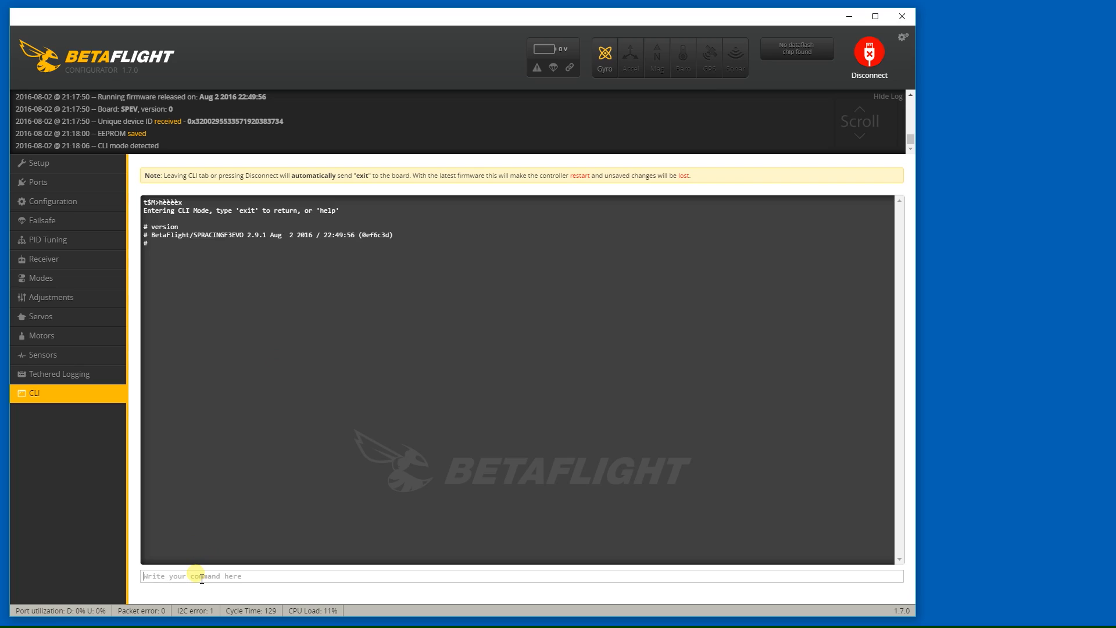
pyautogui.moveTo(219, 435)
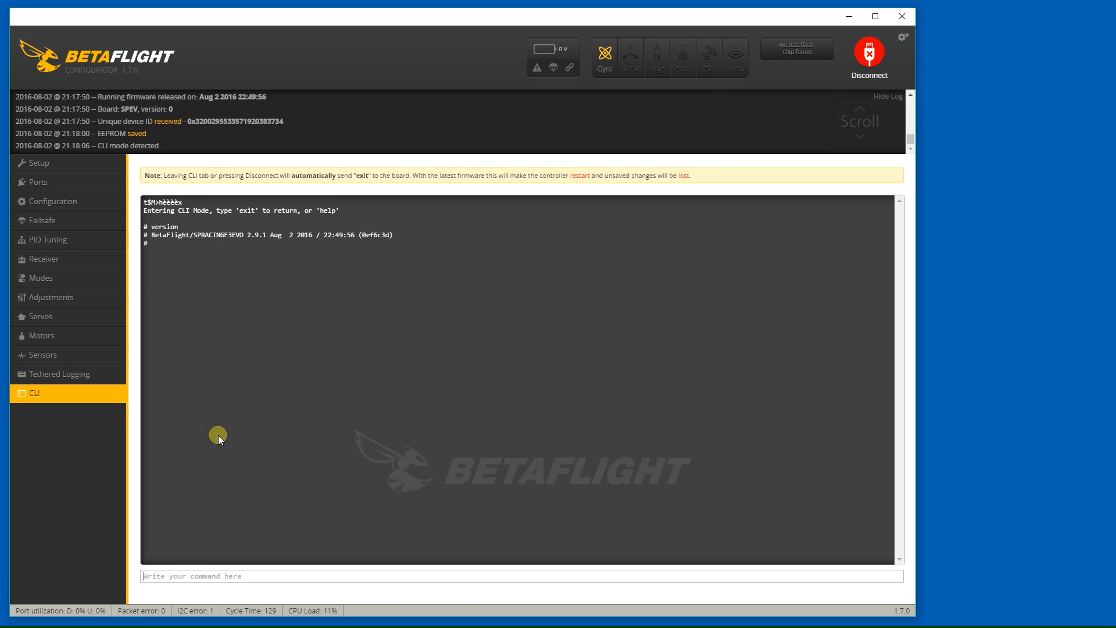
pyautogui.moveTo(223, 437)
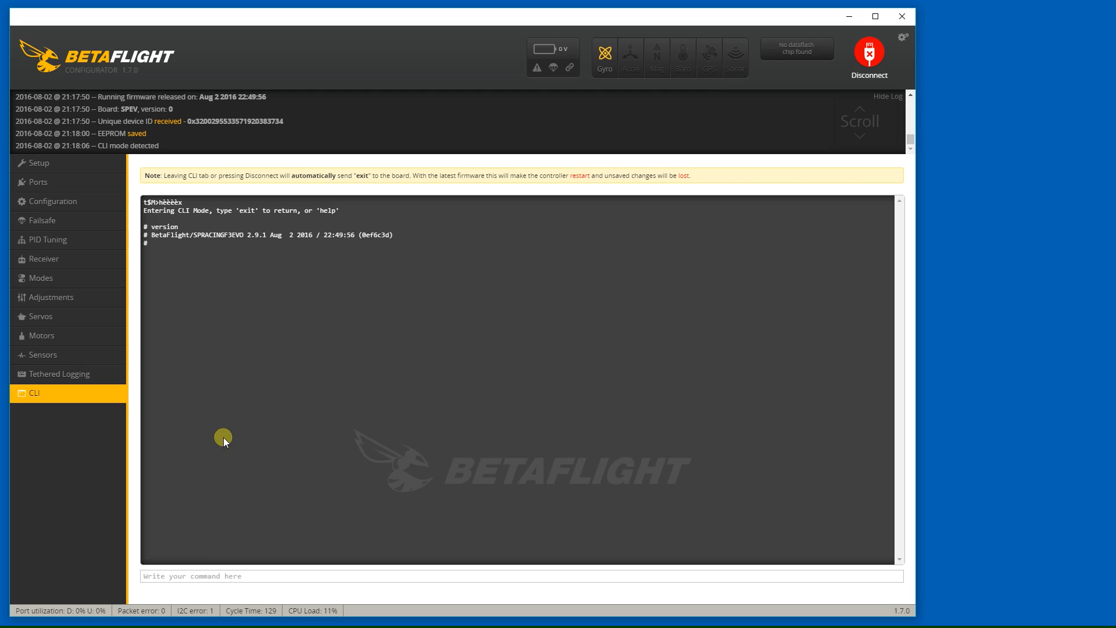
pyautogui.write('s')
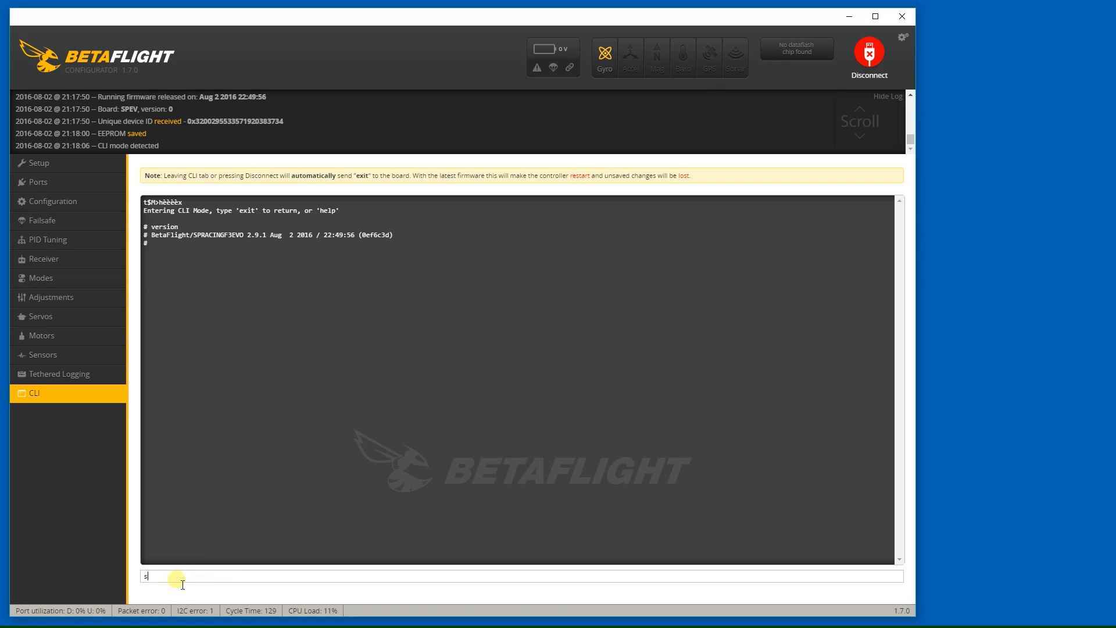
pyautogui.press('Return')
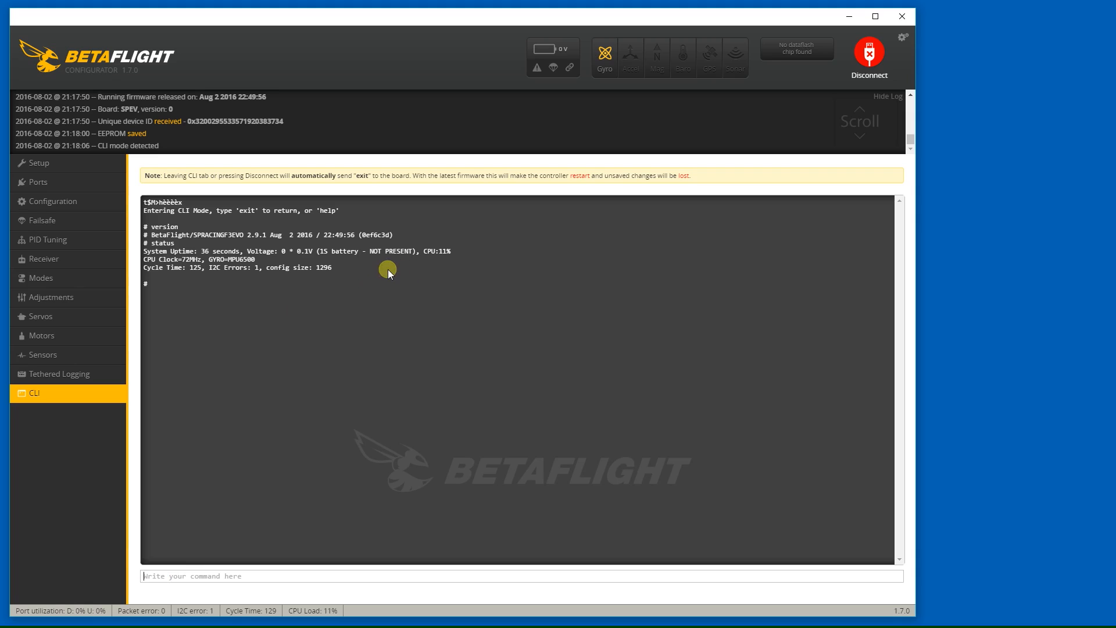
pyautogui.moveTo(258, 279)
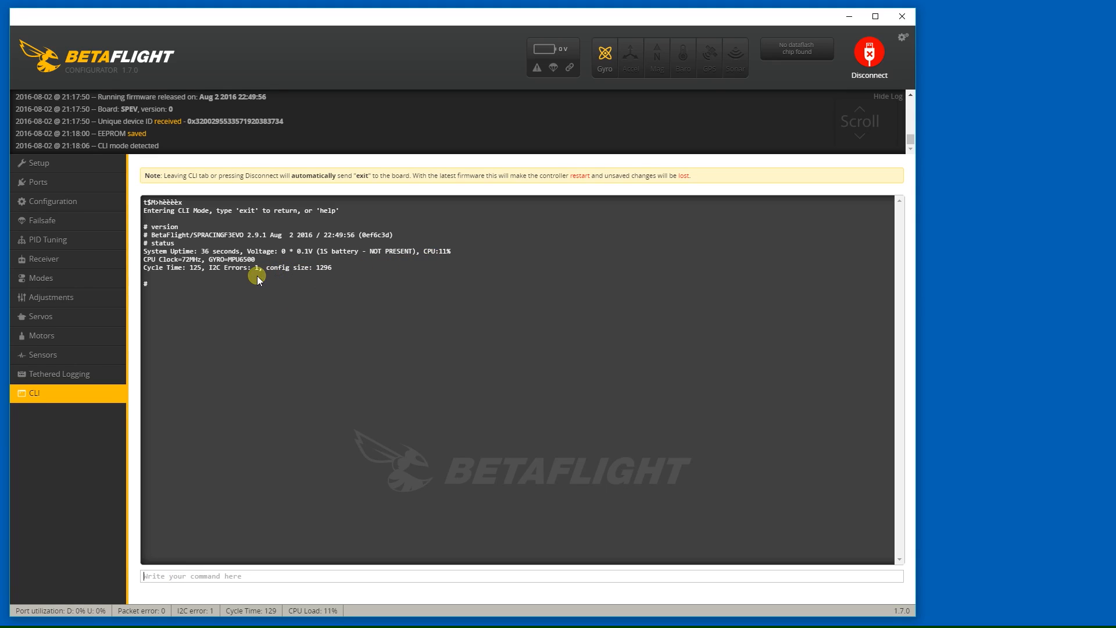
pyautogui.moveTo(316, 278)
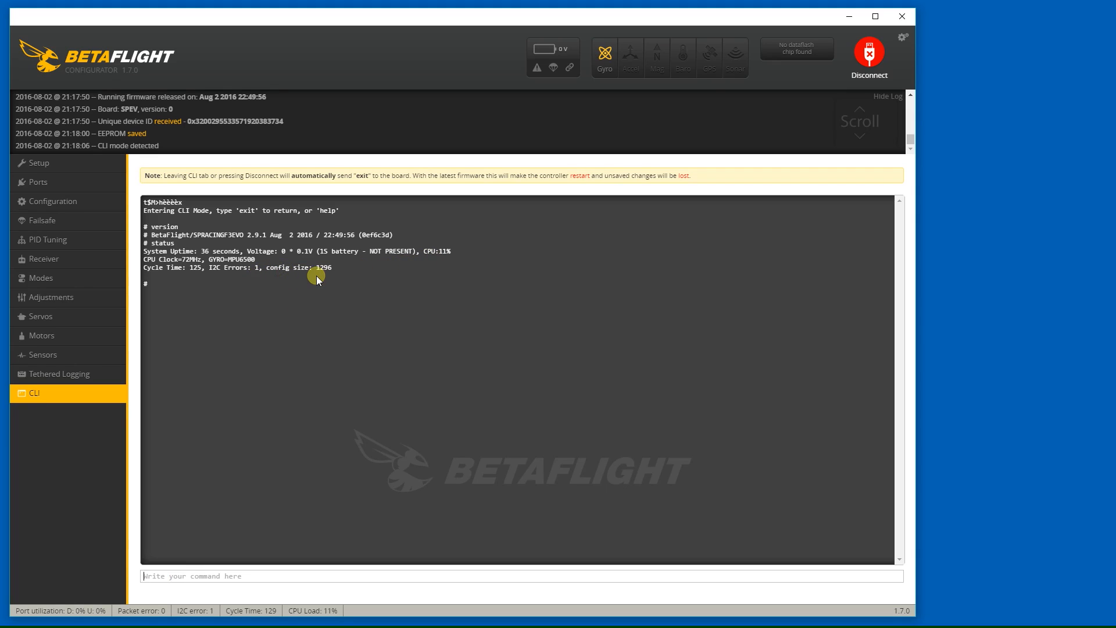
# Step: List the enabled features with 'feature', then exit command-line mode
pyautogui.write('fe')
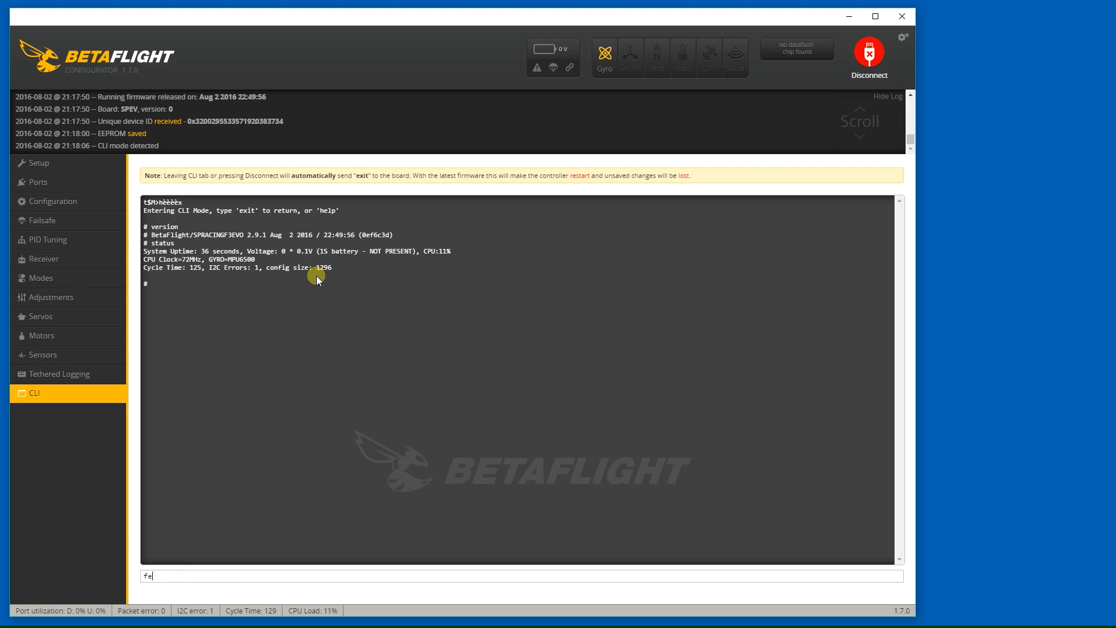
pyautogui.write('ature')
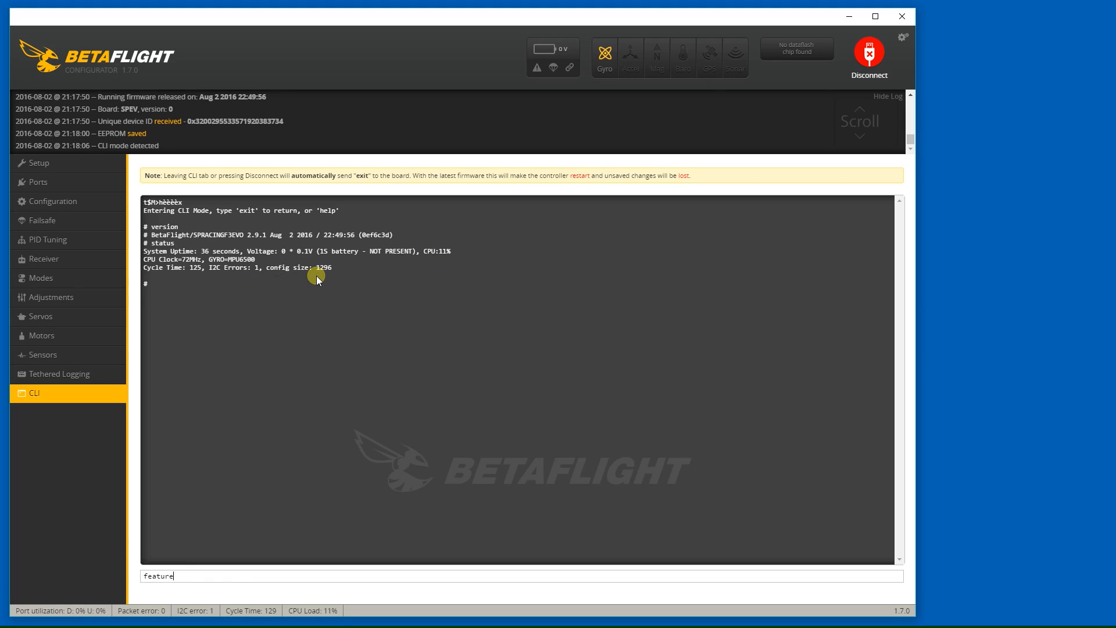
pyautogui.press('Return')
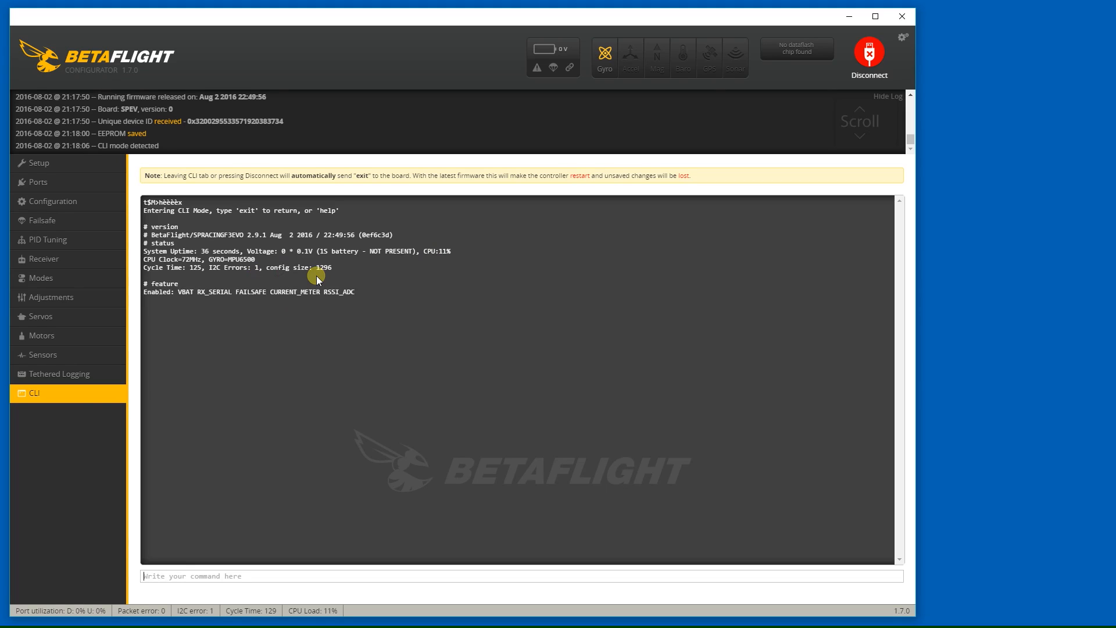
pyautogui.moveTo(231, 299)
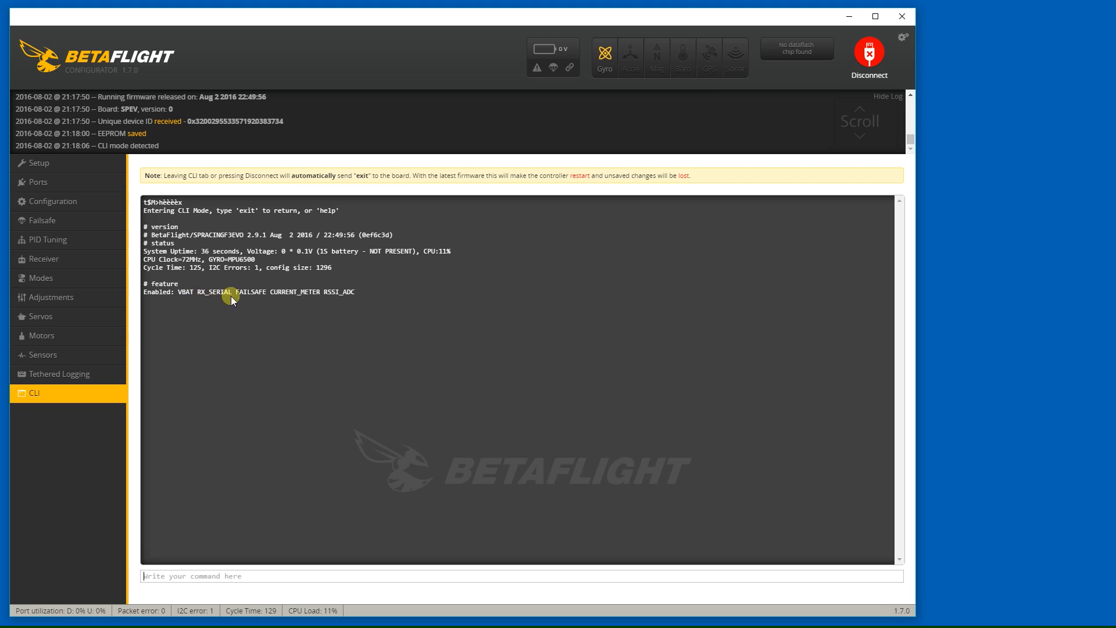
pyautogui.moveTo(325, 302)
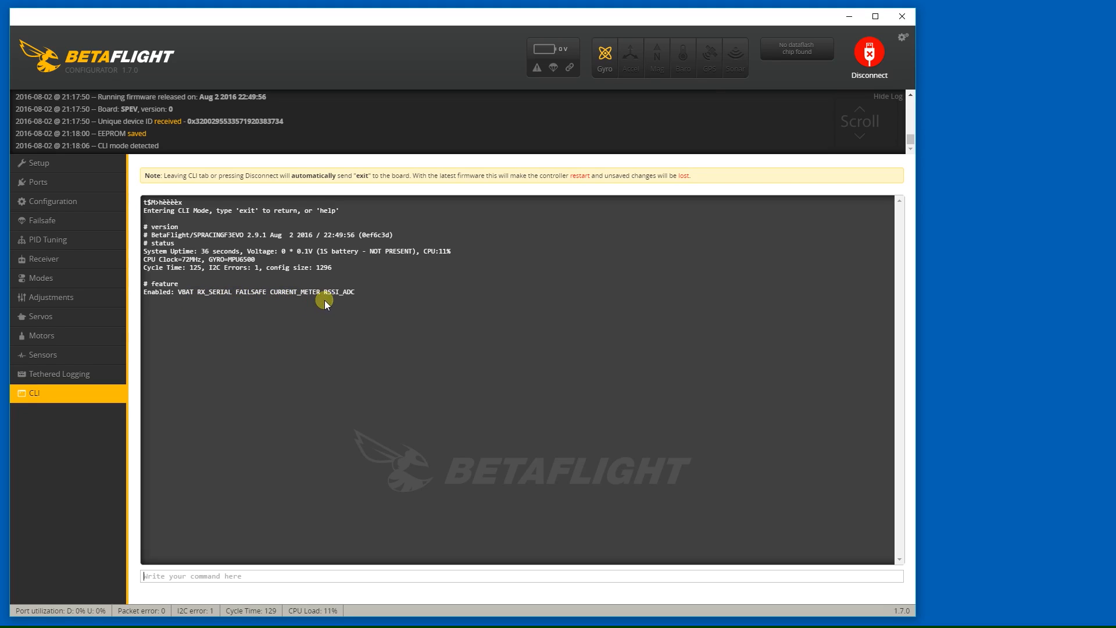
pyautogui.moveTo(262, 306)
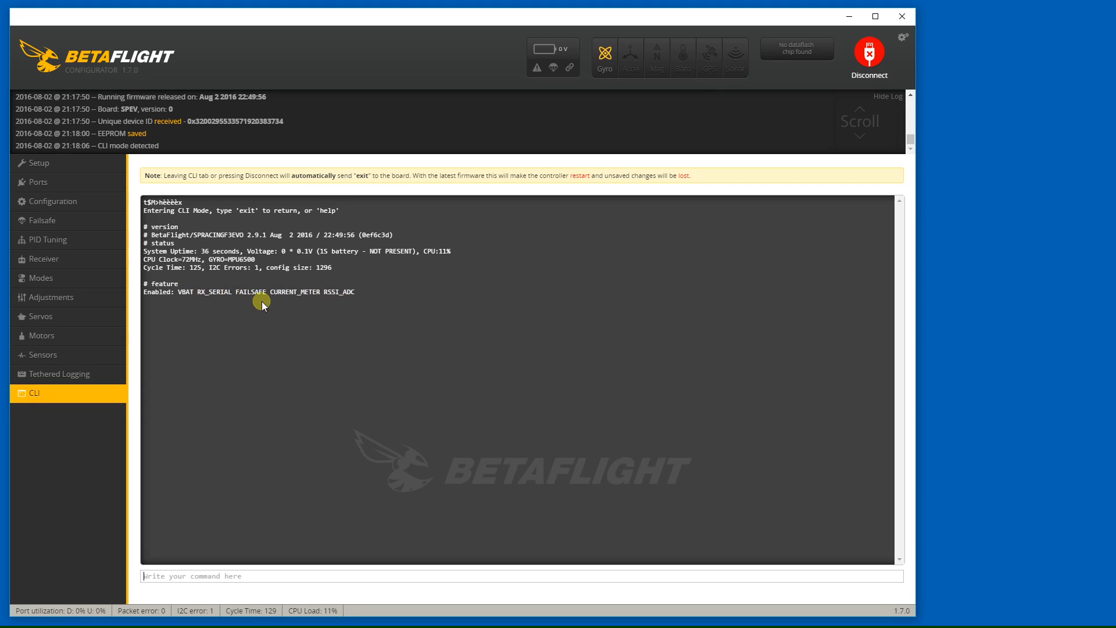
pyautogui.moveTo(331, 302)
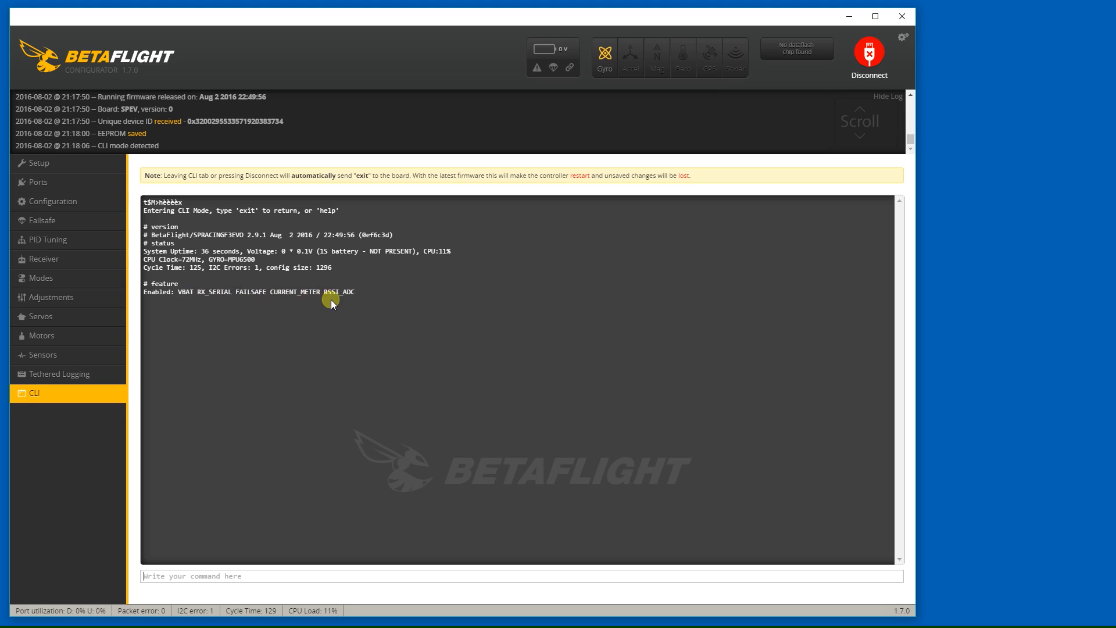
pyautogui.moveTo(411, 530)
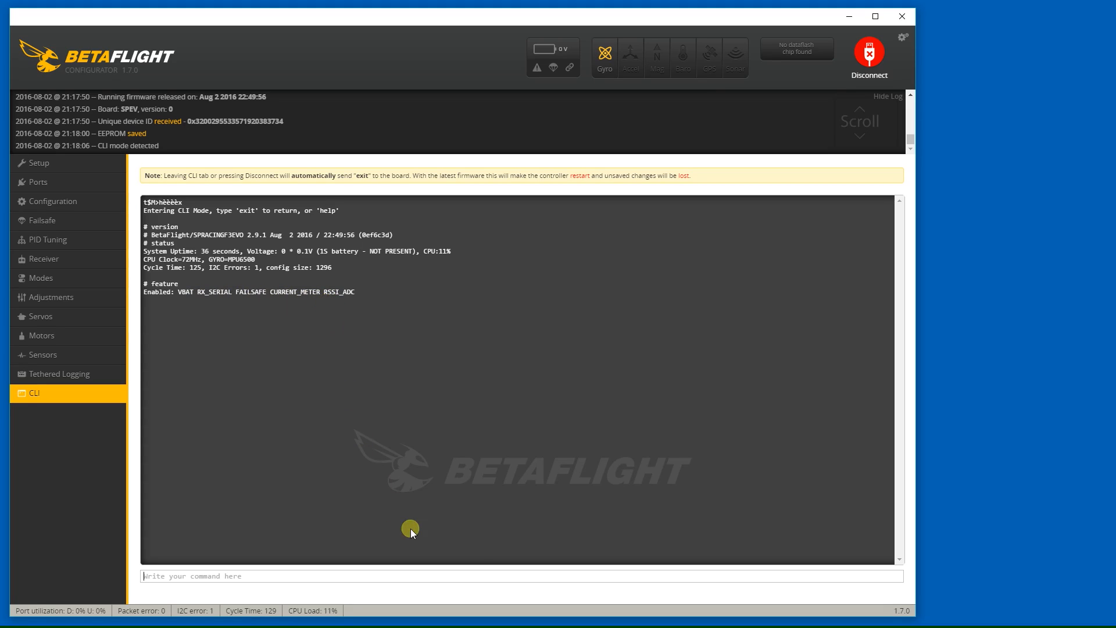
pyautogui.moveTo(297, 304)
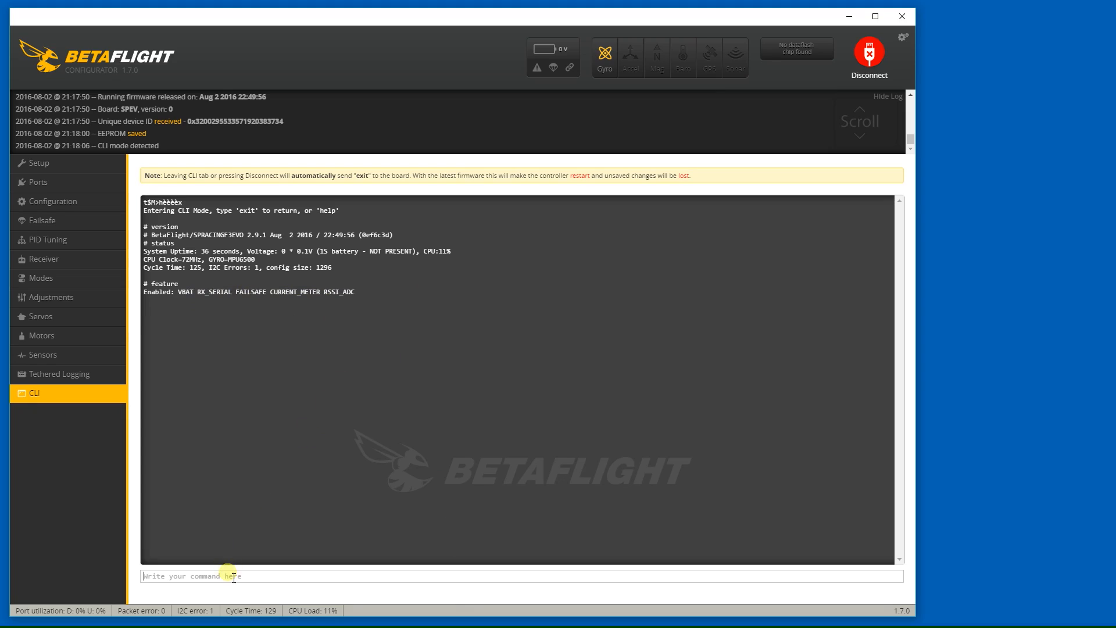
pyautogui.write('e')
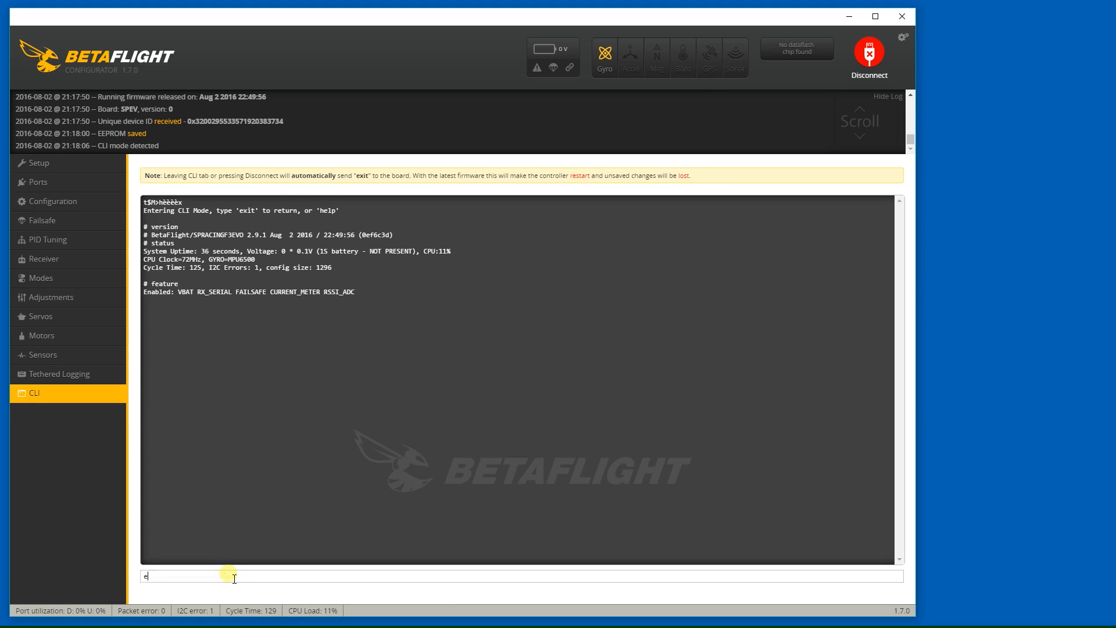
pyautogui.press('Return')
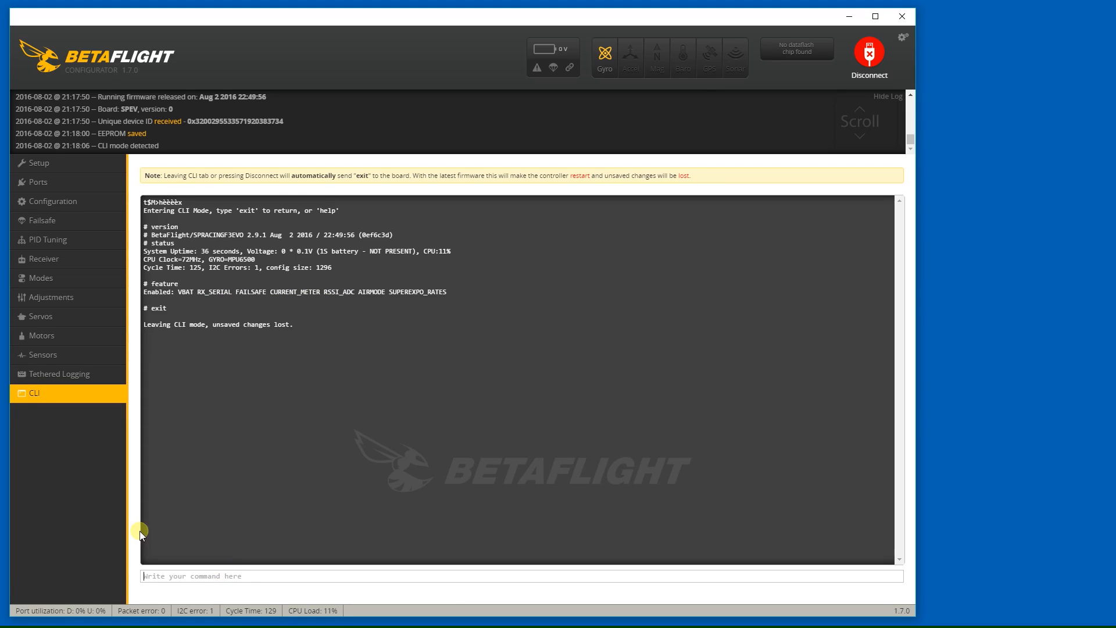
# Step: Reconnect and turn off the CURRENT_METER and RSSI_ADC features in Configuration
pyautogui.click(867, 54)
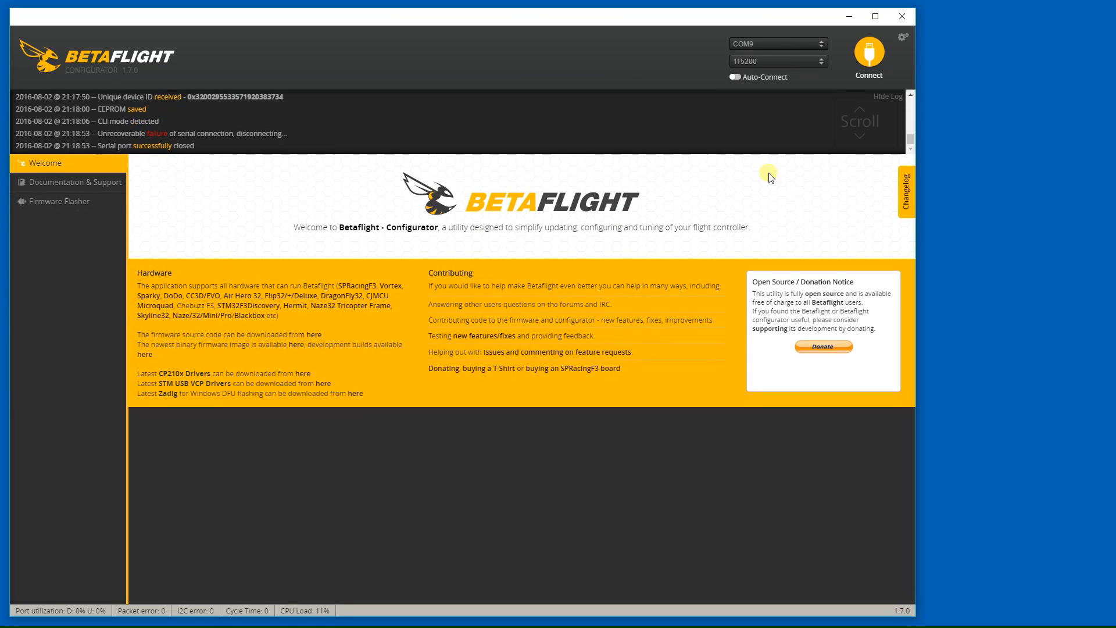
pyautogui.click(867, 56)
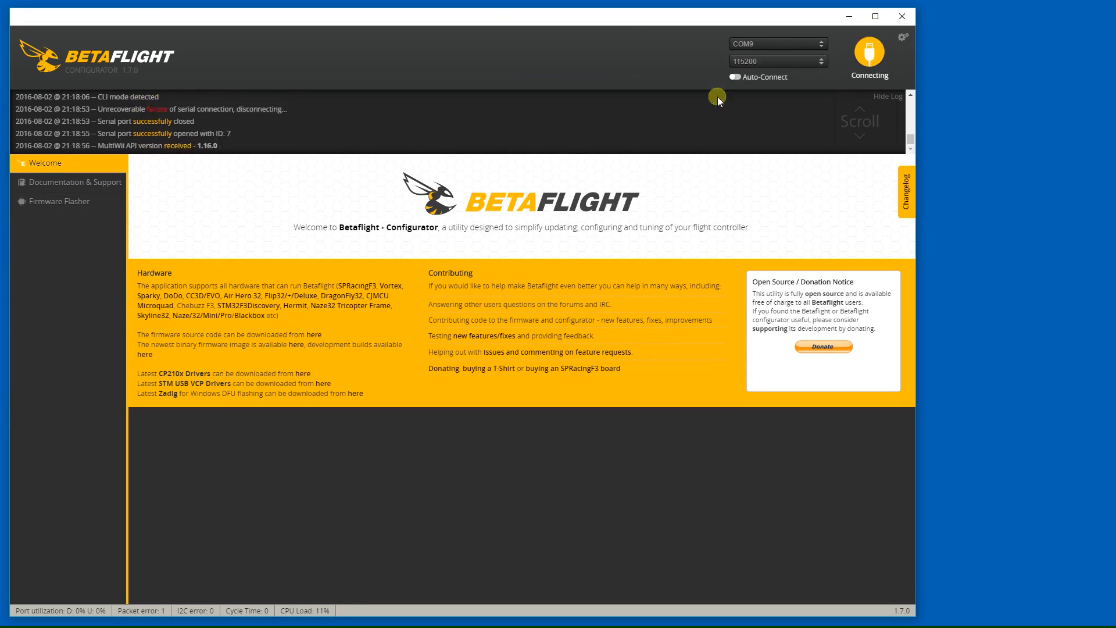
pyautogui.click(868, 55)
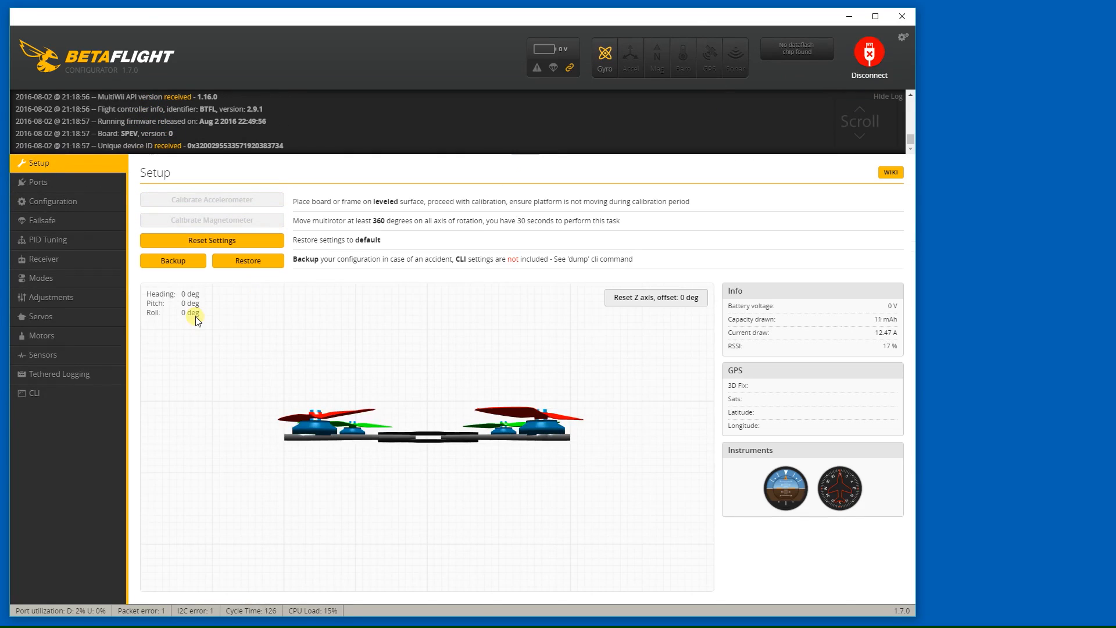
pyautogui.click(51, 201)
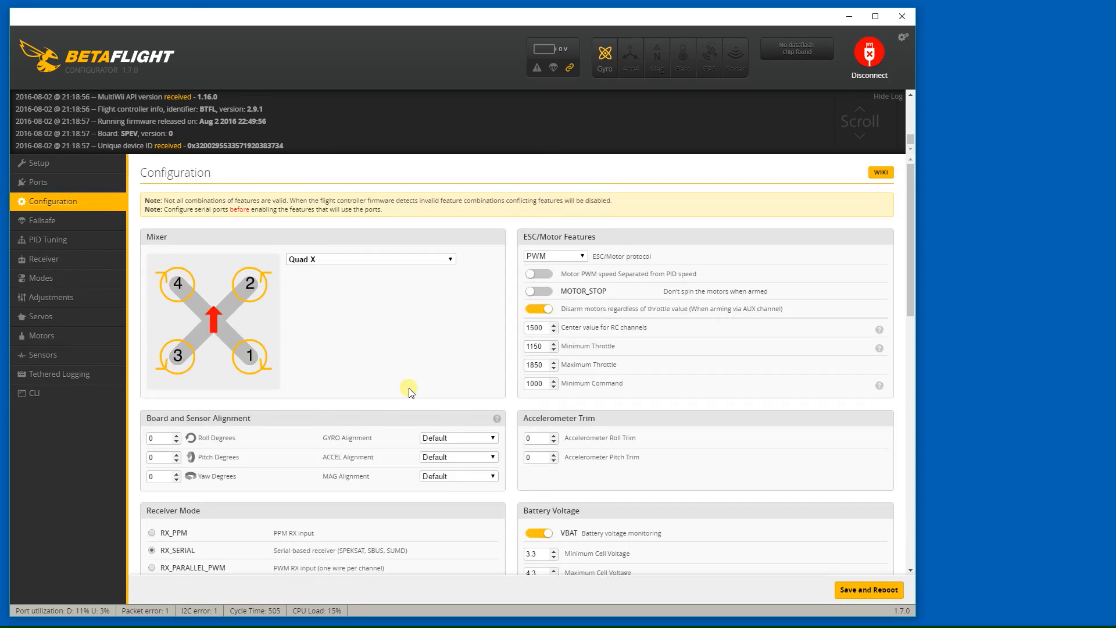
pyautogui.scroll(-3)
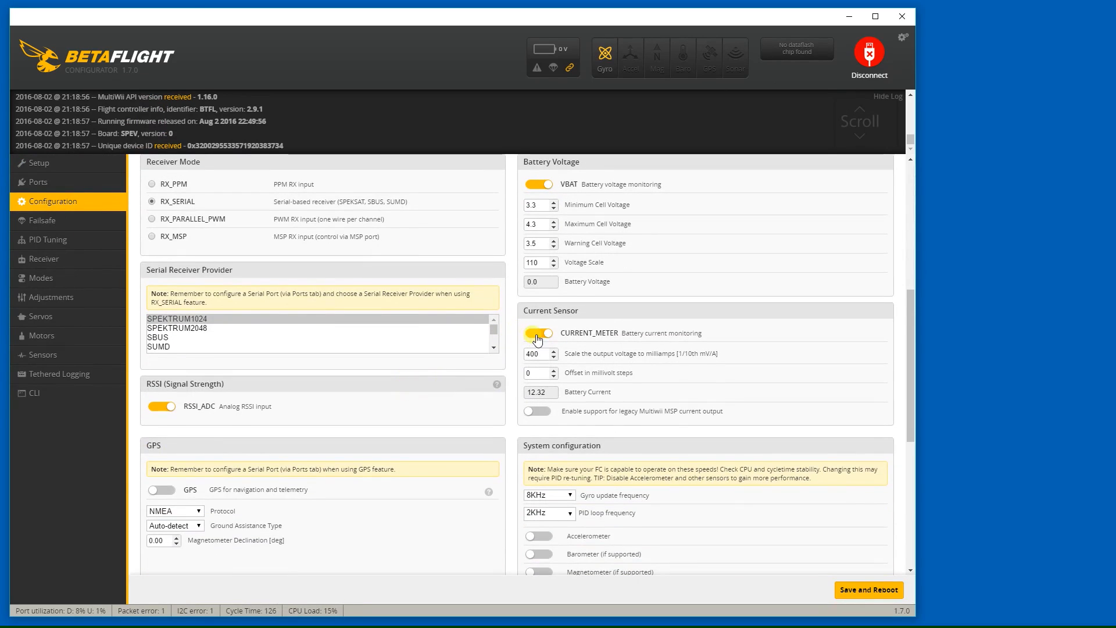
pyautogui.click(538, 333)
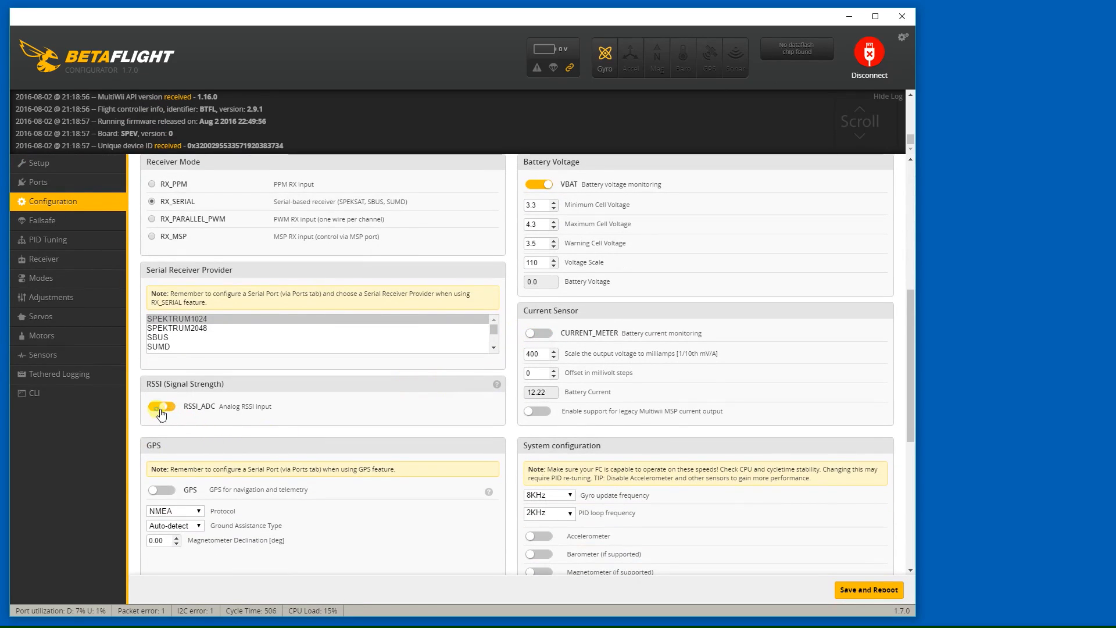
pyautogui.click(161, 406)
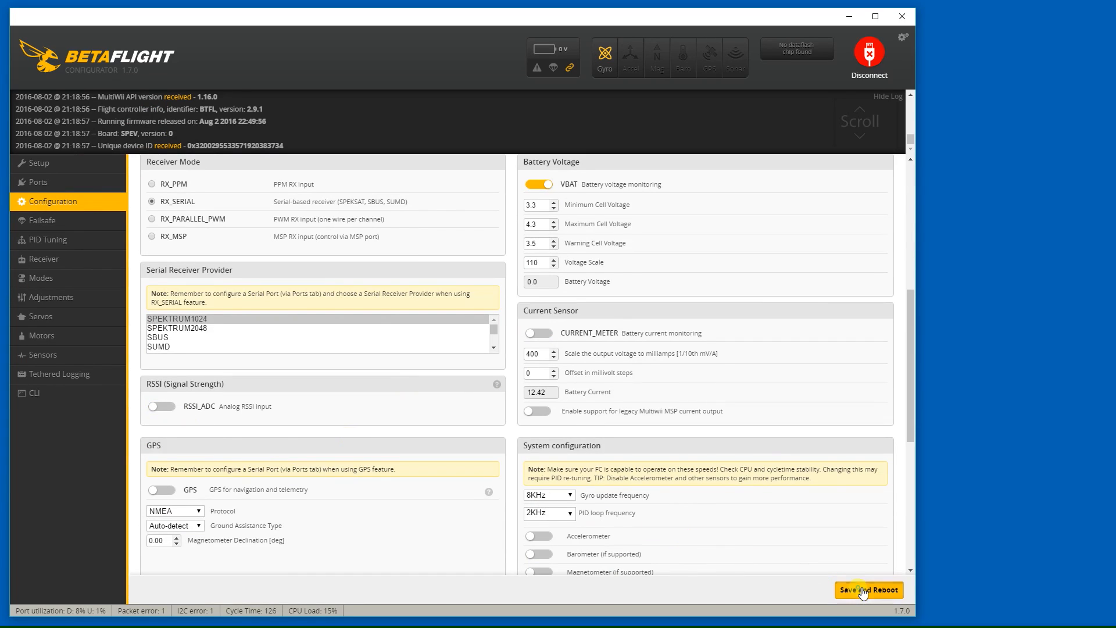
# Step: Save and reboot the board, then reconnect to the setup overview
pyautogui.click(868, 589)
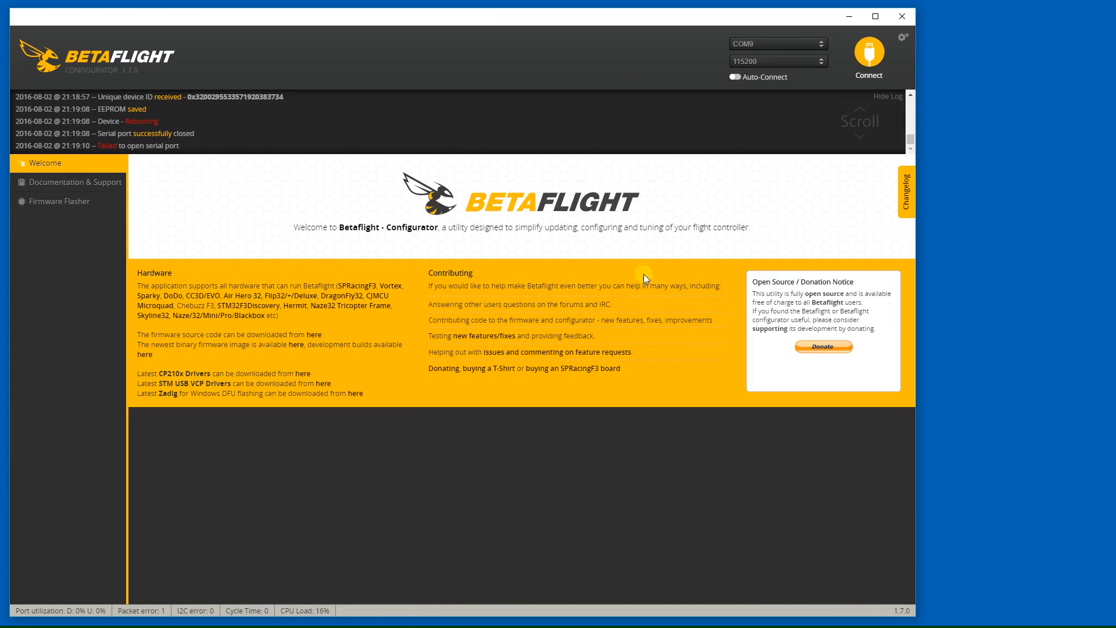
pyautogui.moveTo(867, 53)
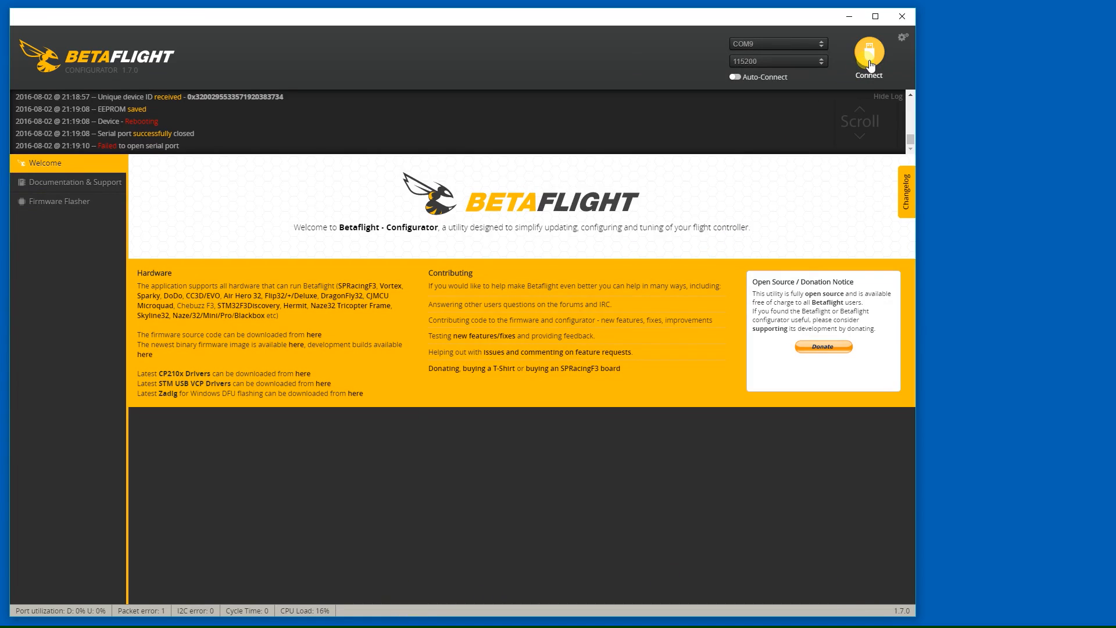
pyautogui.click(867, 57)
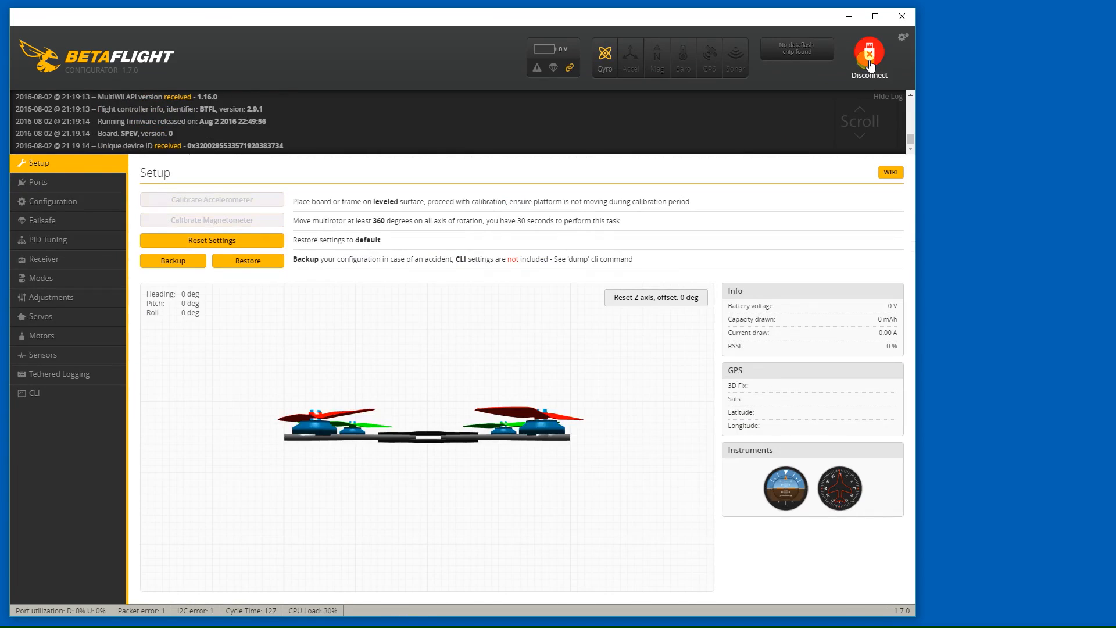
pyautogui.moveTo(489, 305)
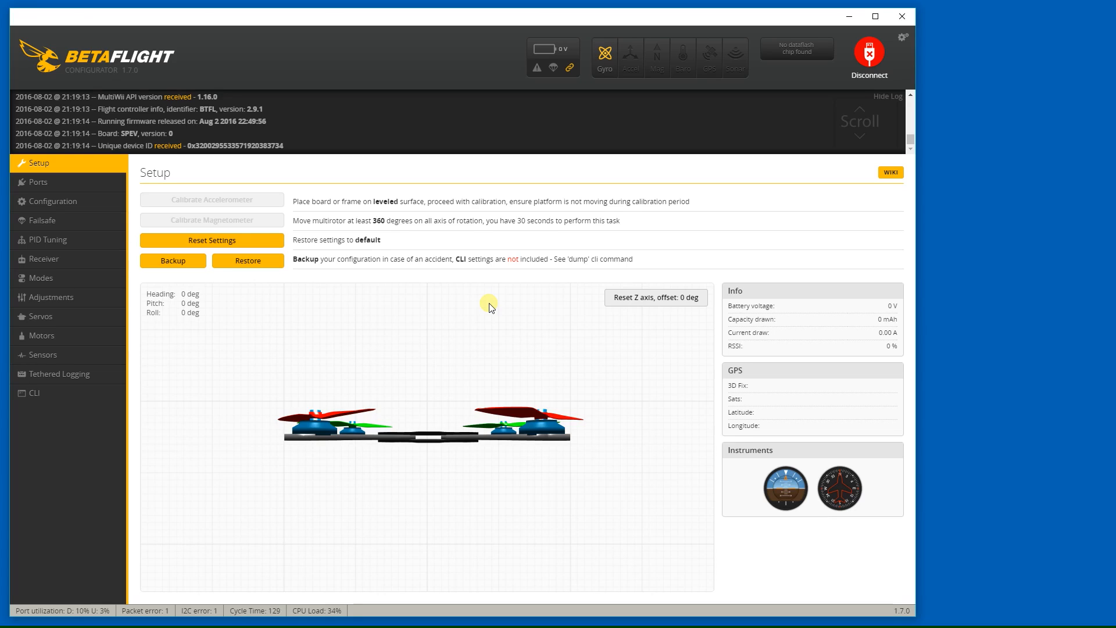
pyautogui.moveTo(449, 303)
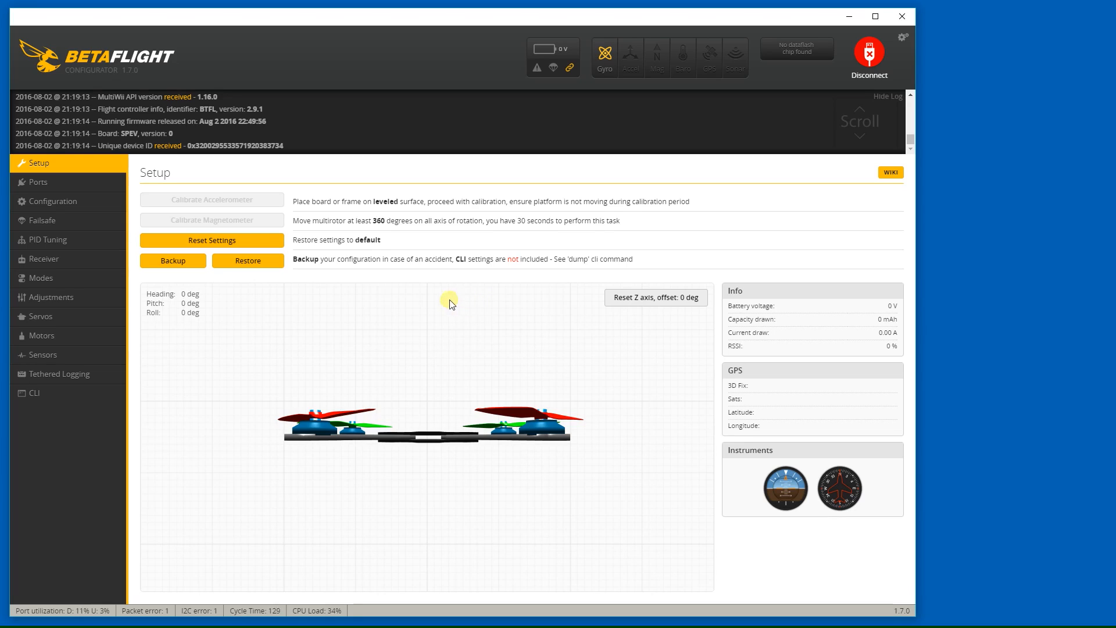
# Step: Run 'feature' in the CLI, listing VBAT, RX_SERIAL, FAILSAFE, AIRMODE and SUPEREXPO_RATES
pyautogui.click(33, 391)
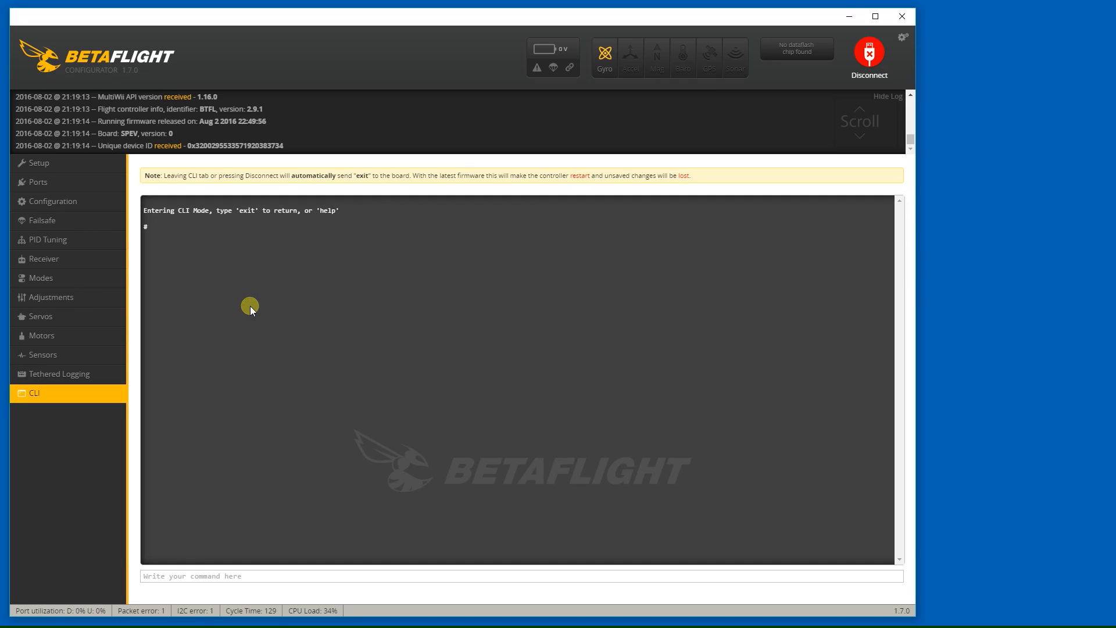
pyautogui.moveTo(227, 571)
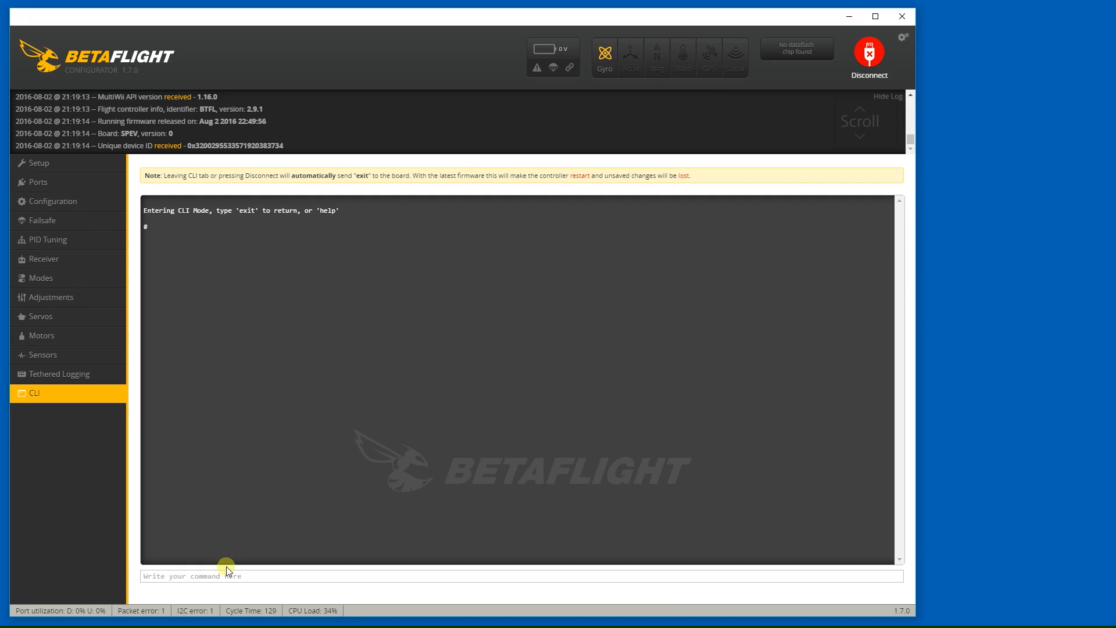
pyautogui.write('featur')
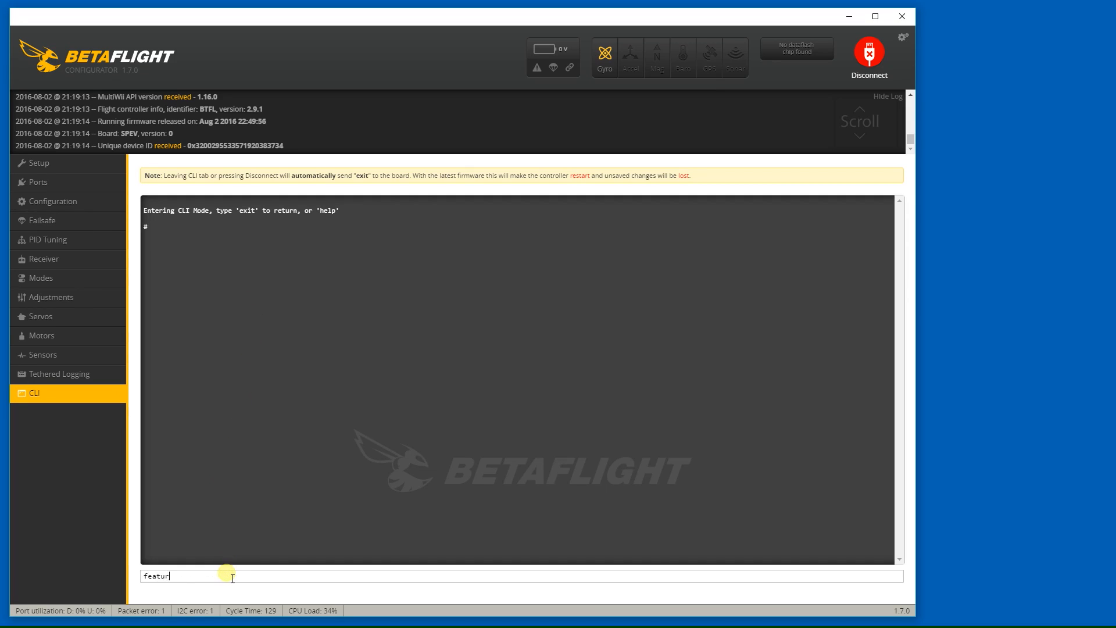
pyautogui.press('Return')
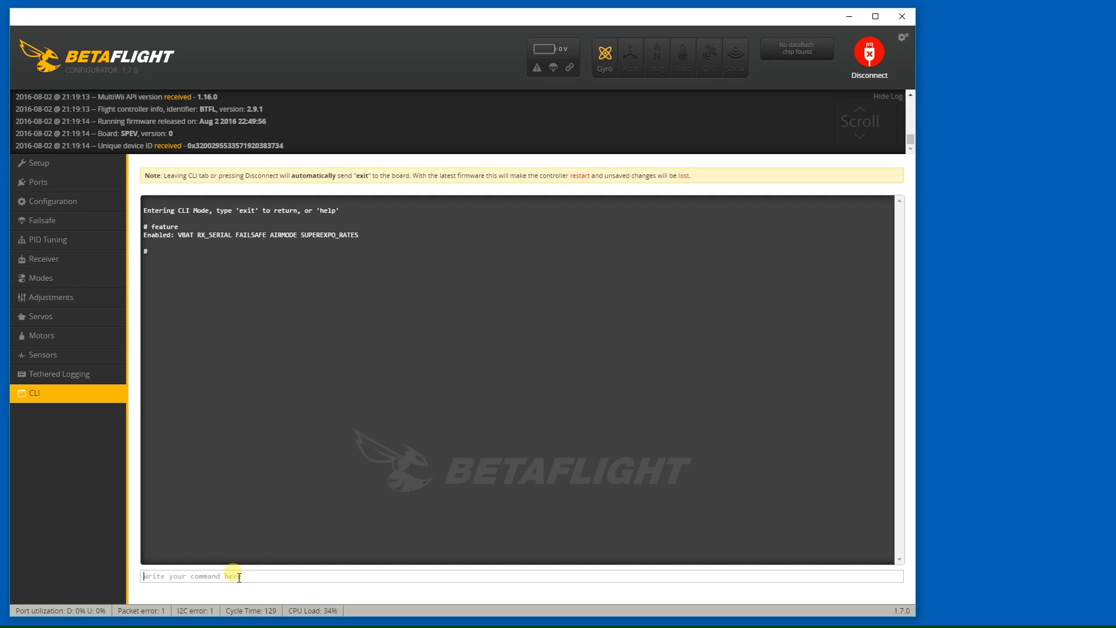
pyautogui.moveTo(293, 249)
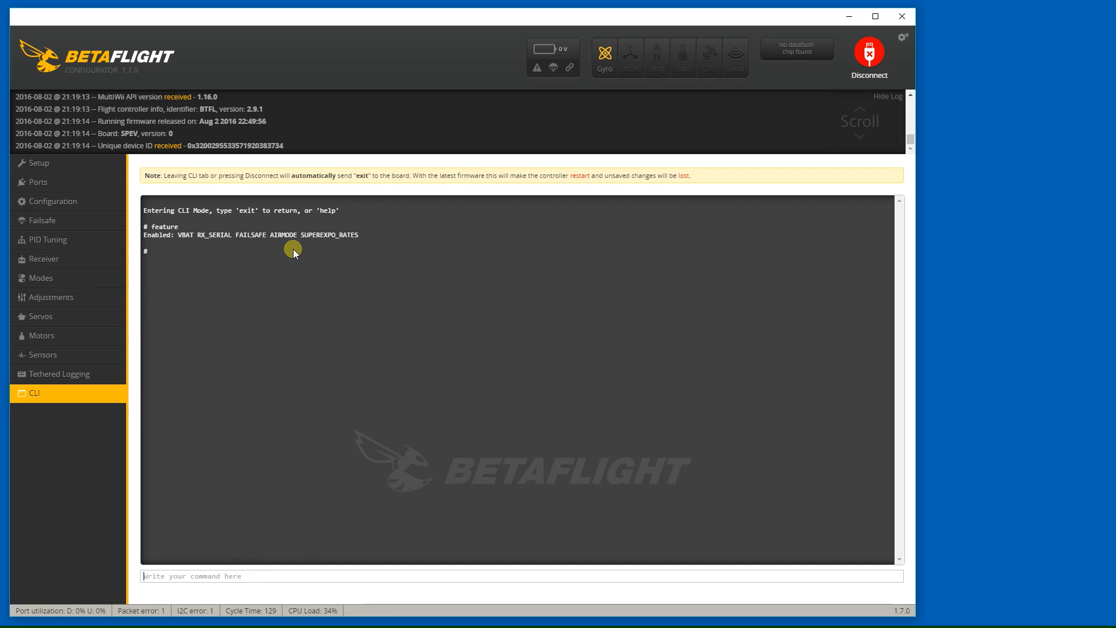
pyautogui.moveTo(293, 269)
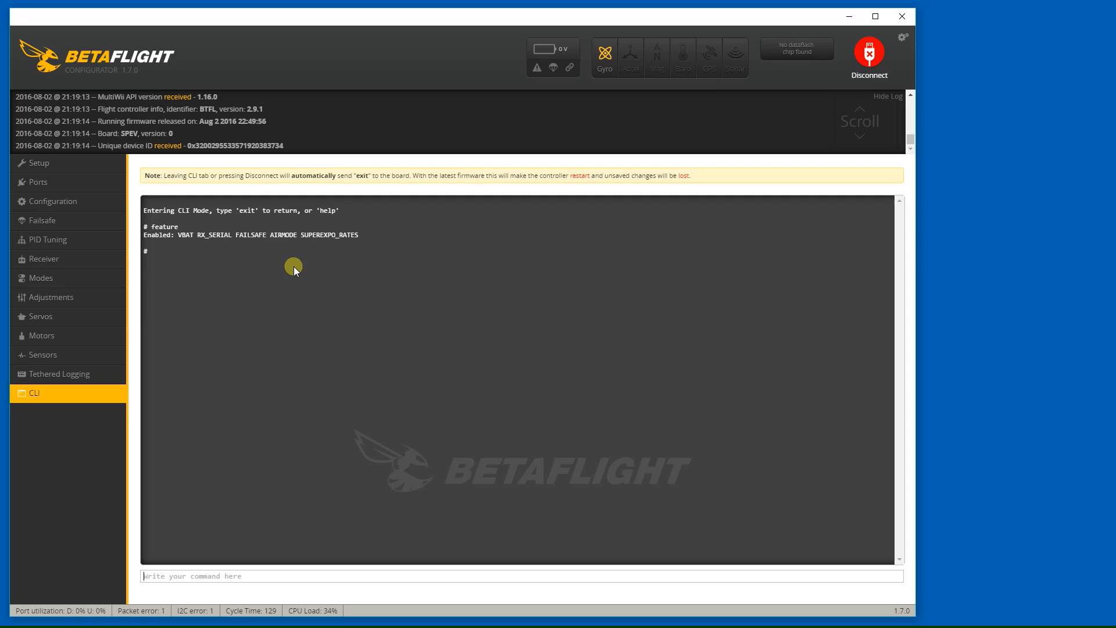
pyautogui.moveTo(259, 284)
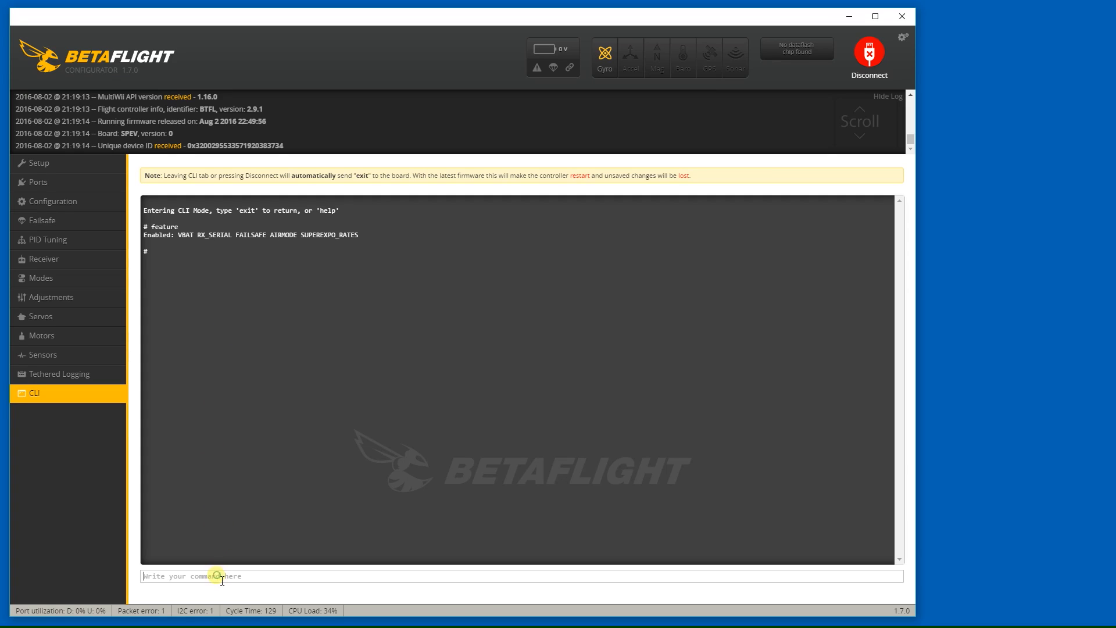
# Step: Query motor_pwm_rate (400) and set it to 23200 in the CLI
pyautogui.write('get motor')
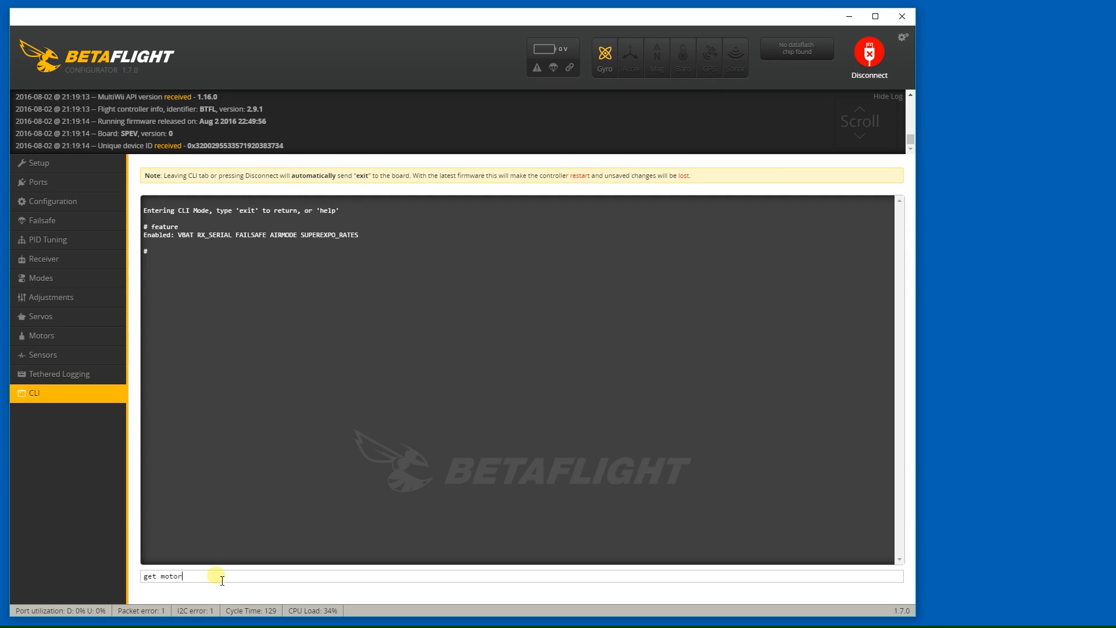
pyautogui.write('_pw')
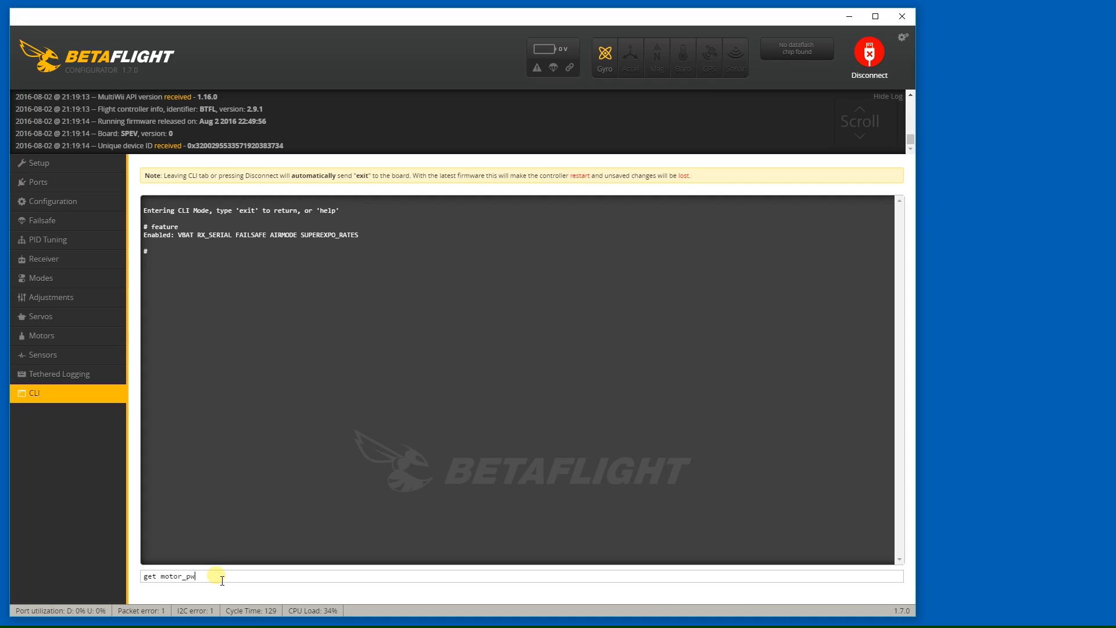
pyautogui.write('m_ra')
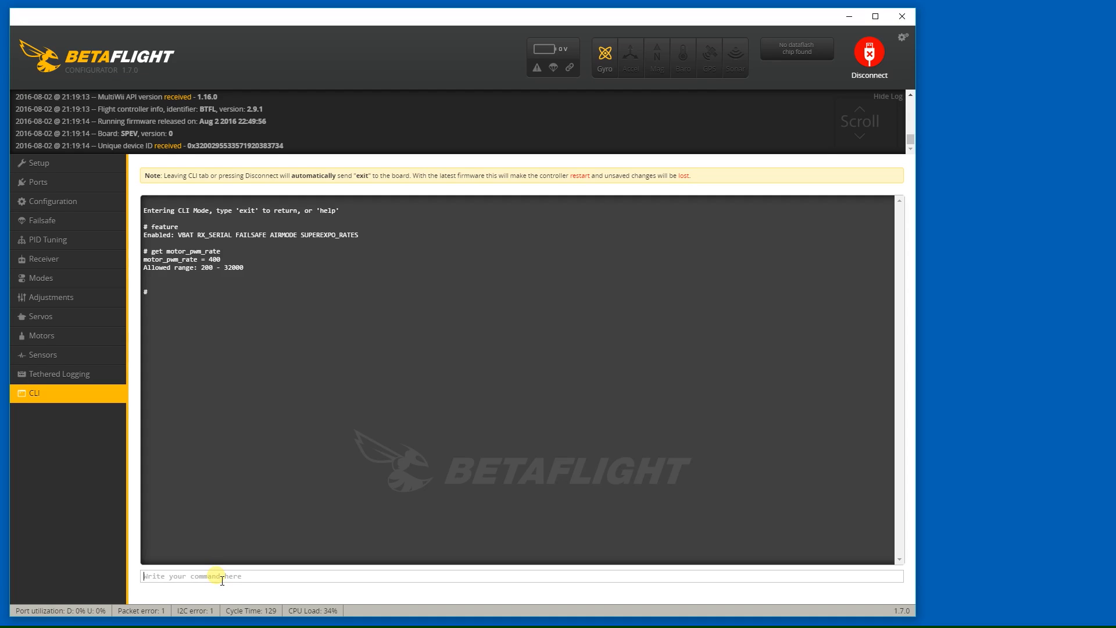
pyautogui.write('s')
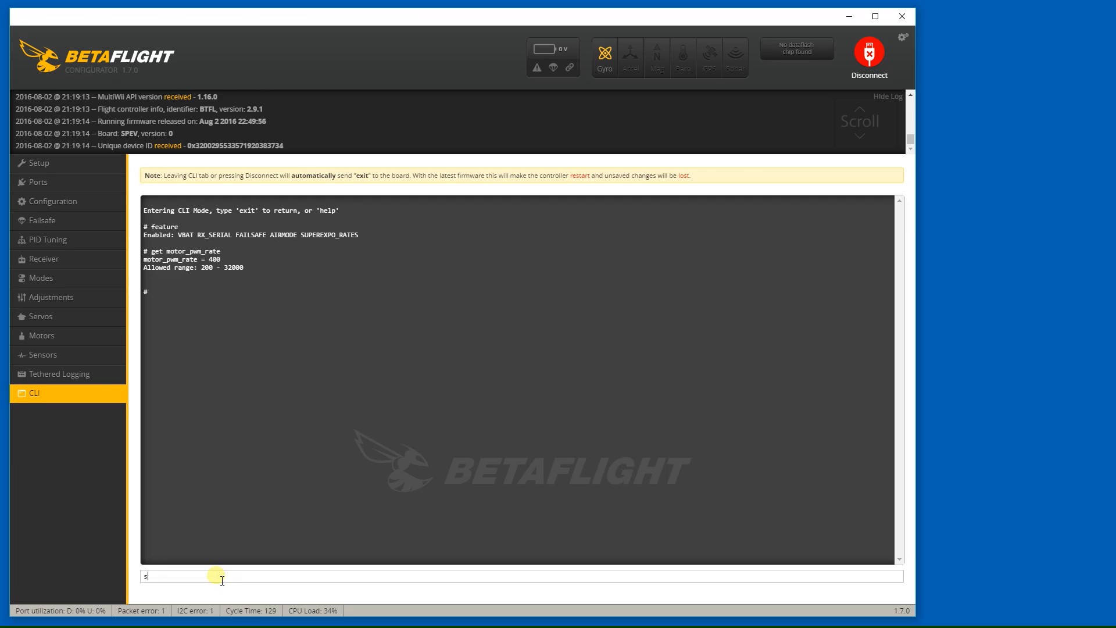
pyautogui.write('et mot')
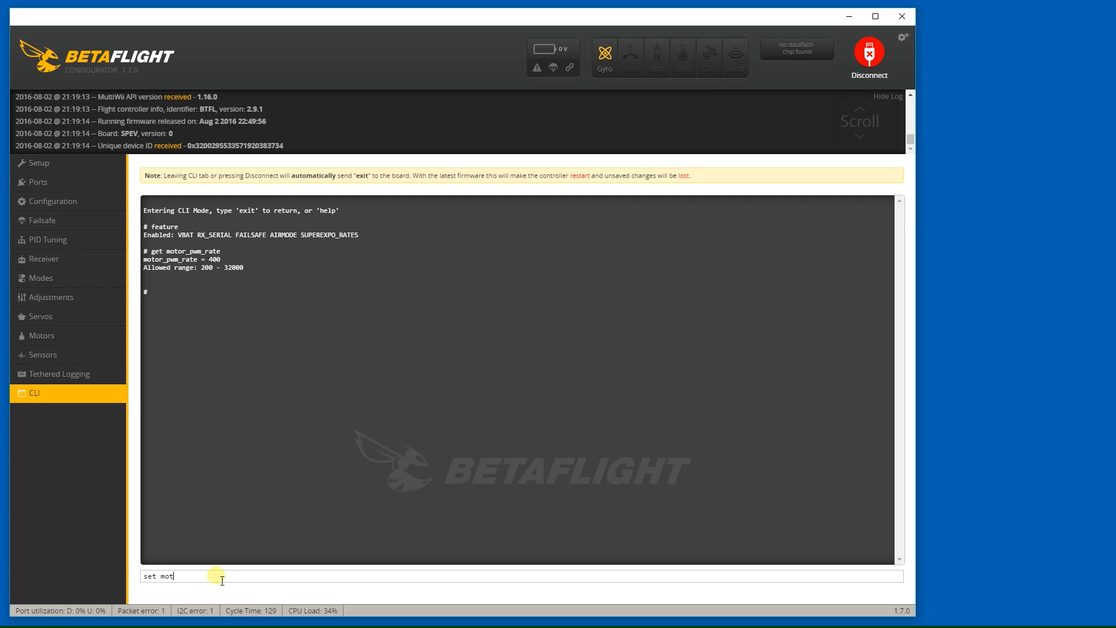
pyautogui.write('or_pwm')
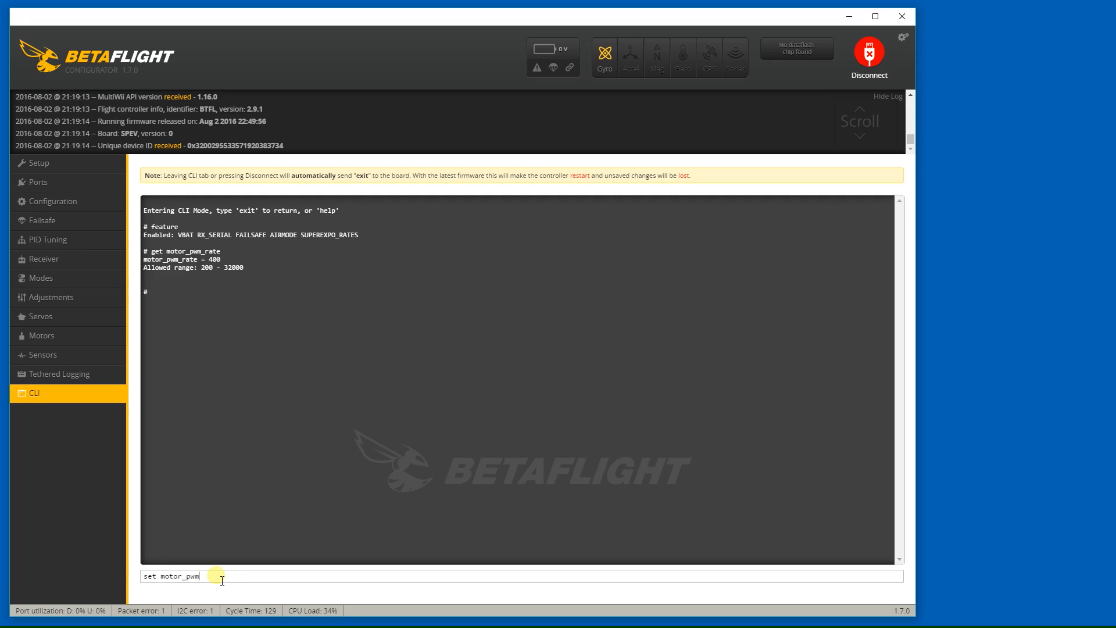
pyautogui.write('_rate')
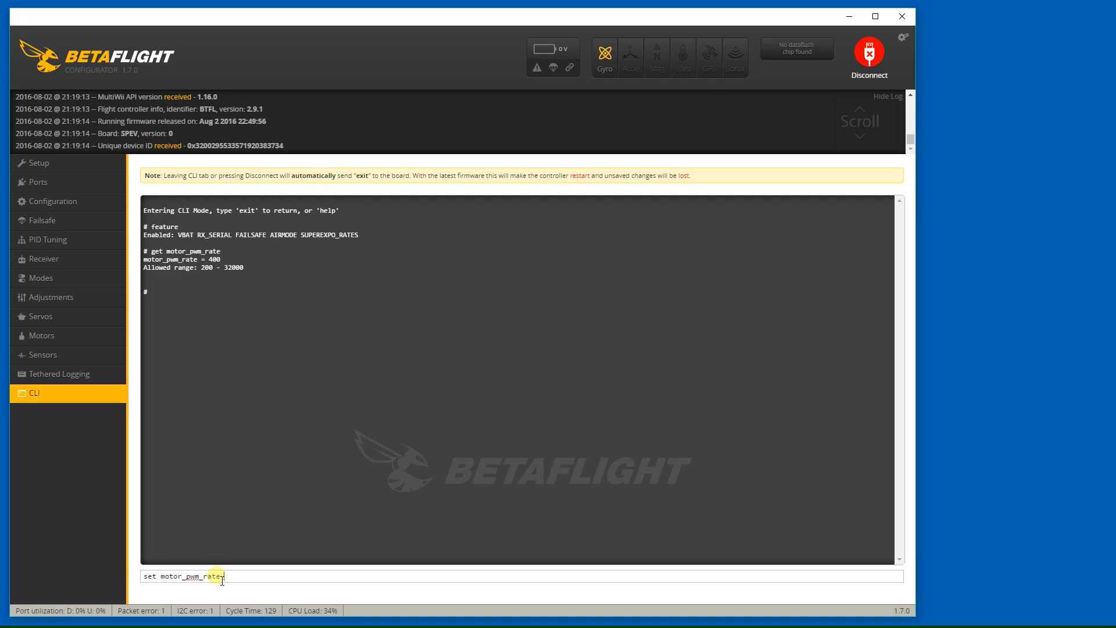
pyautogui.write('= 23200')
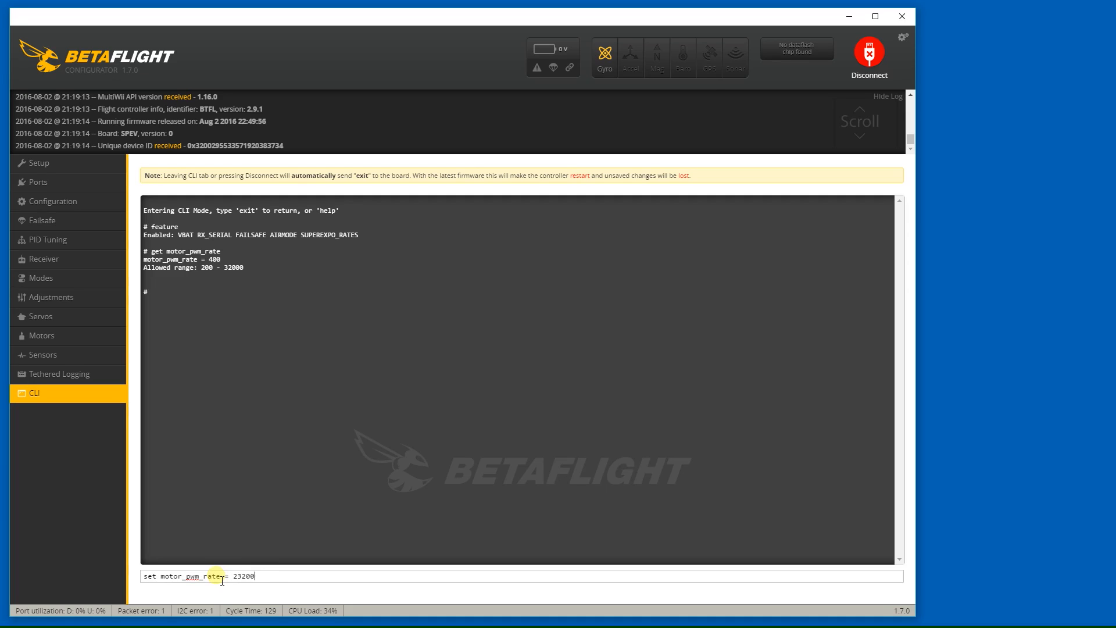
pyautogui.press('Return')
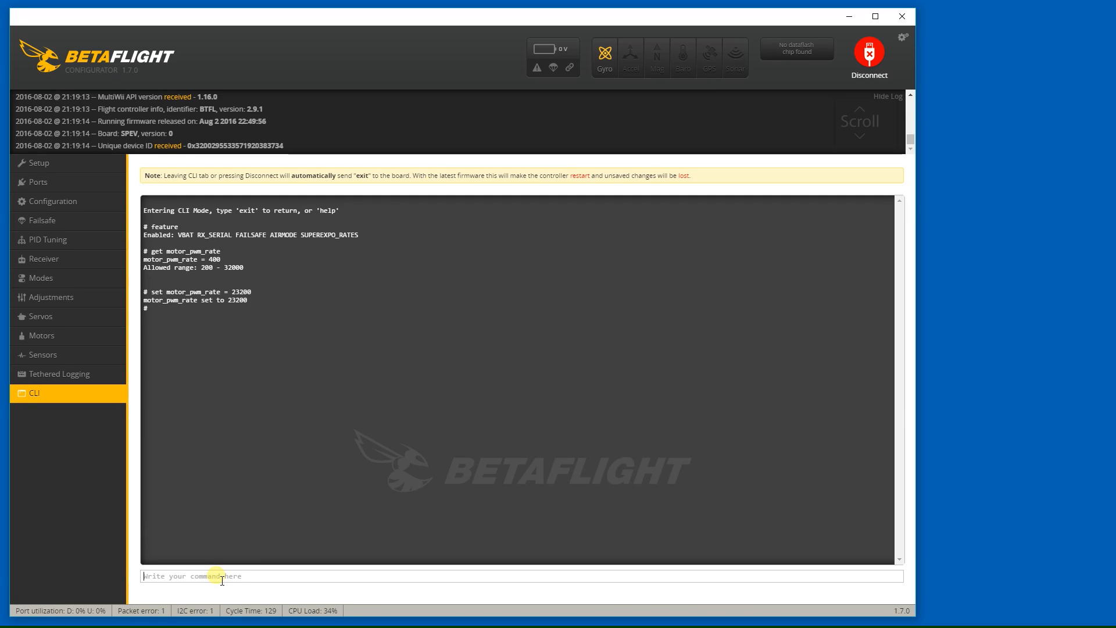
# Step: Save the new motor_pwm_rate to the board, triggering a reboot
pyautogui.write('sa')
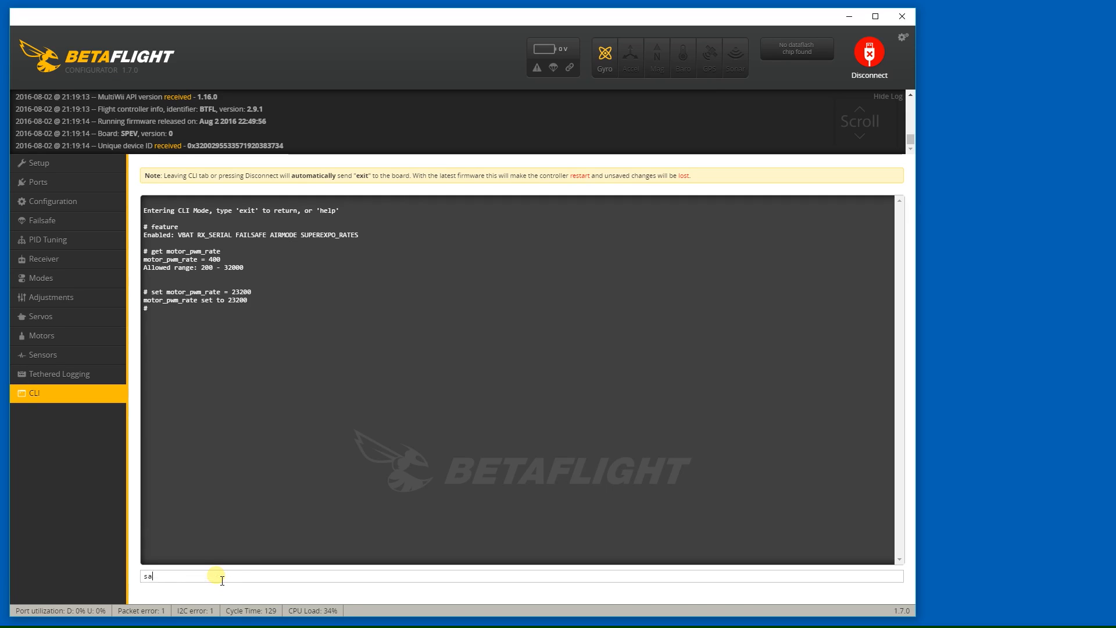
pyautogui.press('Return')
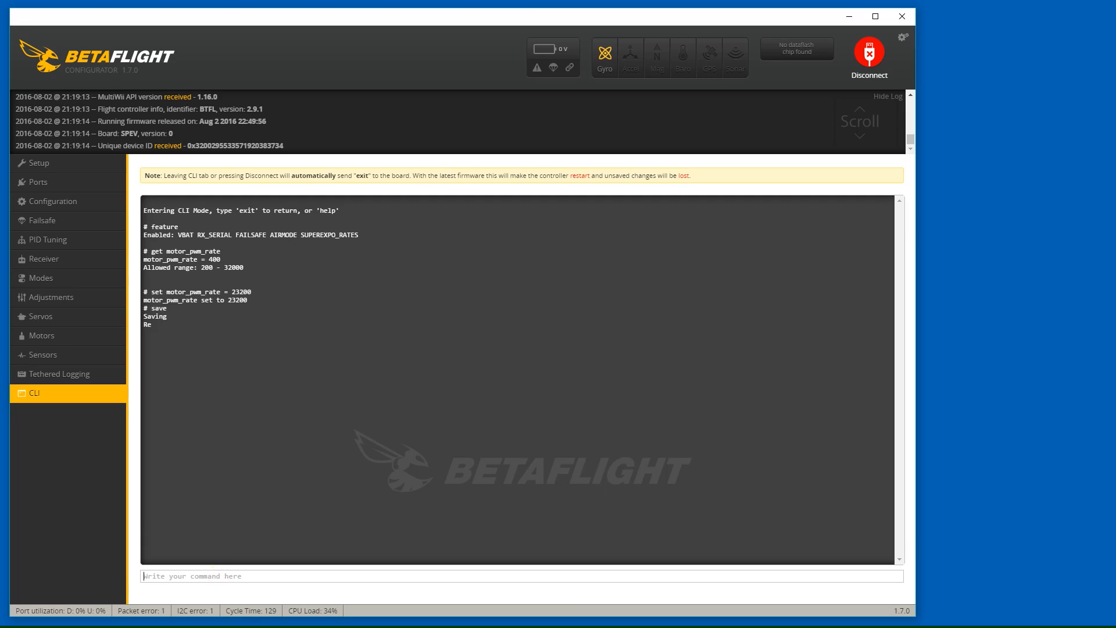
# Step: Reconnect after the reboot and show the serial port settings for USB VCP and UART1–3
pyautogui.click(868, 57)
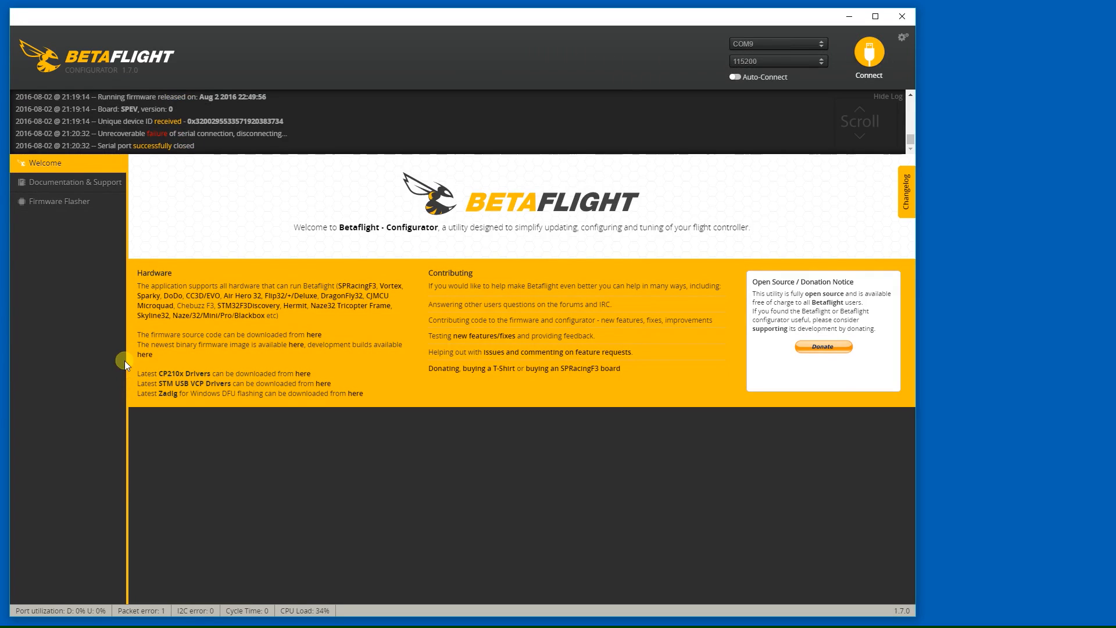
pyautogui.click(868, 56)
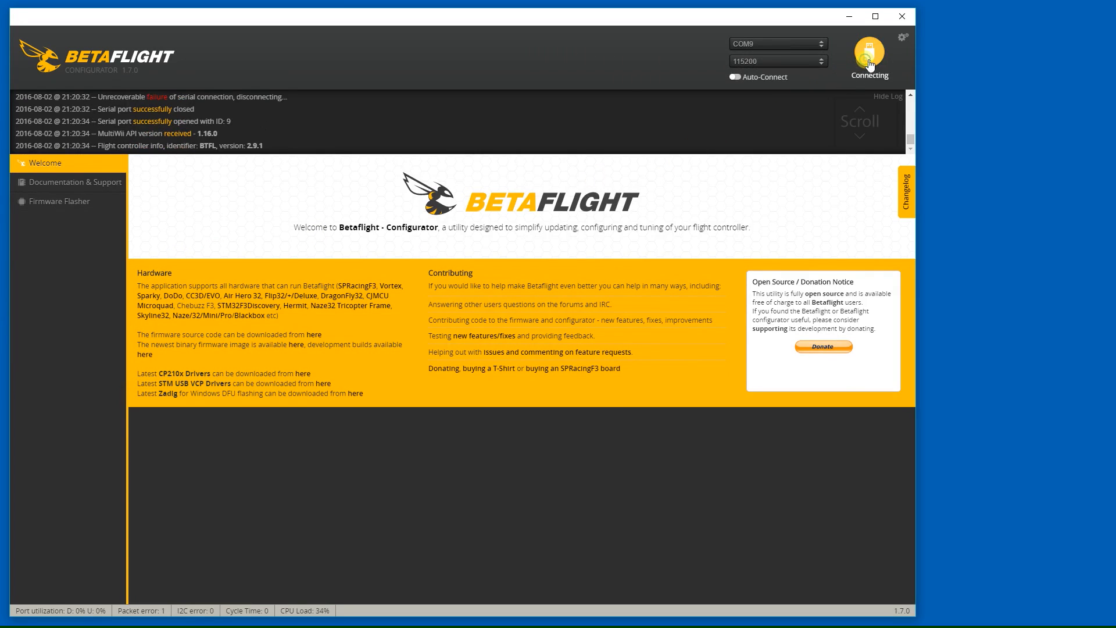
pyautogui.click(868, 57)
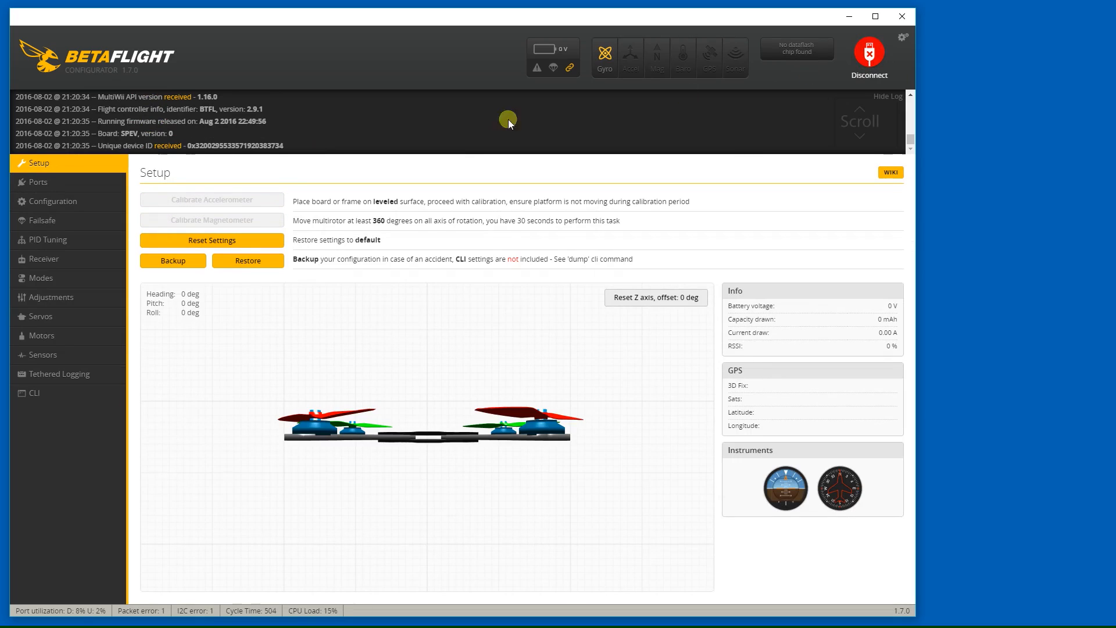
pyautogui.moveTo(255, 282)
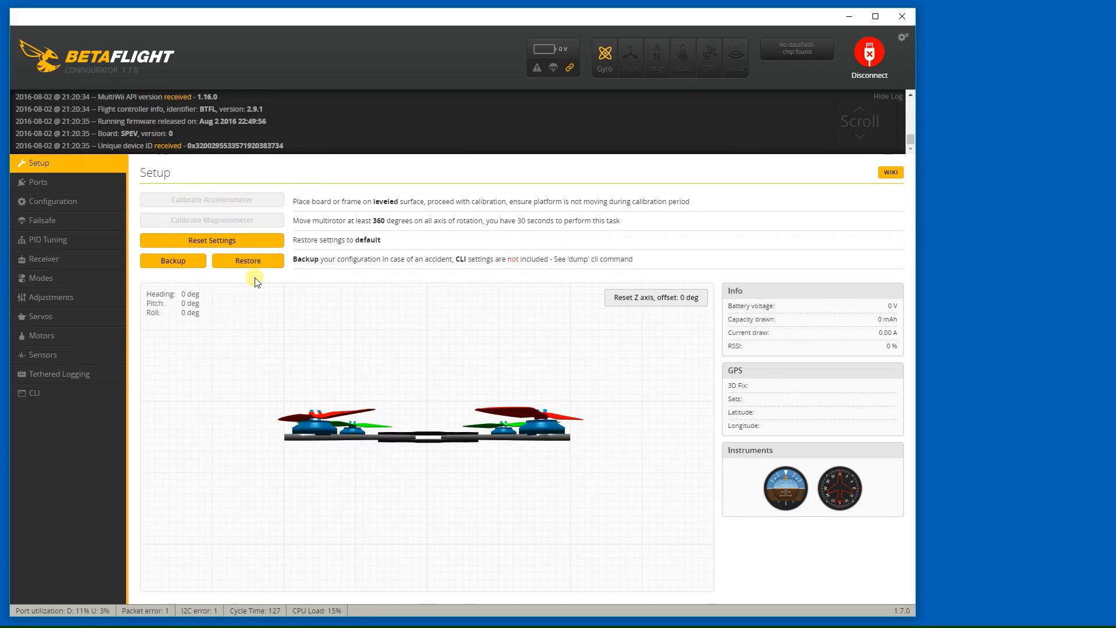
pyautogui.moveTo(249, 278)
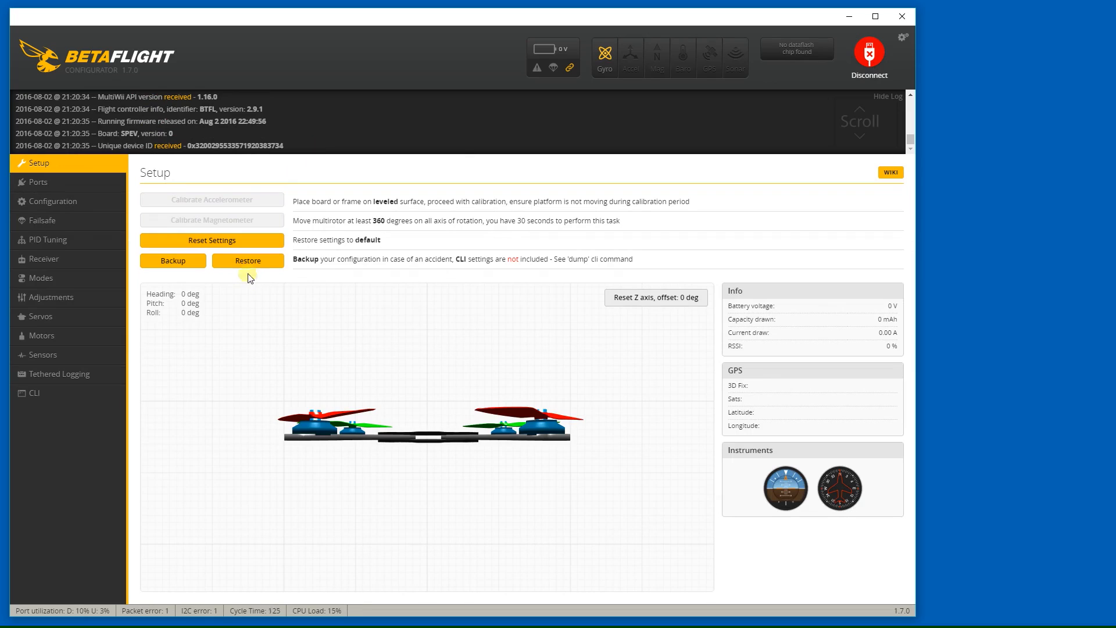
pyautogui.click(37, 183)
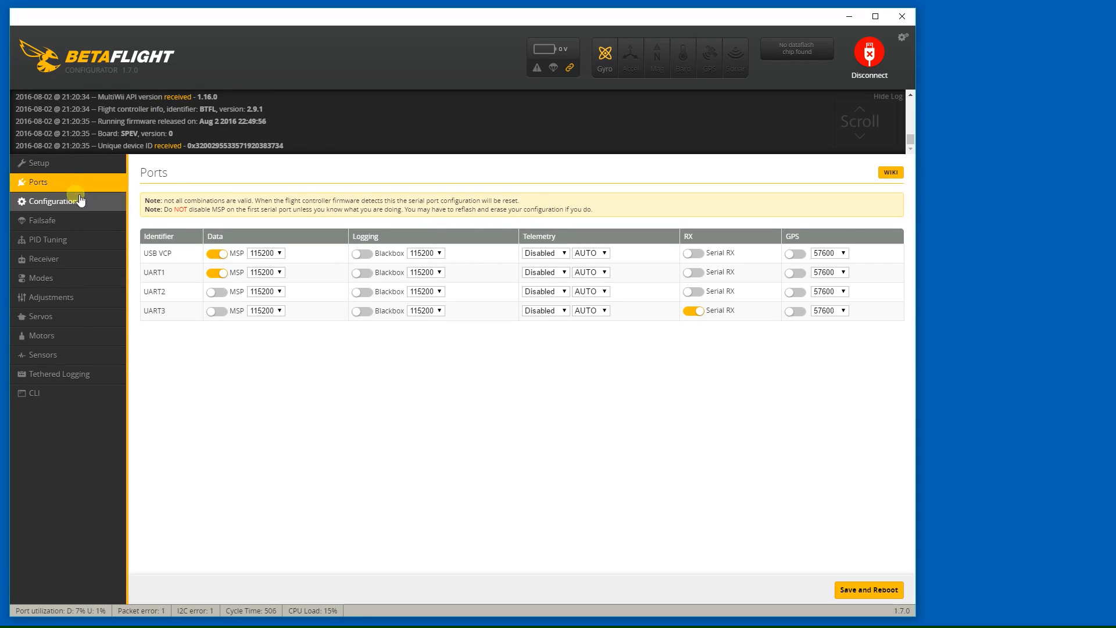
# Step: Review Configuration and Failsafe, then show PID Tuning for Profile 1
pyautogui.click(50, 201)
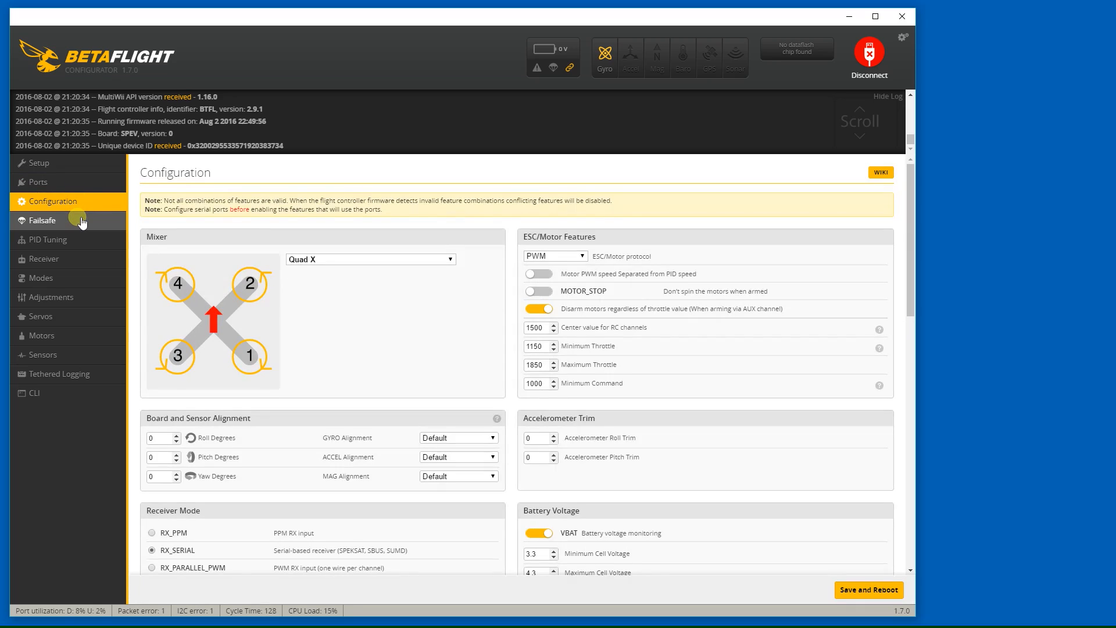
pyautogui.click(43, 220)
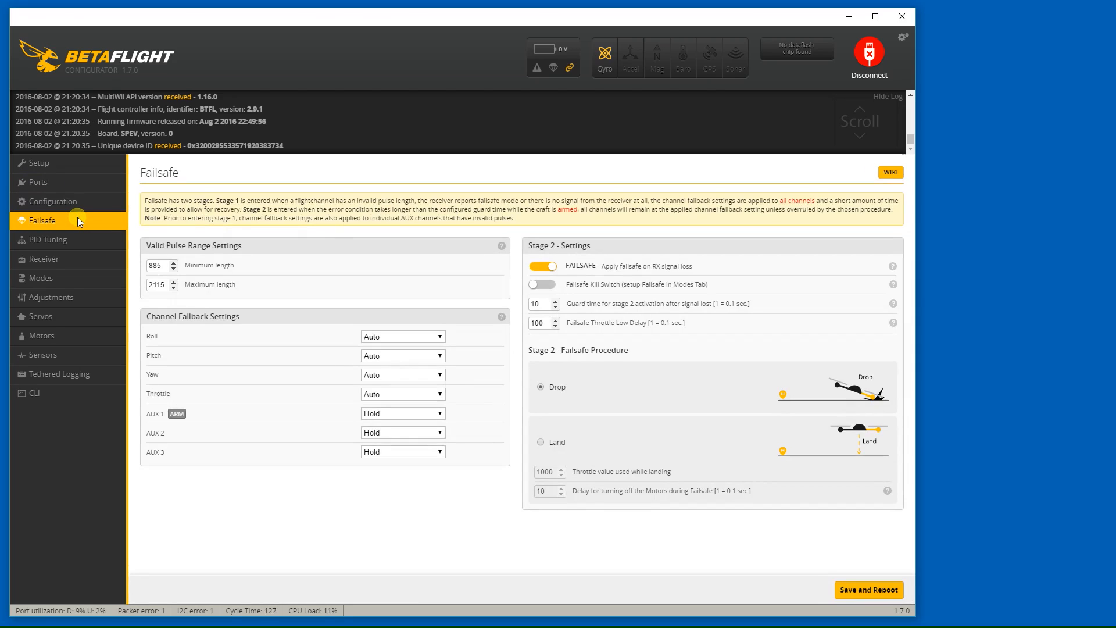
pyautogui.click(47, 240)
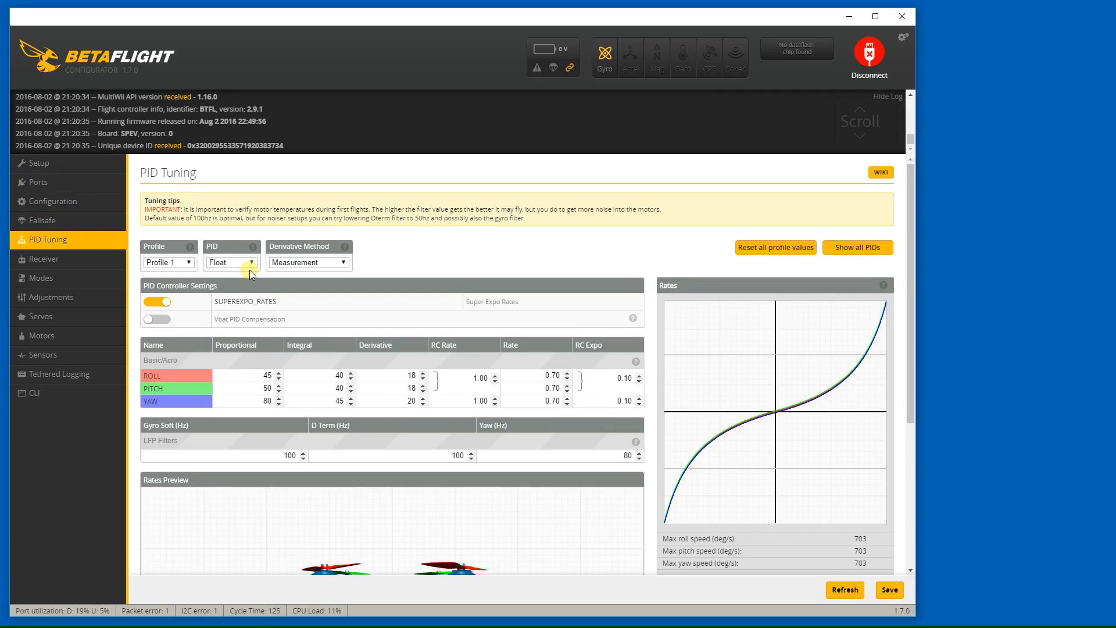
pyautogui.moveTo(223, 242)
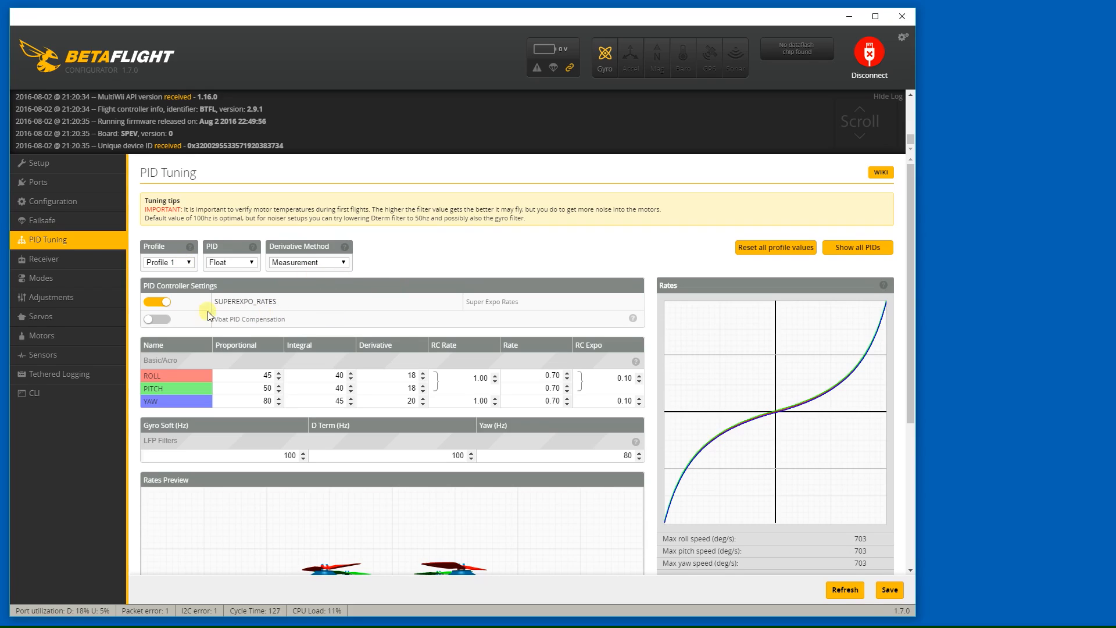
pyautogui.moveTo(294, 337)
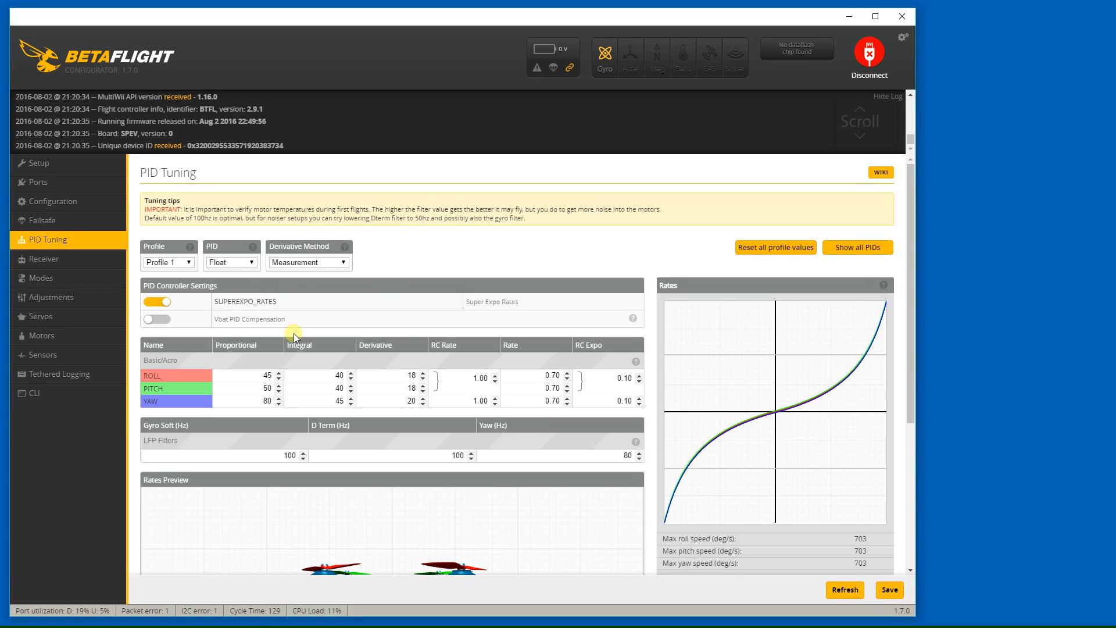
pyautogui.moveTo(232, 329)
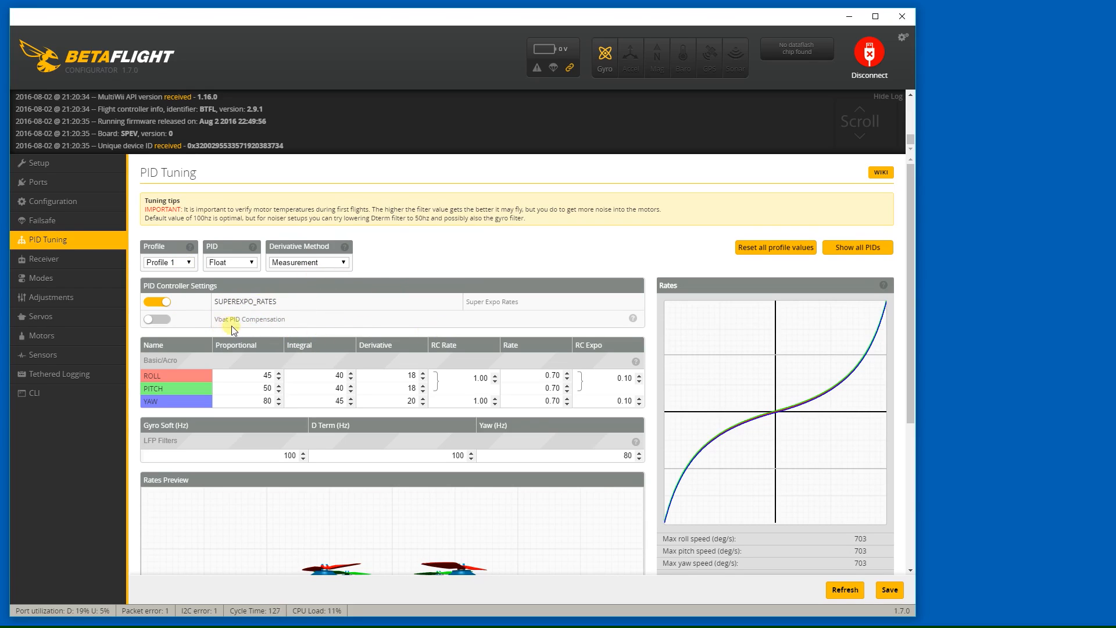
pyautogui.moveTo(292, 322)
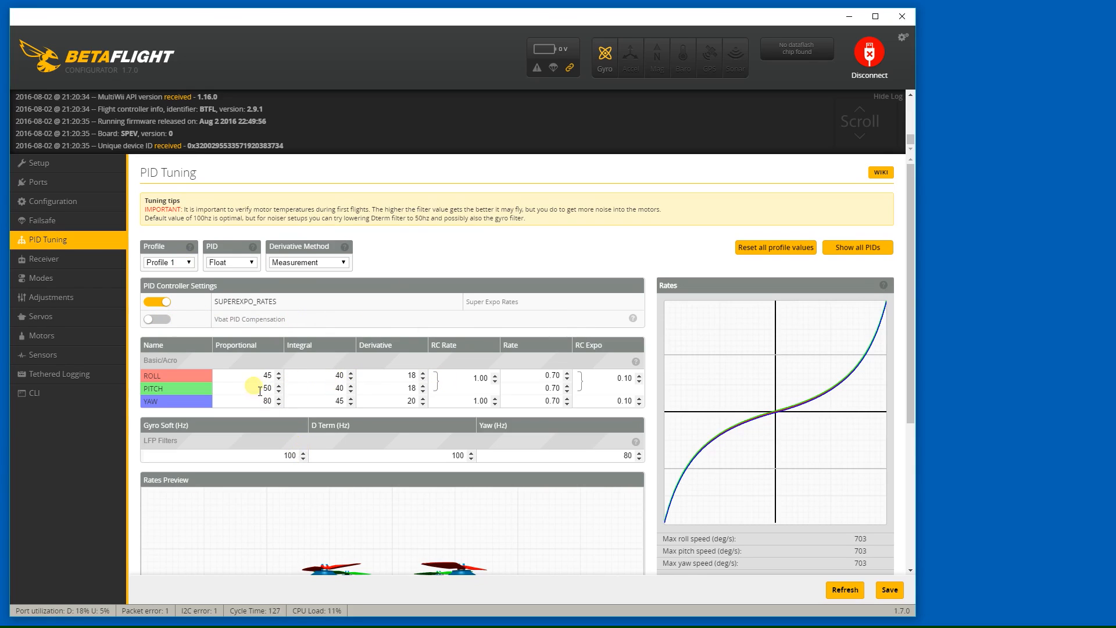
pyautogui.moveTo(285, 414)
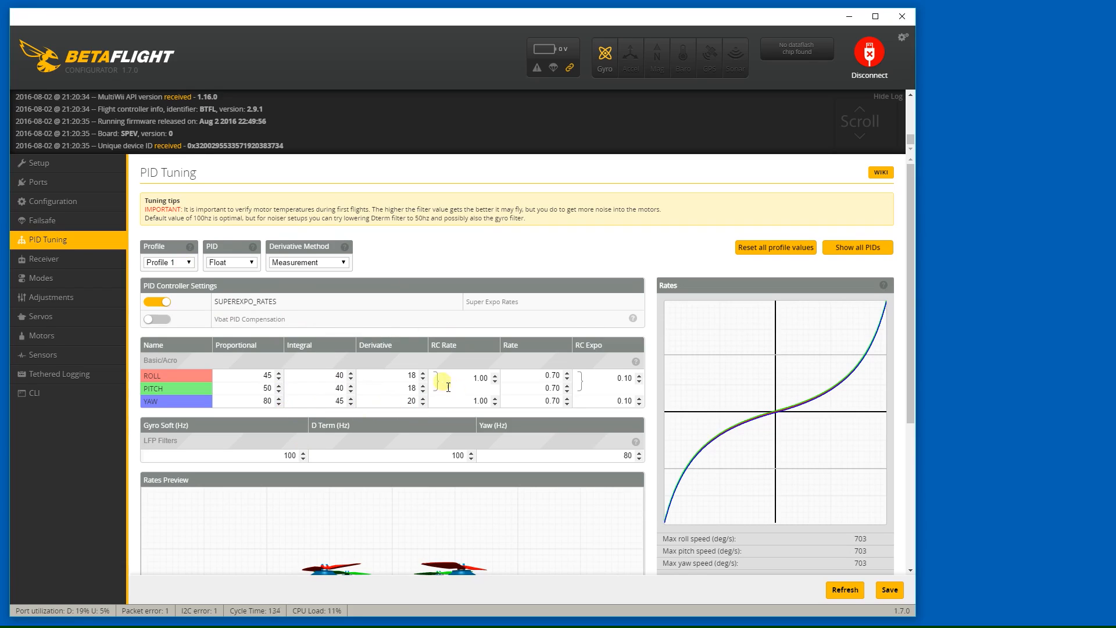
# Step: Set P 50/65/90, I 45/55/60 and D 30/30/30 for roll/pitch/yaw with RC Expo 0.00
pyautogui.tripleClick(264, 376)
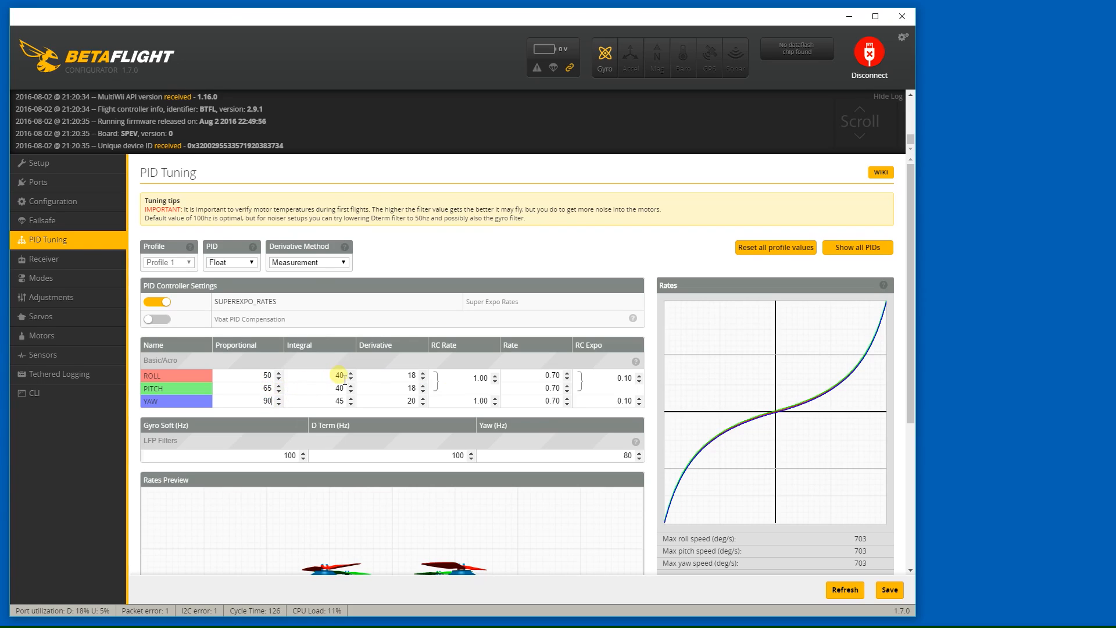
pyautogui.tripleClick(336, 375)
pyautogui.write('45')
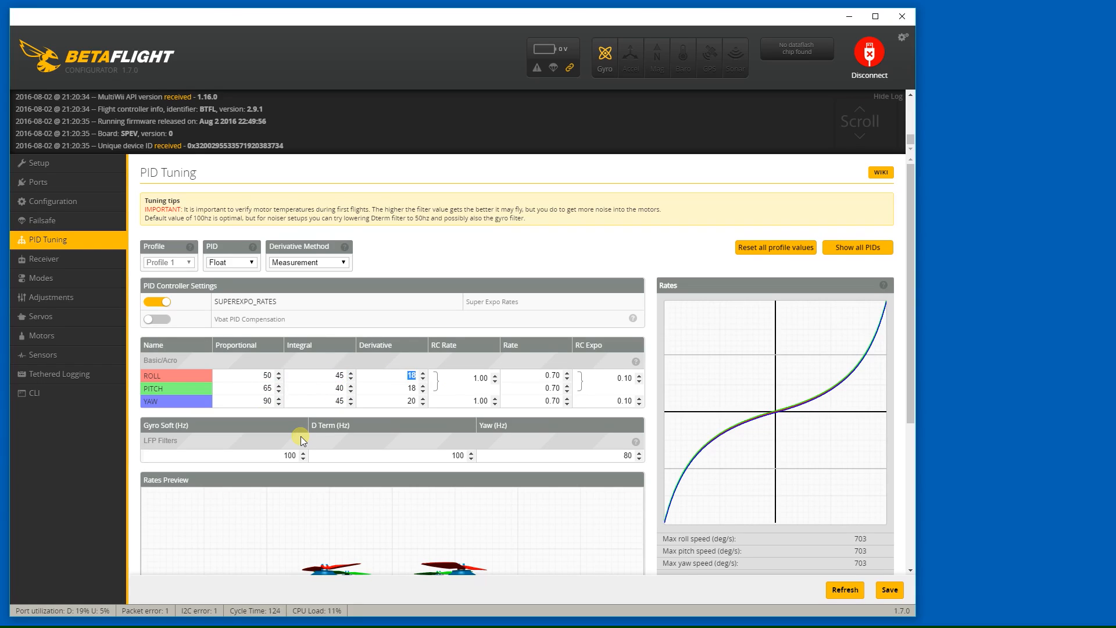
pyautogui.click(342, 390)
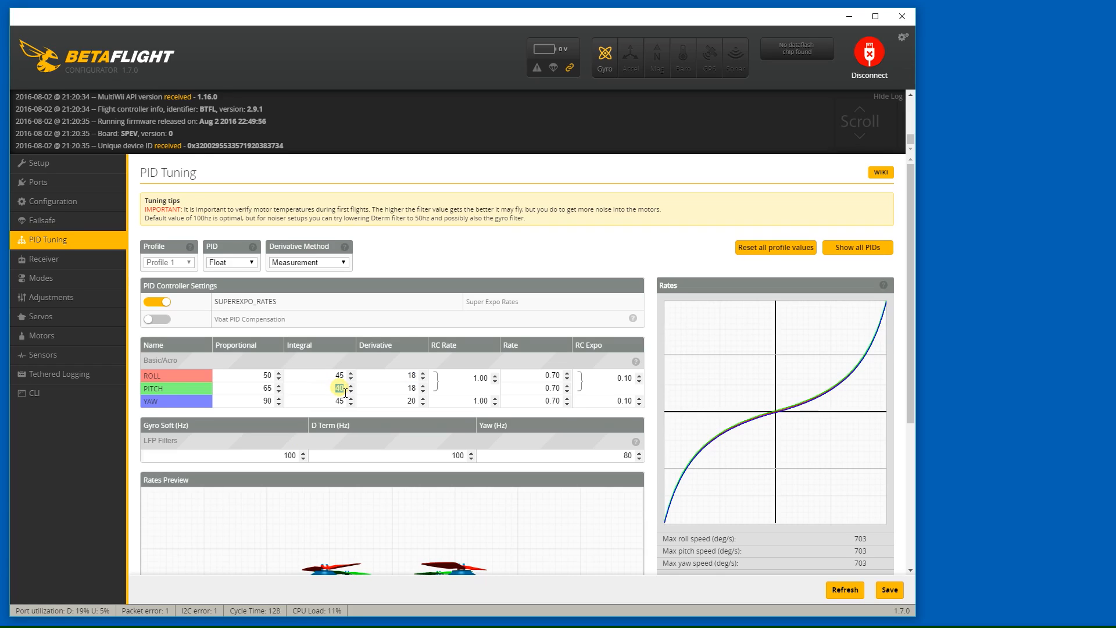
pyautogui.click(347, 385)
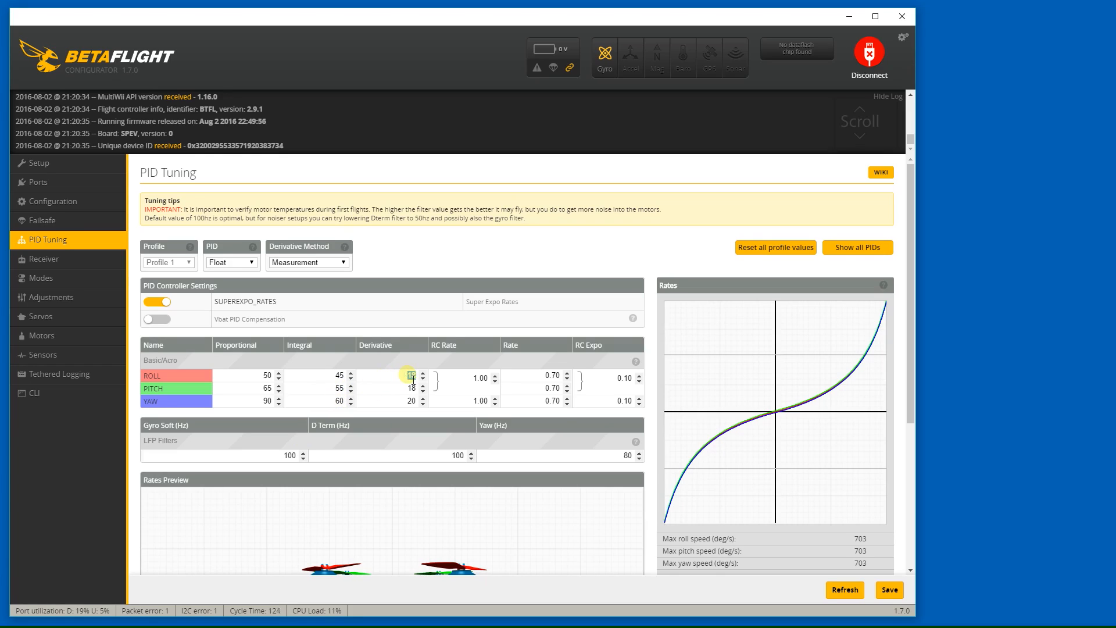
pyautogui.click(421, 375)
pyautogui.write('30')
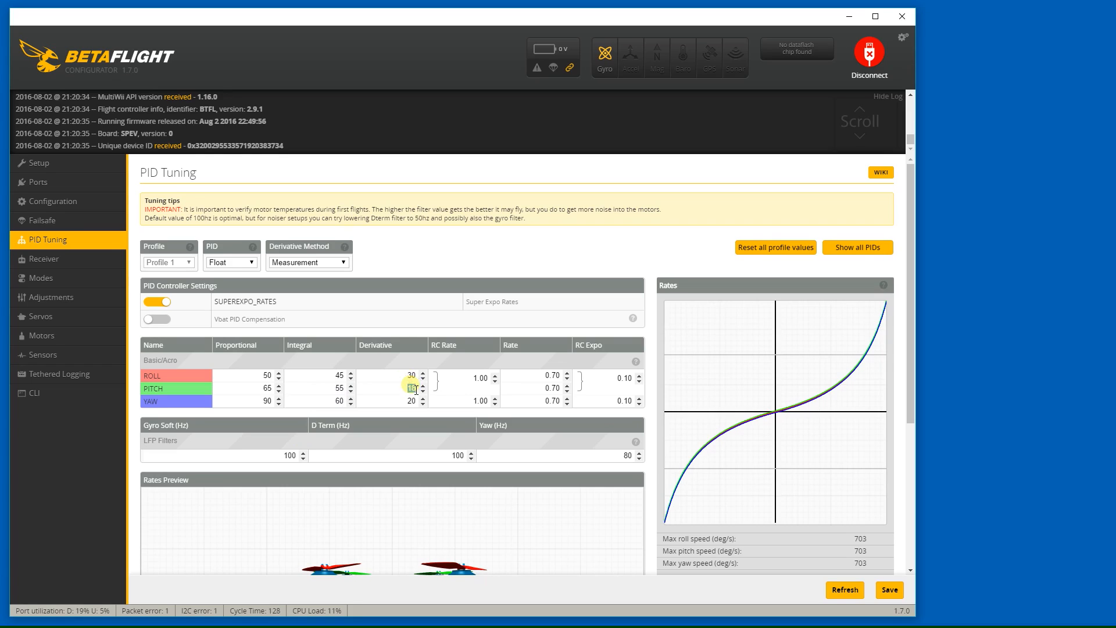
pyautogui.click(421, 385)
pyautogui.write('30')
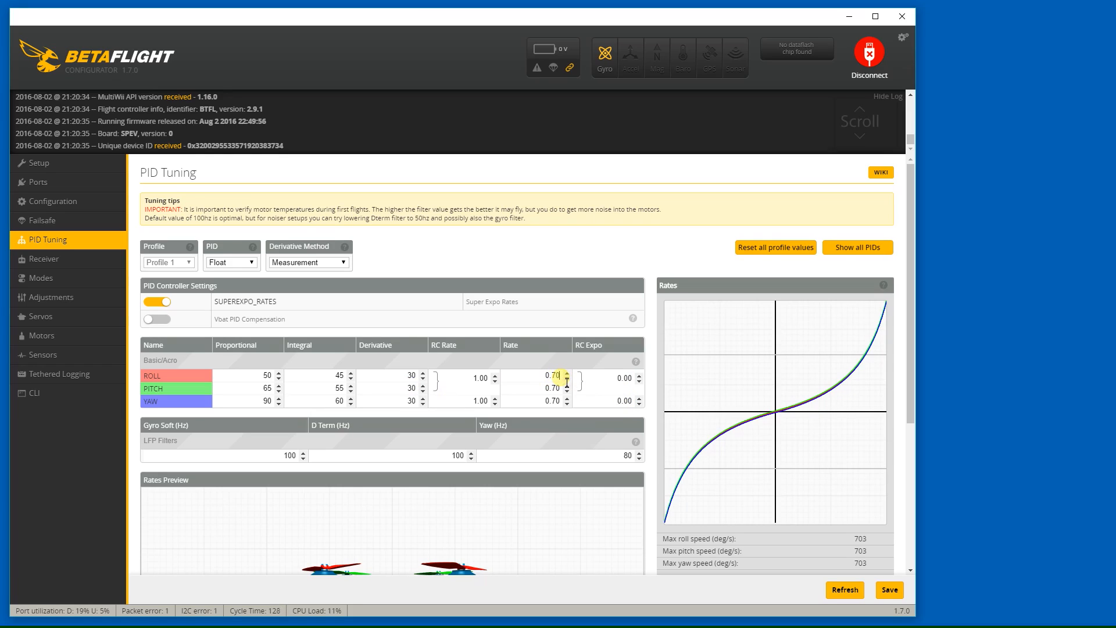
# Step: Set roll, pitch and yaw Rate to 0.85 and save the tuning to EEPROM
pyautogui.click(569, 374)
pyautogui.write('0.85')
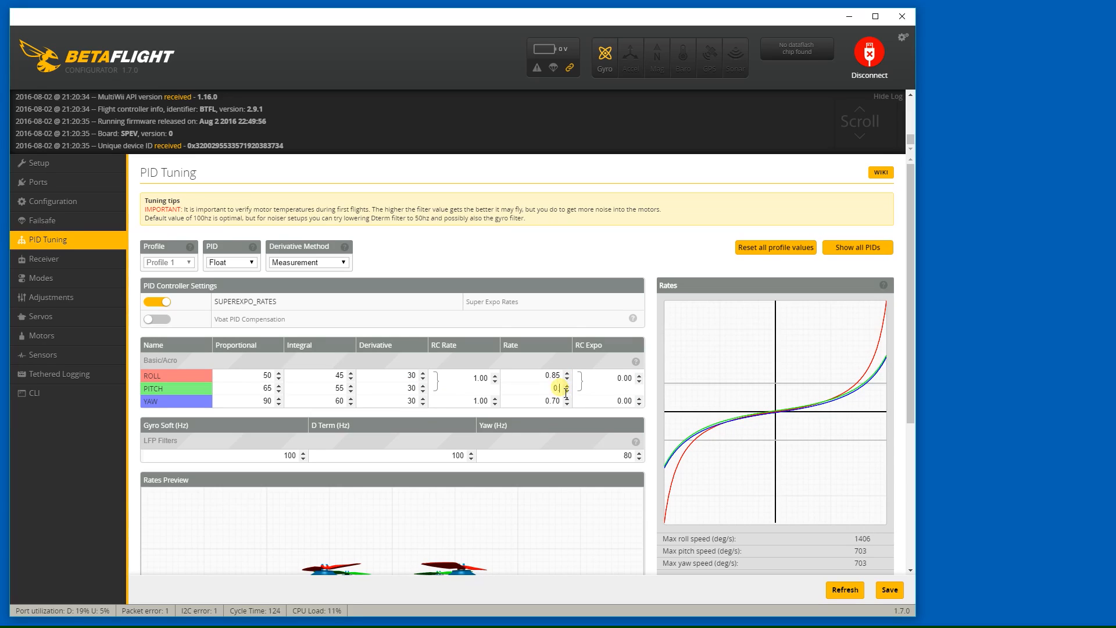
pyautogui.click(567, 385)
pyautogui.write('0.85')
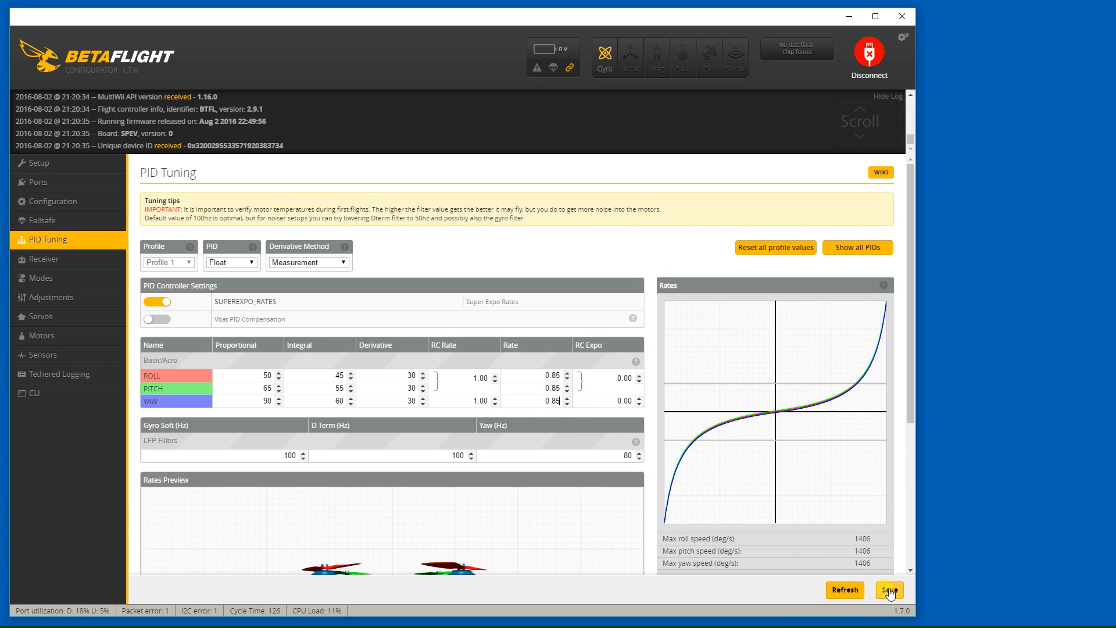
pyautogui.click(889, 590)
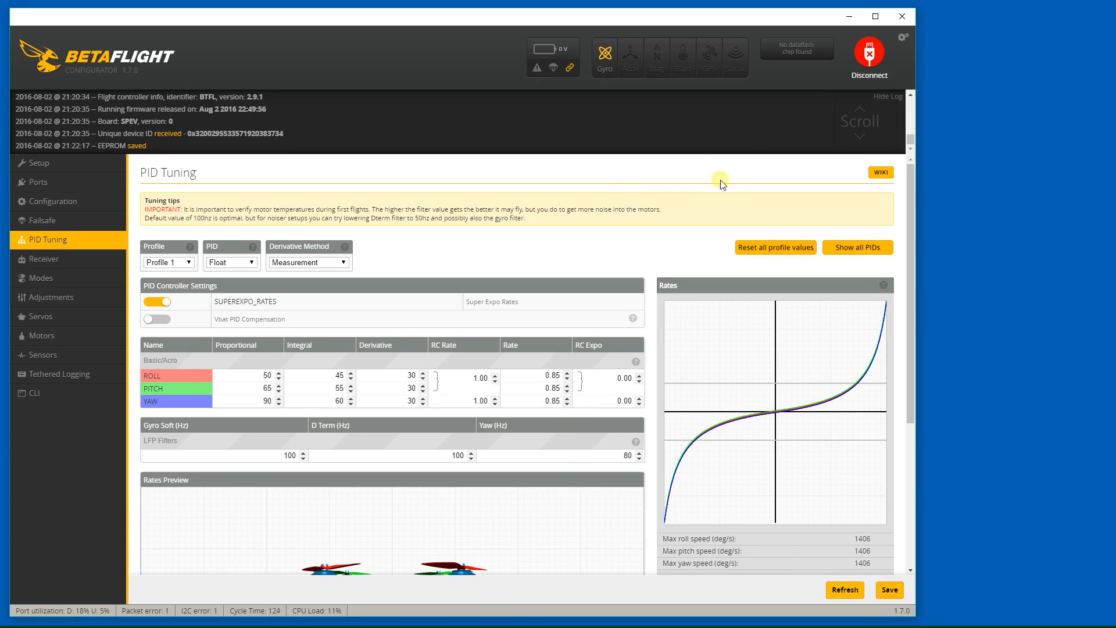
pyautogui.moveTo(868, 53)
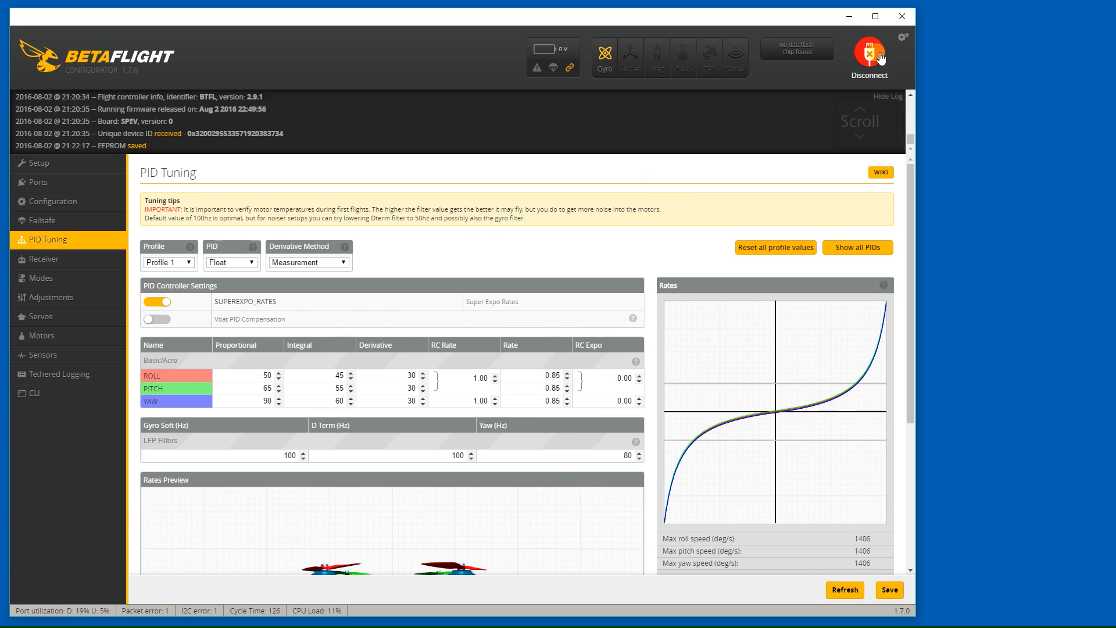